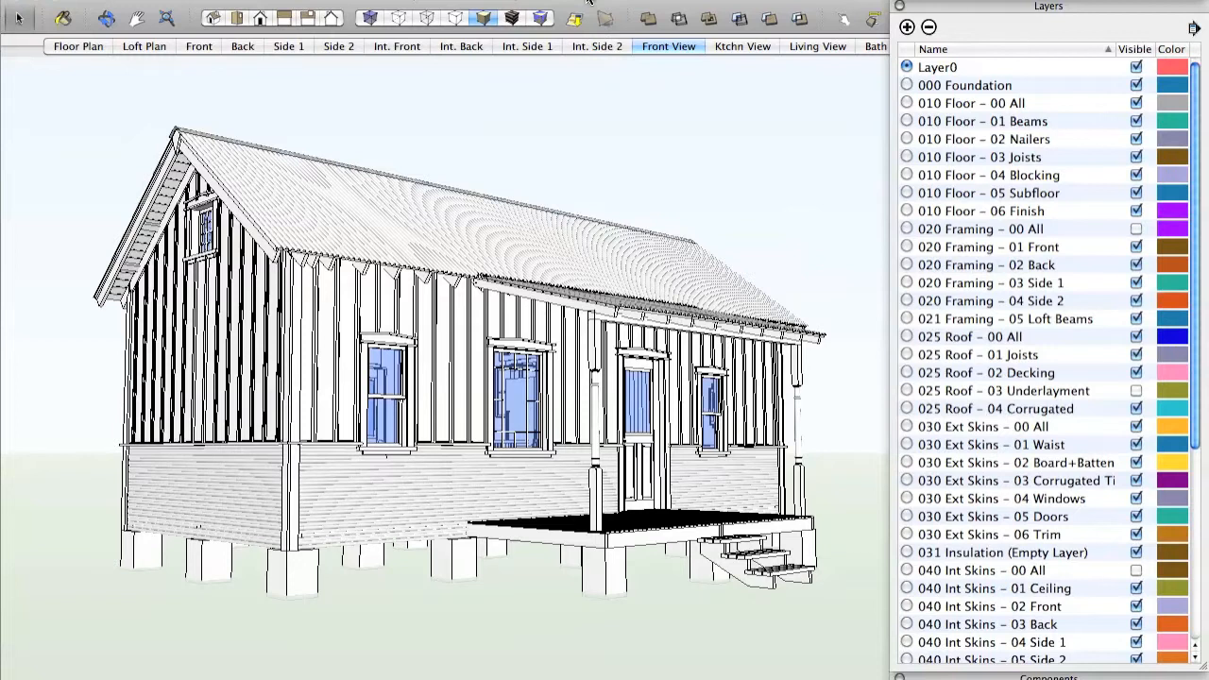
pyautogui.moveTo(434, 79)
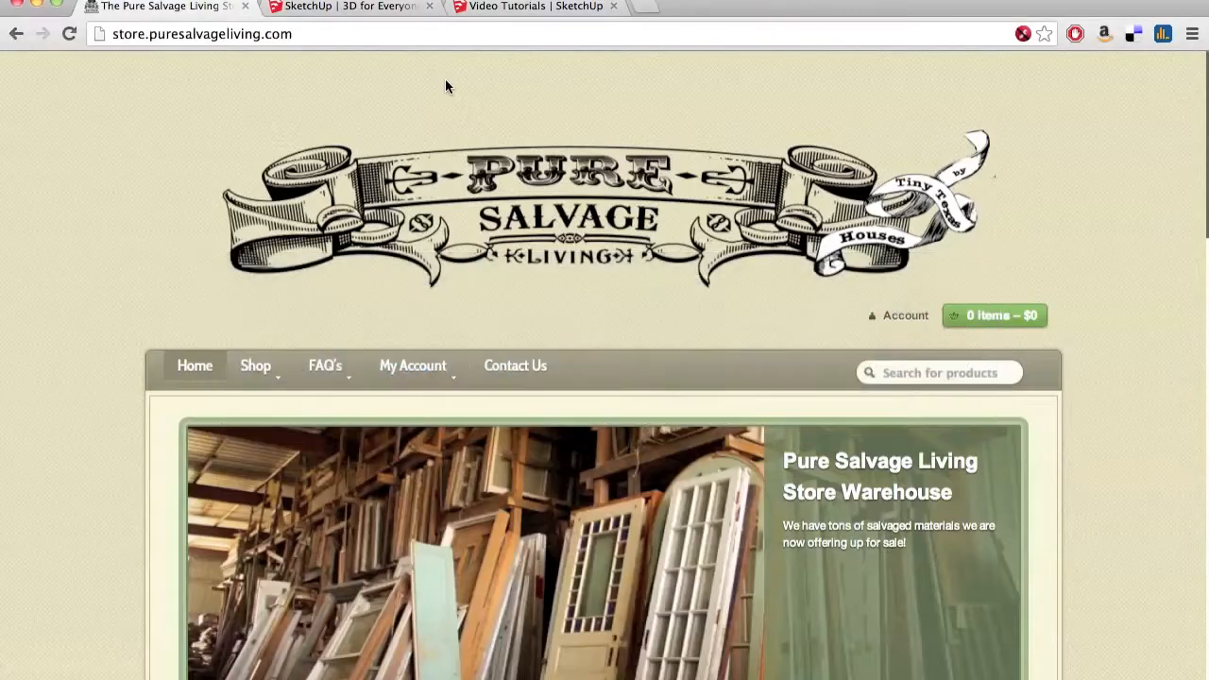
# Step: Scroll through the Pure Salvage Living store homepage slider and featured products
pyautogui.scroll(-3)
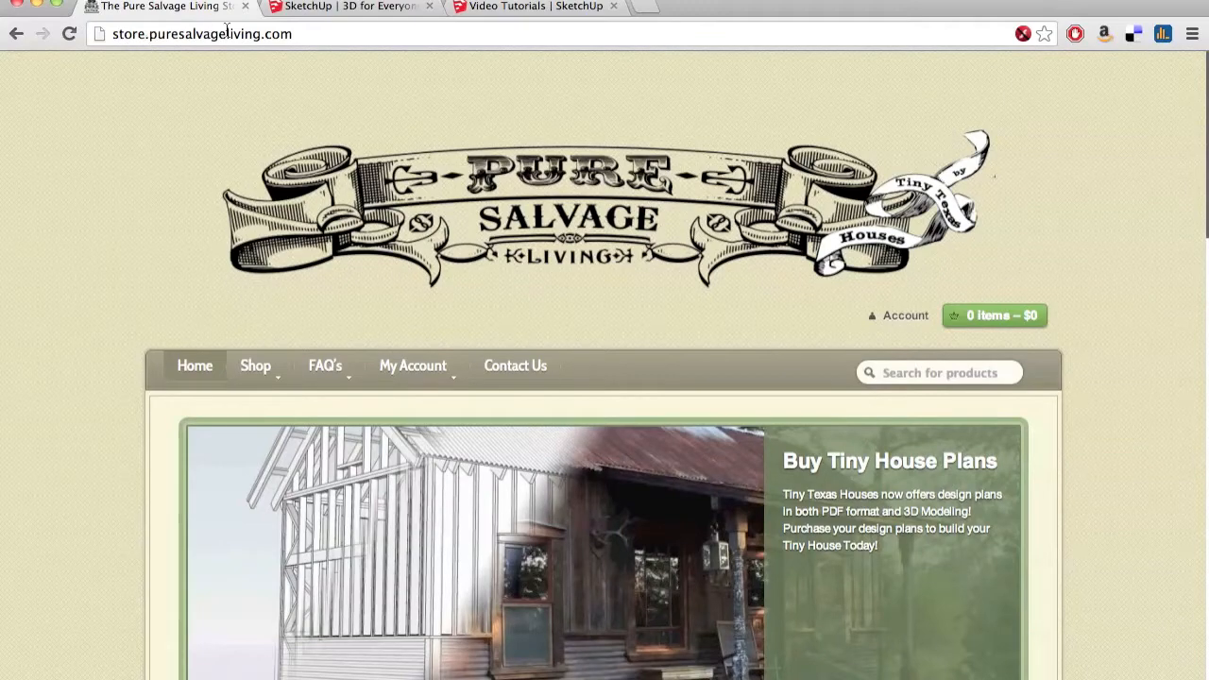
pyautogui.scroll(-3)
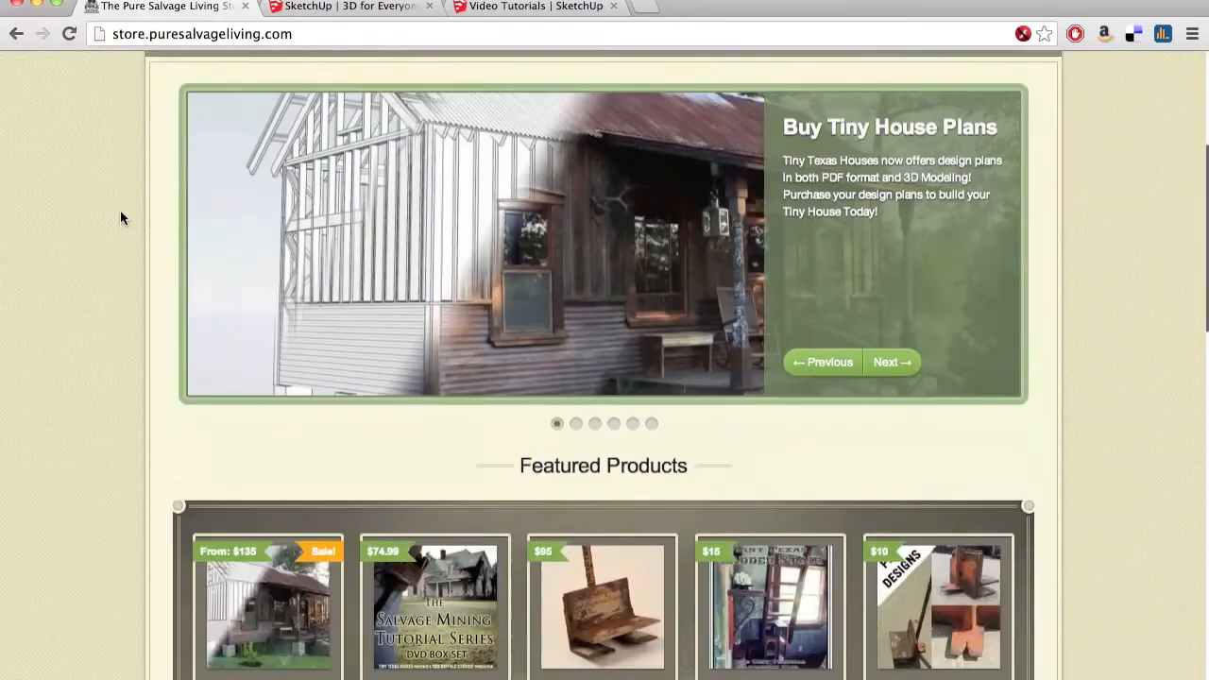
pyautogui.scroll(-3)
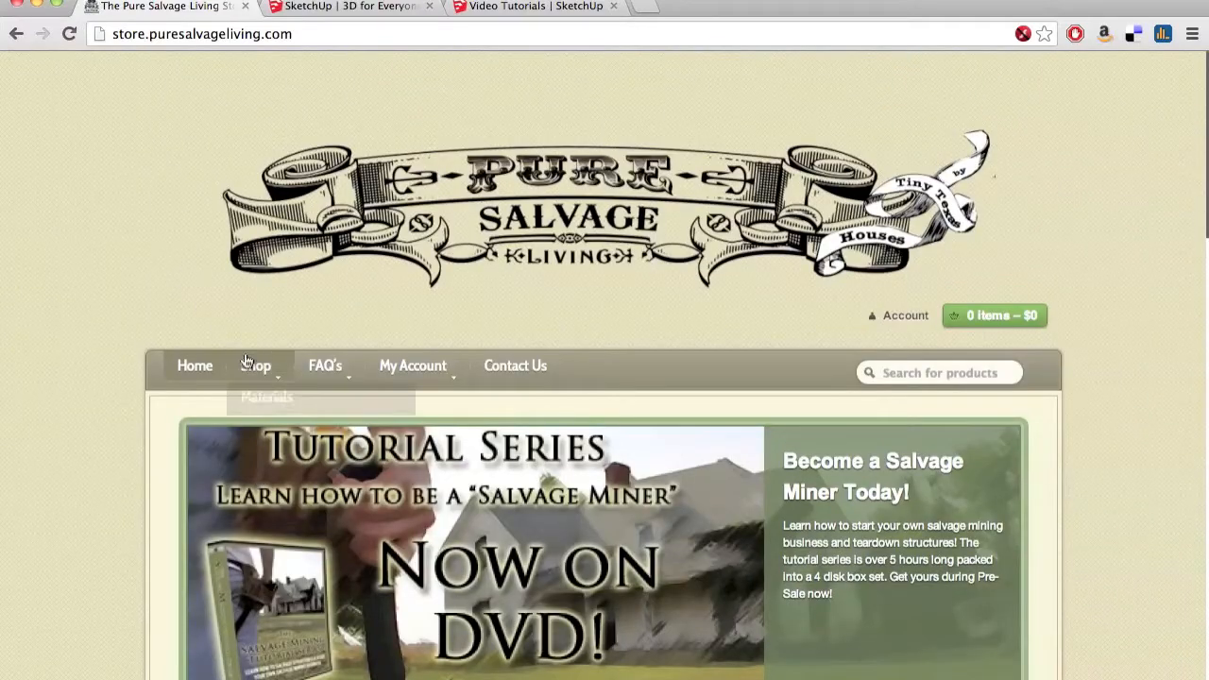
# Step: Reach the Cowboy Cabin plans product page via the Downloads category and review it
pyautogui.click(272, 426)
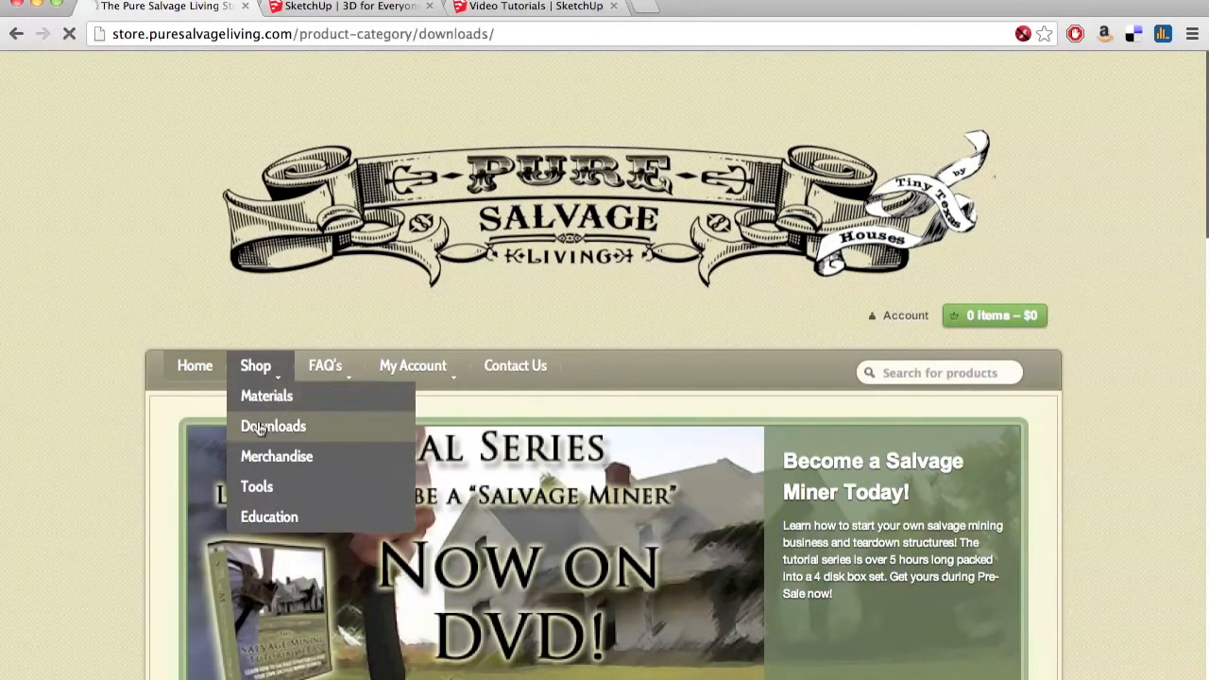
pyautogui.click(272, 427)
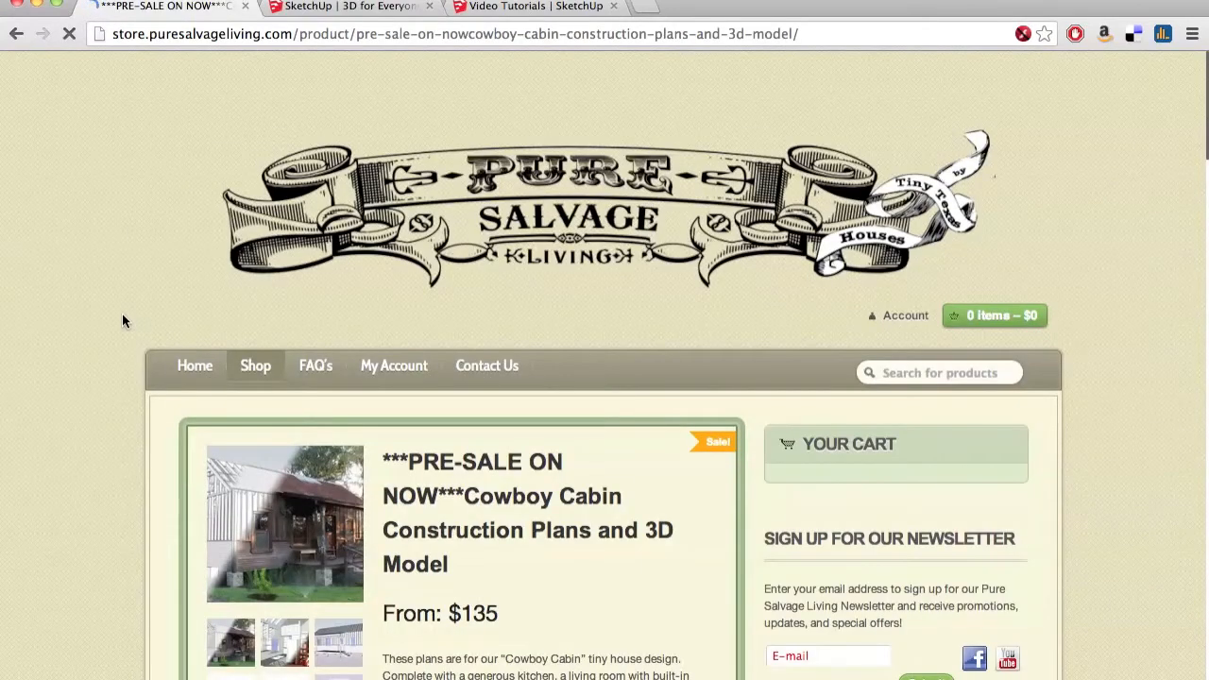
pyautogui.scroll(-3)
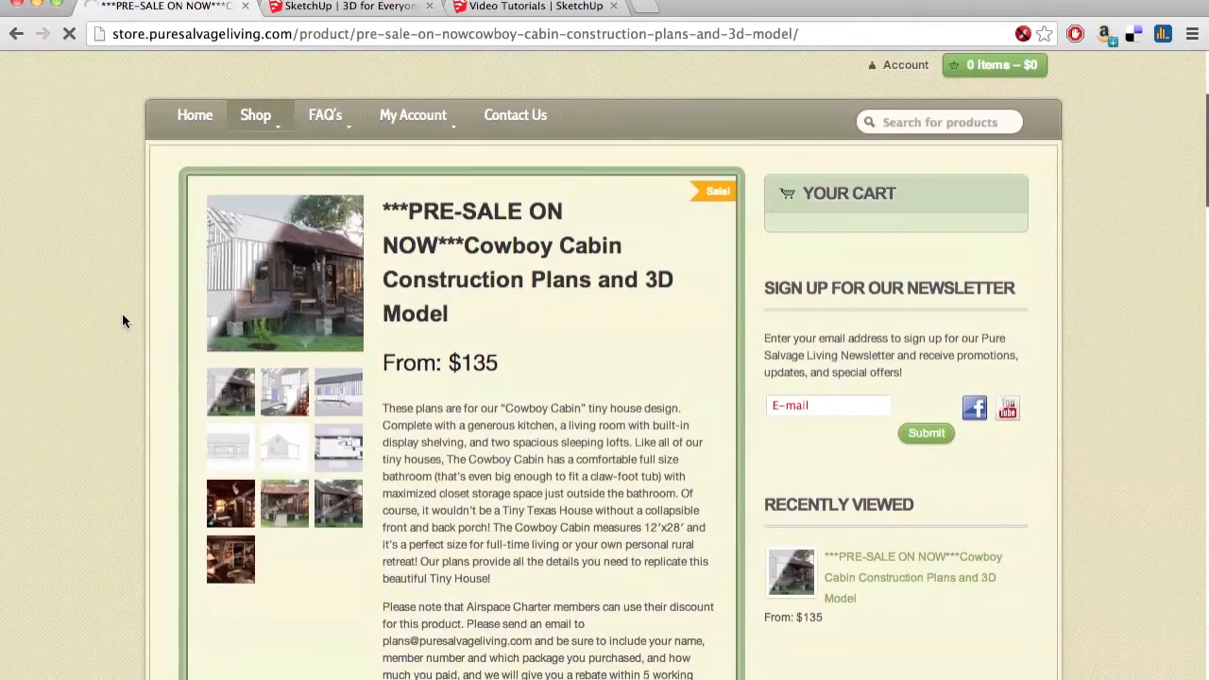
pyautogui.scroll(-3)
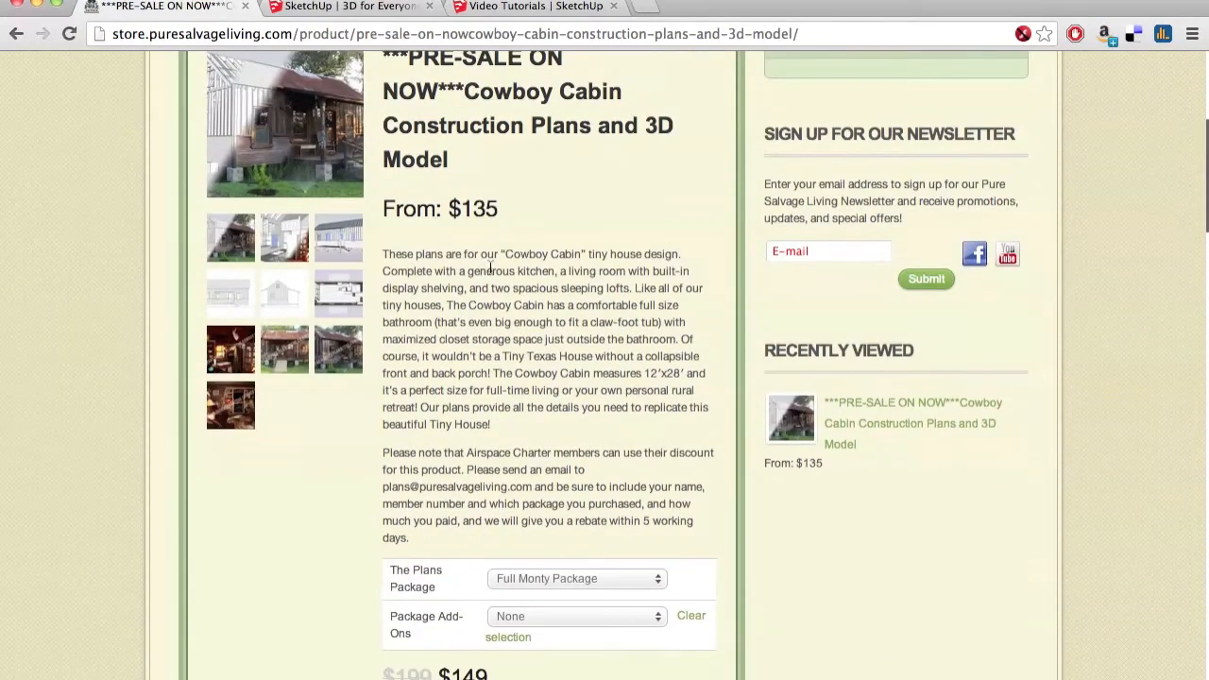
pyautogui.moveTo(506, 342)
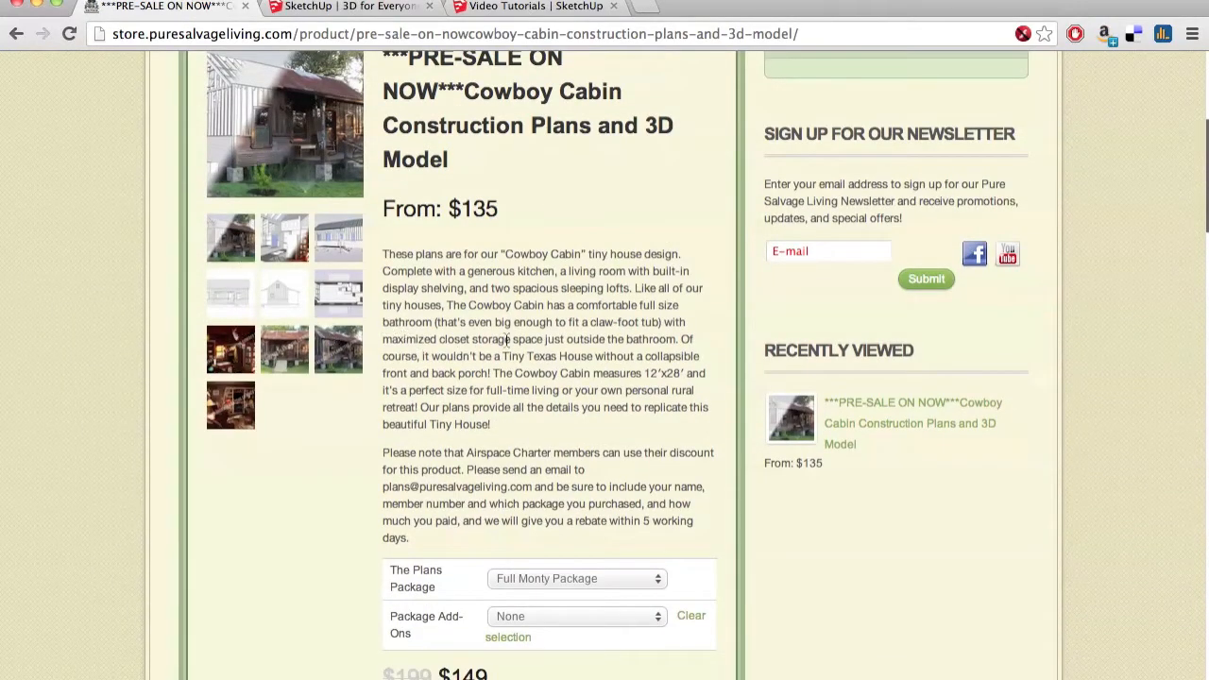
pyautogui.scroll(-3)
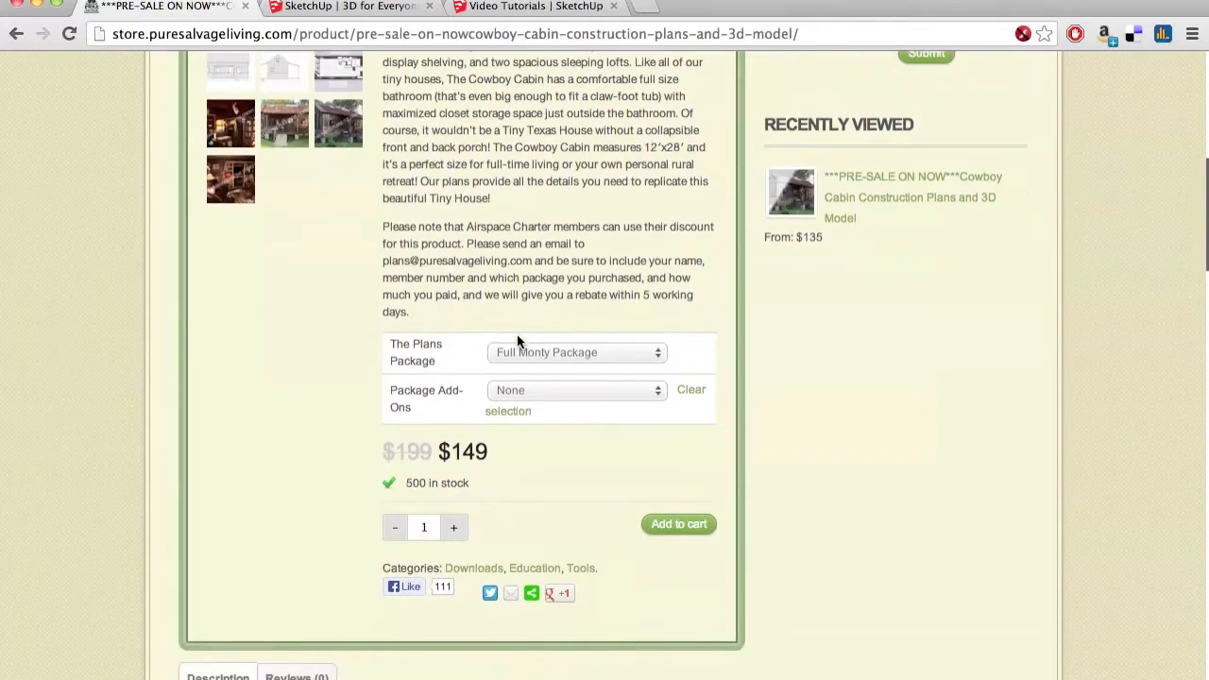
# Step: Review The Plans Package options and keep the Full Monty Package selected
pyautogui.click(576, 351)
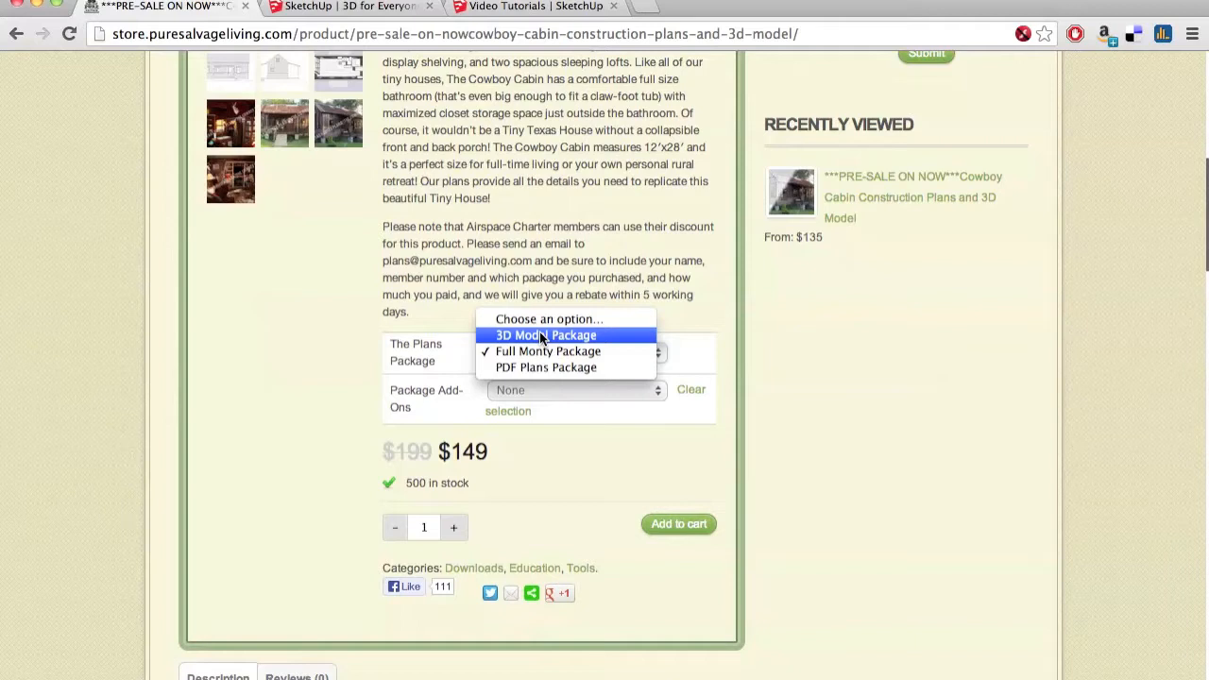
pyautogui.moveTo(546, 349)
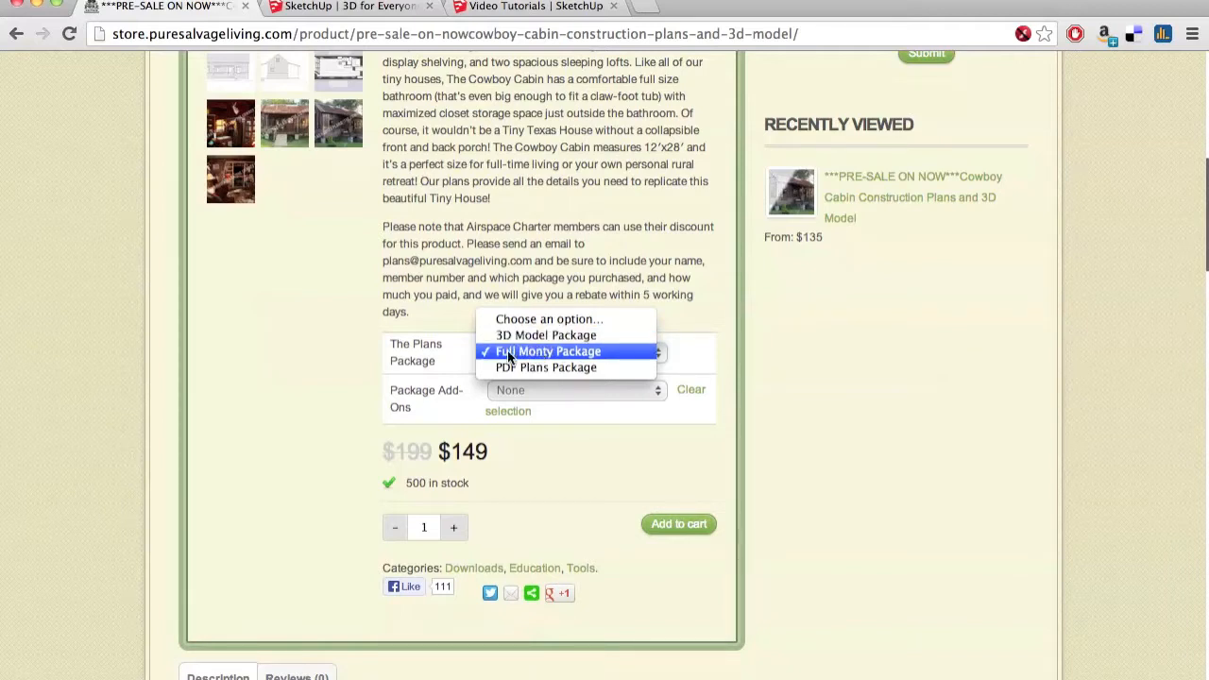
pyautogui.moveTo(546, 366)
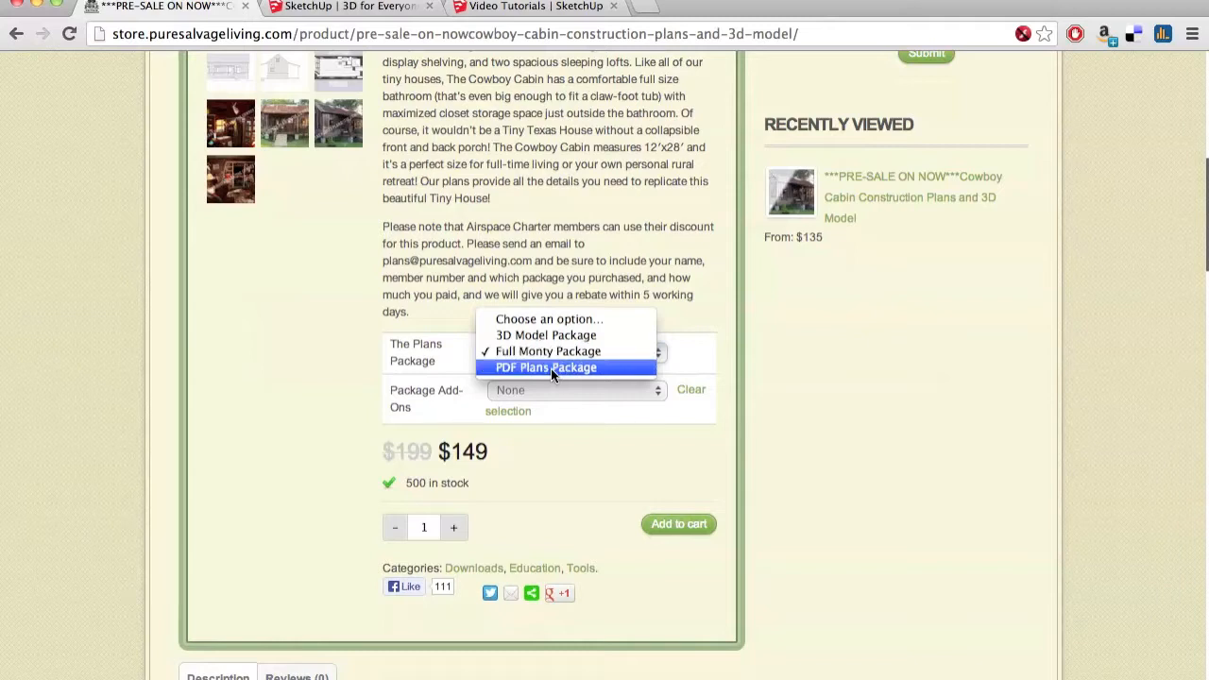
pyautogui.moveTo(544, 334)
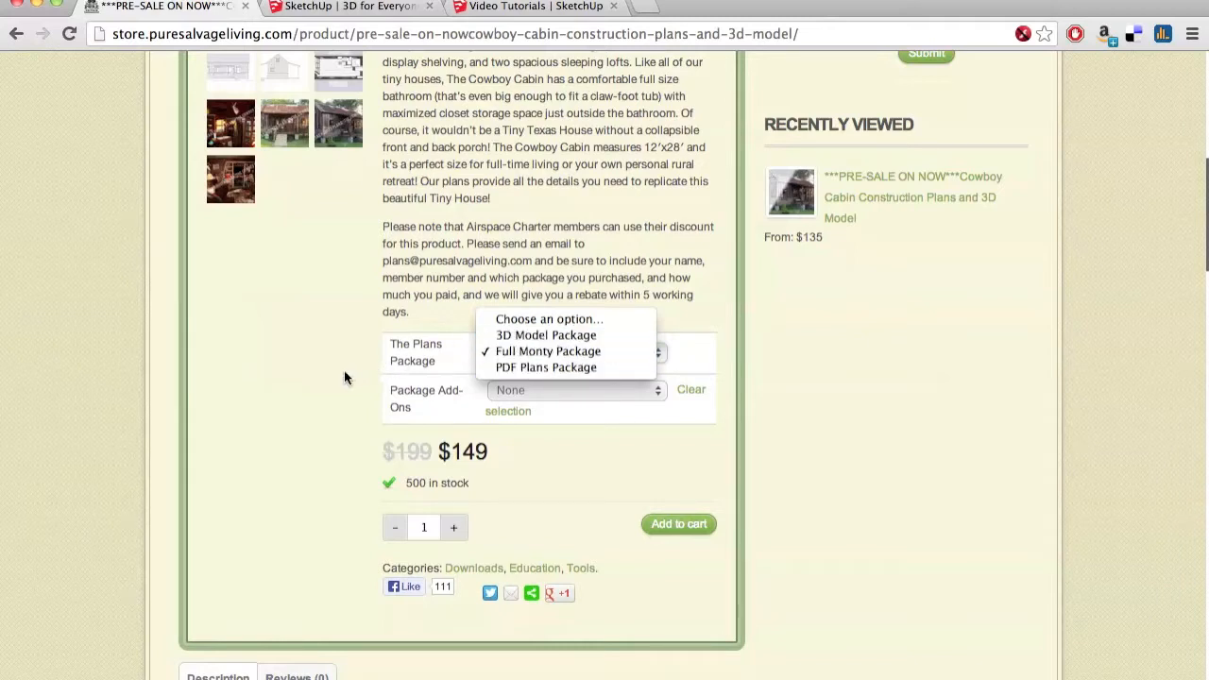
pyautogui.click(548, 349)
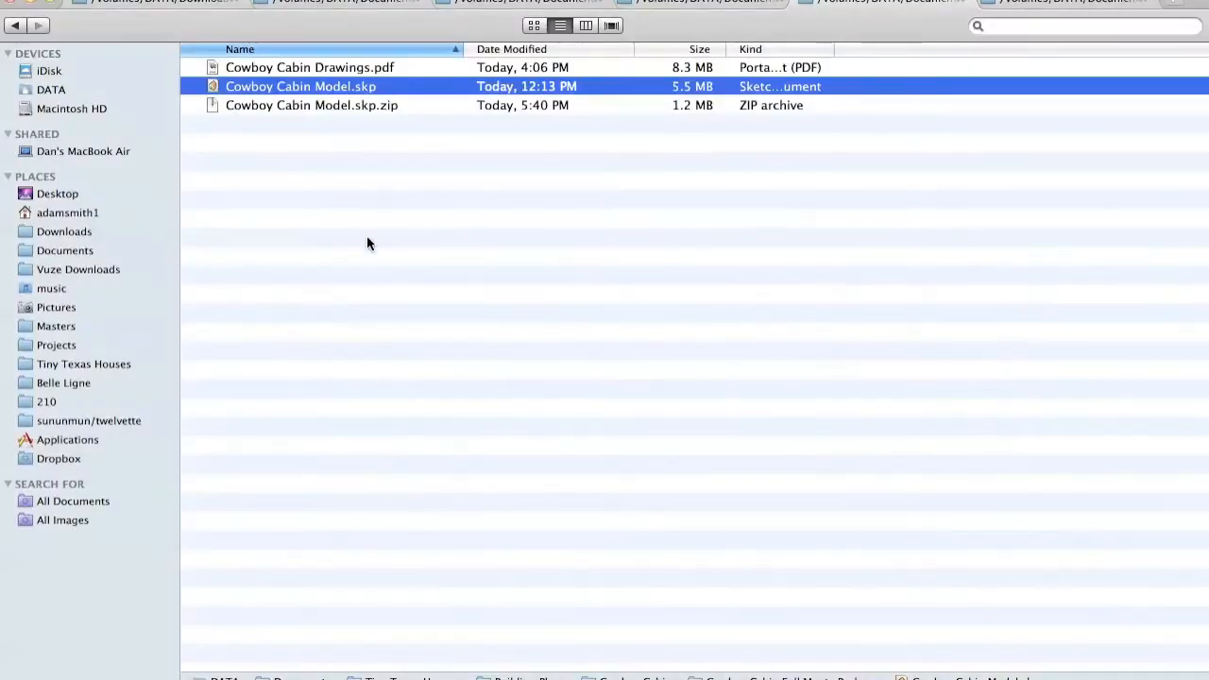
pyautogui.moveTo(276, 108)
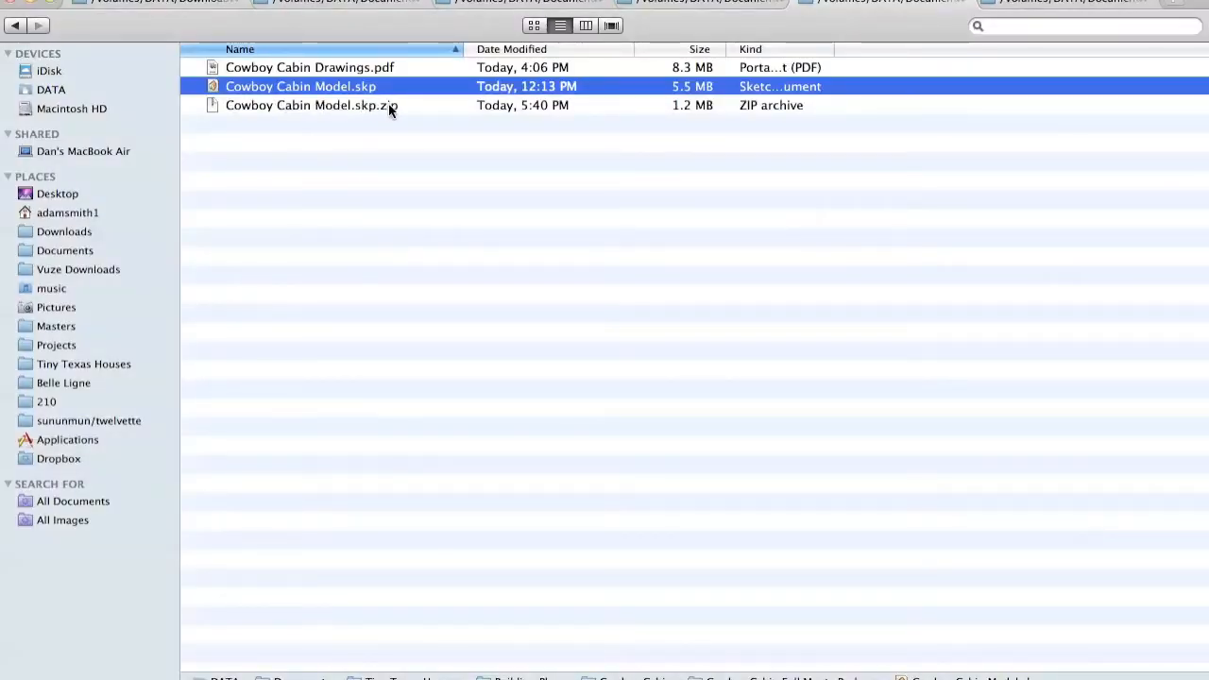
# Step: Pick out the cabin's .skp.zip archive and then the .skp model file in Finder
pyautogui.click(312, 106)
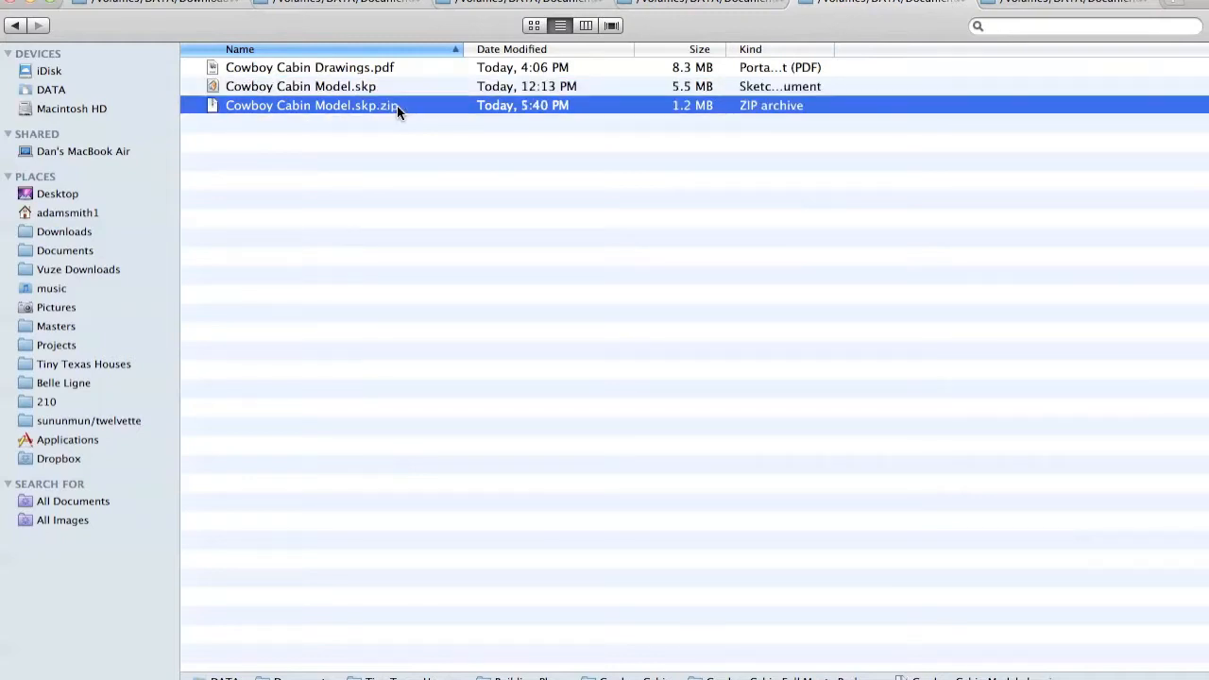
pyautogui.click(301, 87)
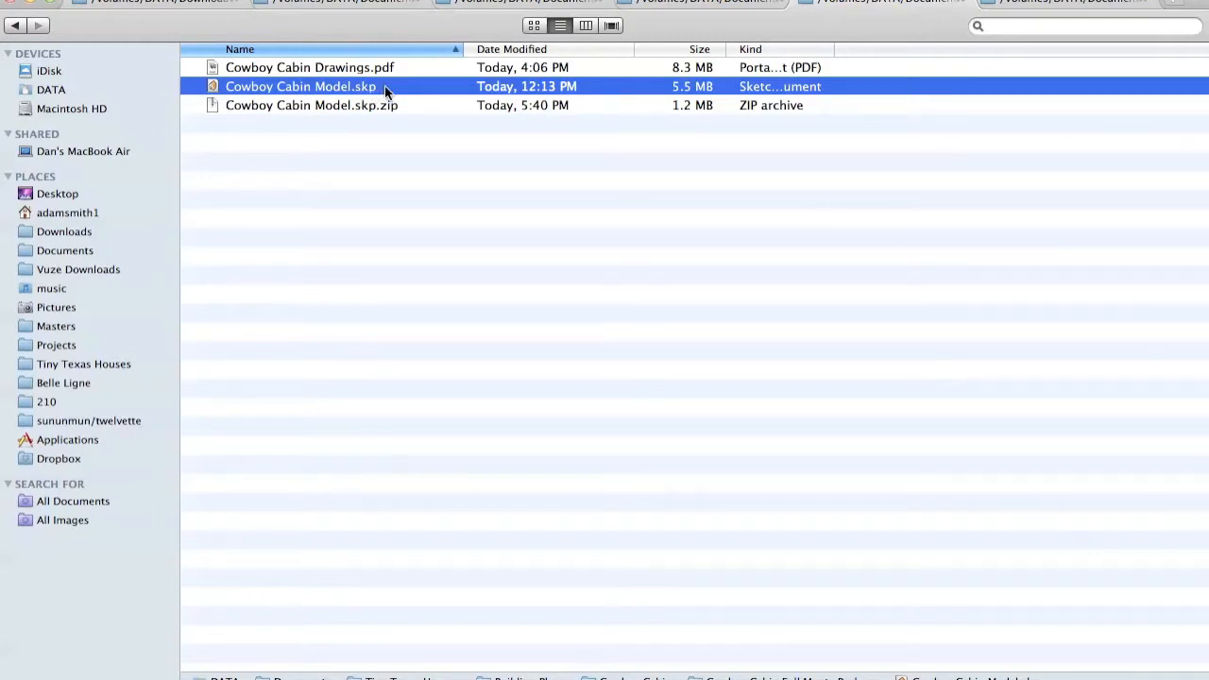
pyautogui.moveTo(412, 234)
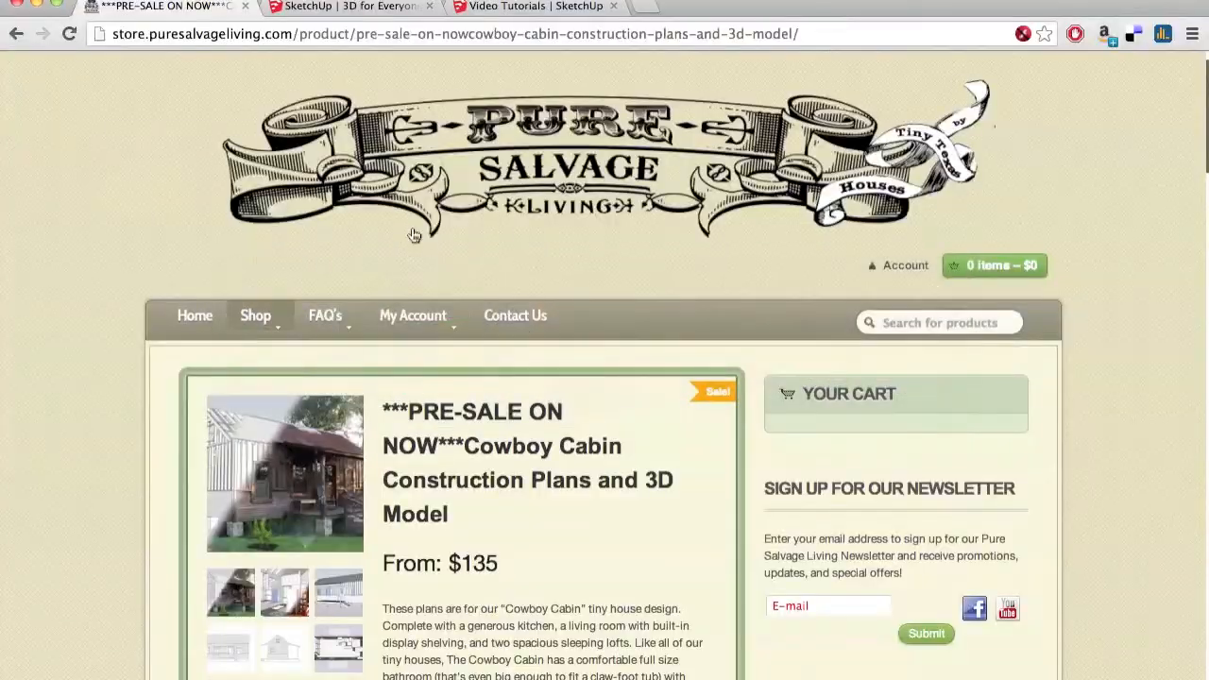
# Step: Bring up the SketchUp home page and then its Video Tutorials page
pyautogui.click(350, 8)
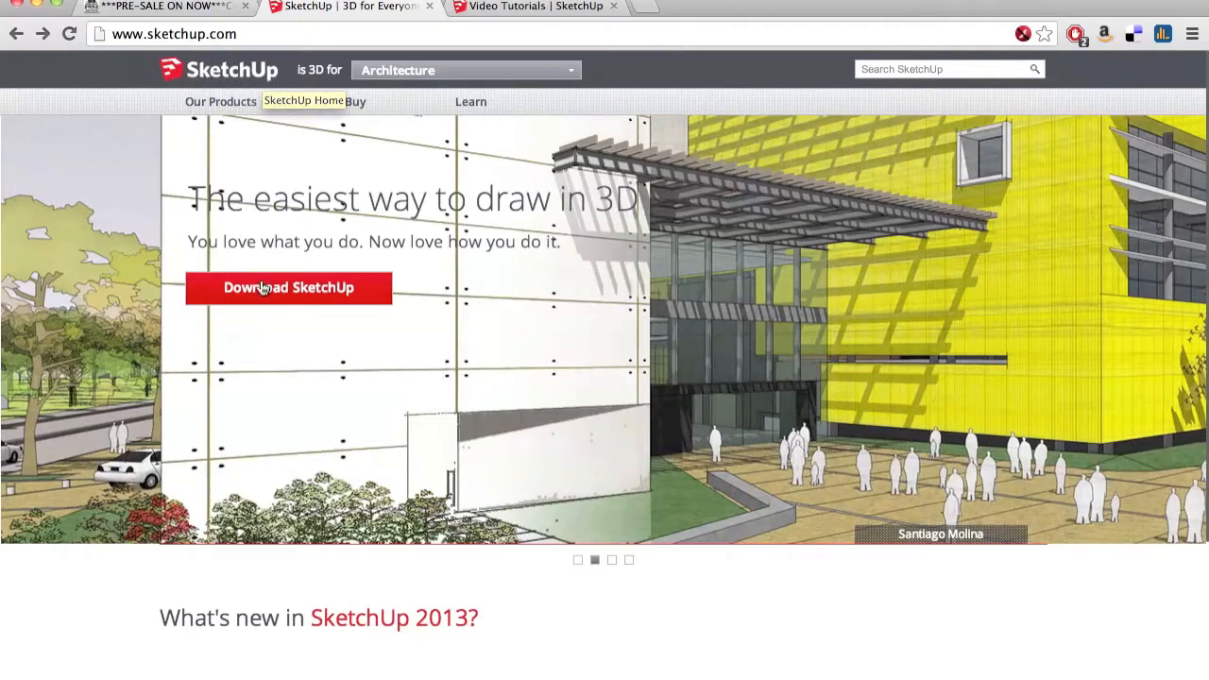
pyautogui.moveTo(244, 286)
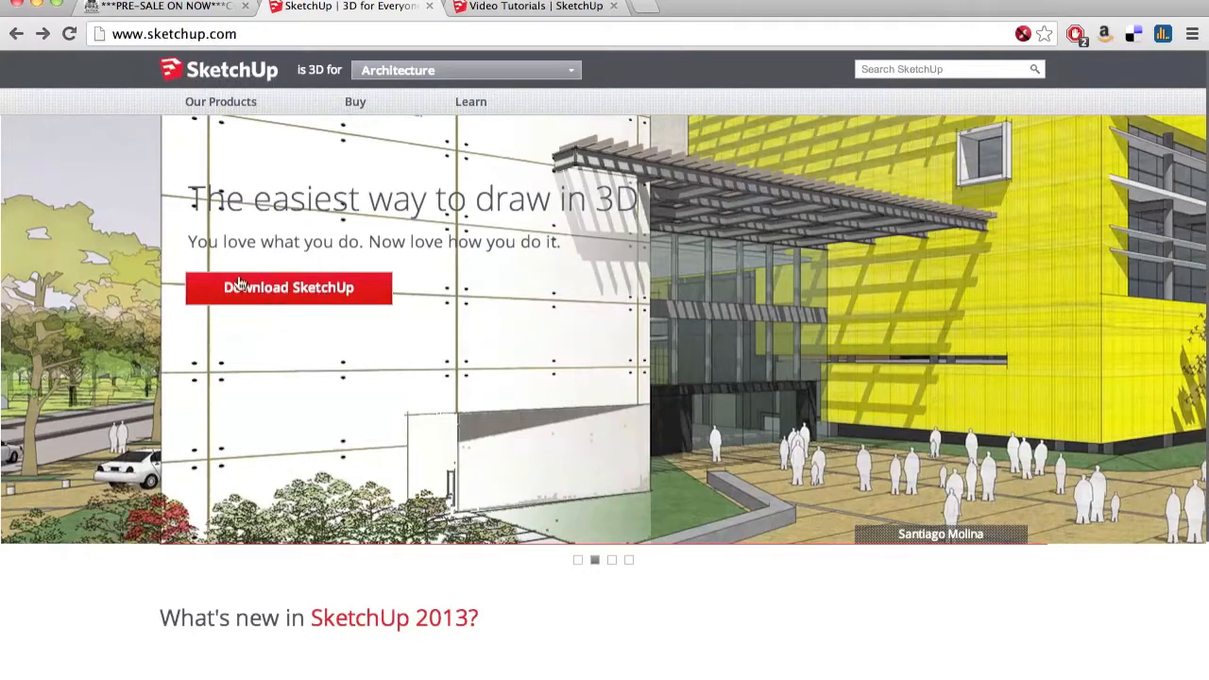
pyautogui.moveTo(315, 291)
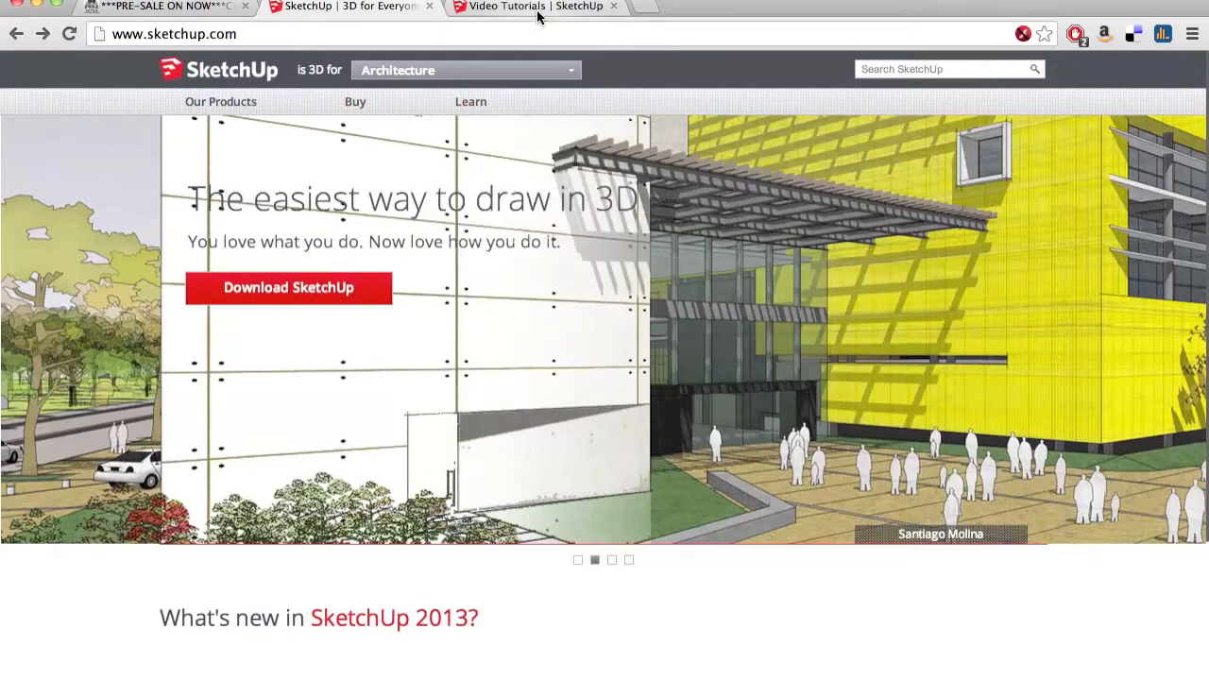
pyautogui.click(506, 8)
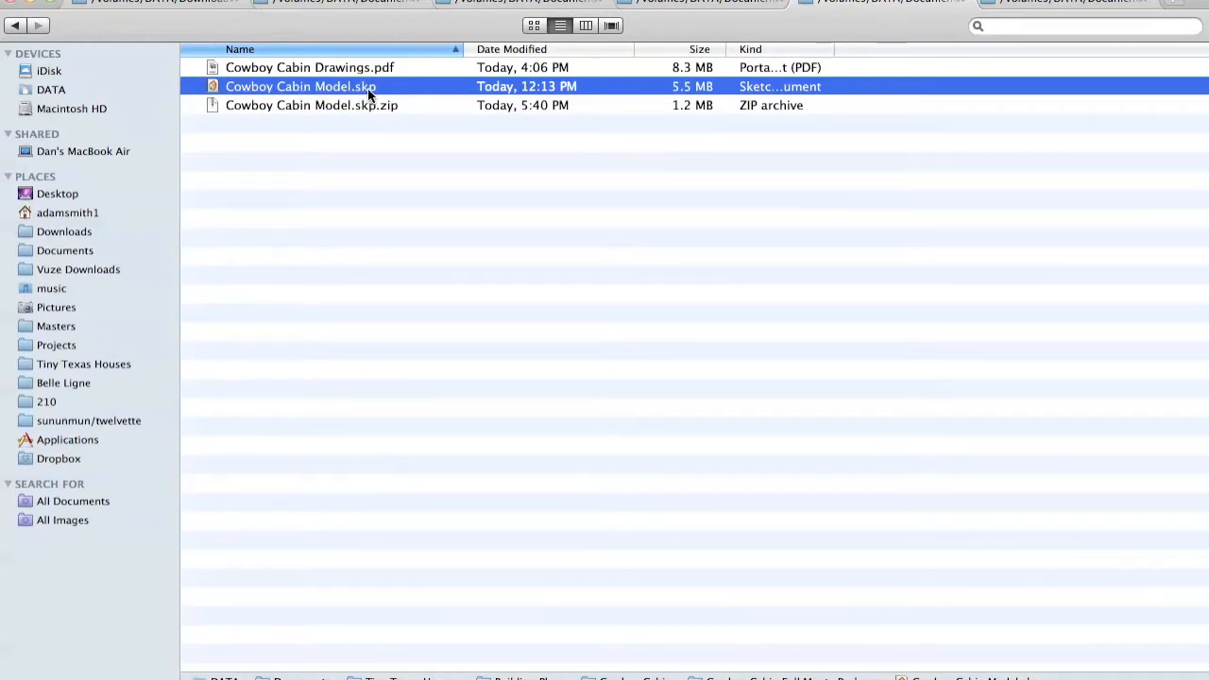
# Step: Open Cowboy Cabin Model.skp from Finder in SketchUp
pyautogui.doubleClick(300, 87)
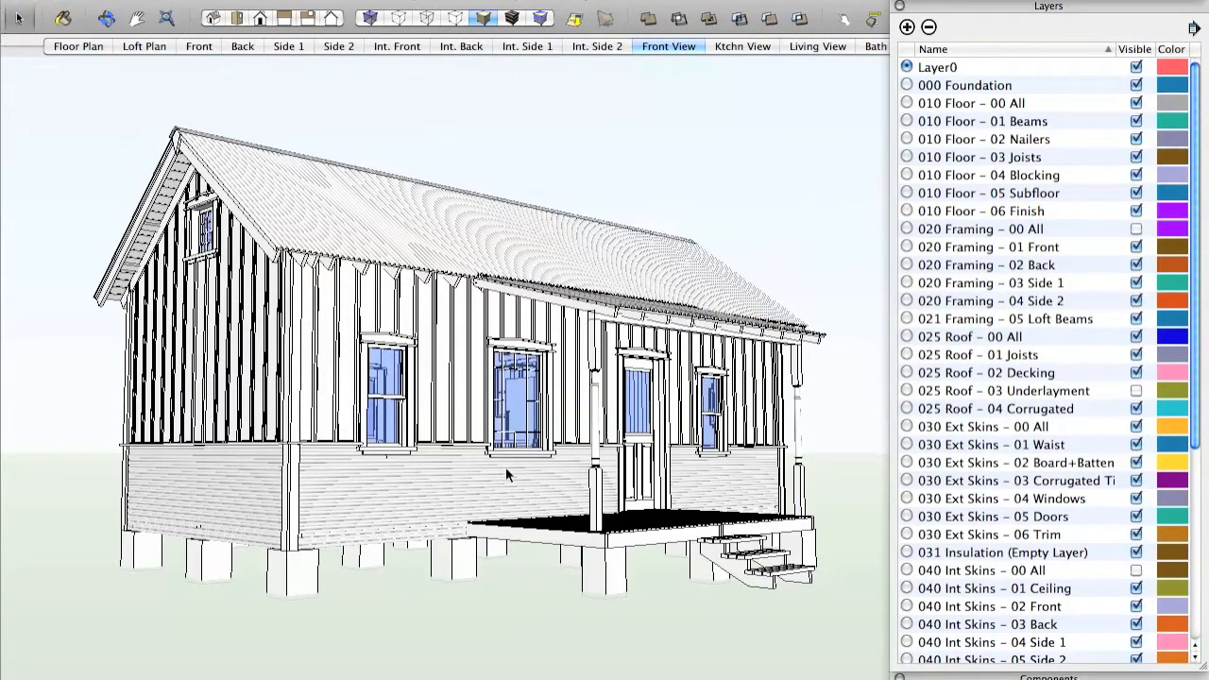
pyautogui.moveTo(574, 546)
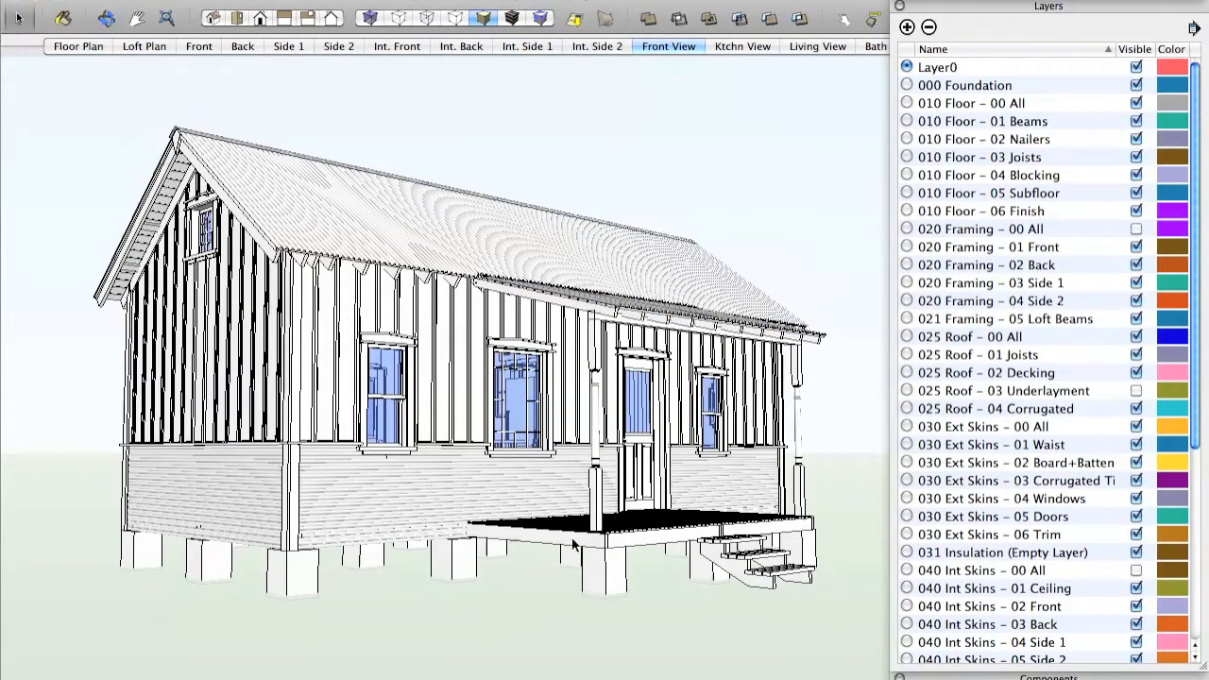
pyautogui.moveTo(489, 548)
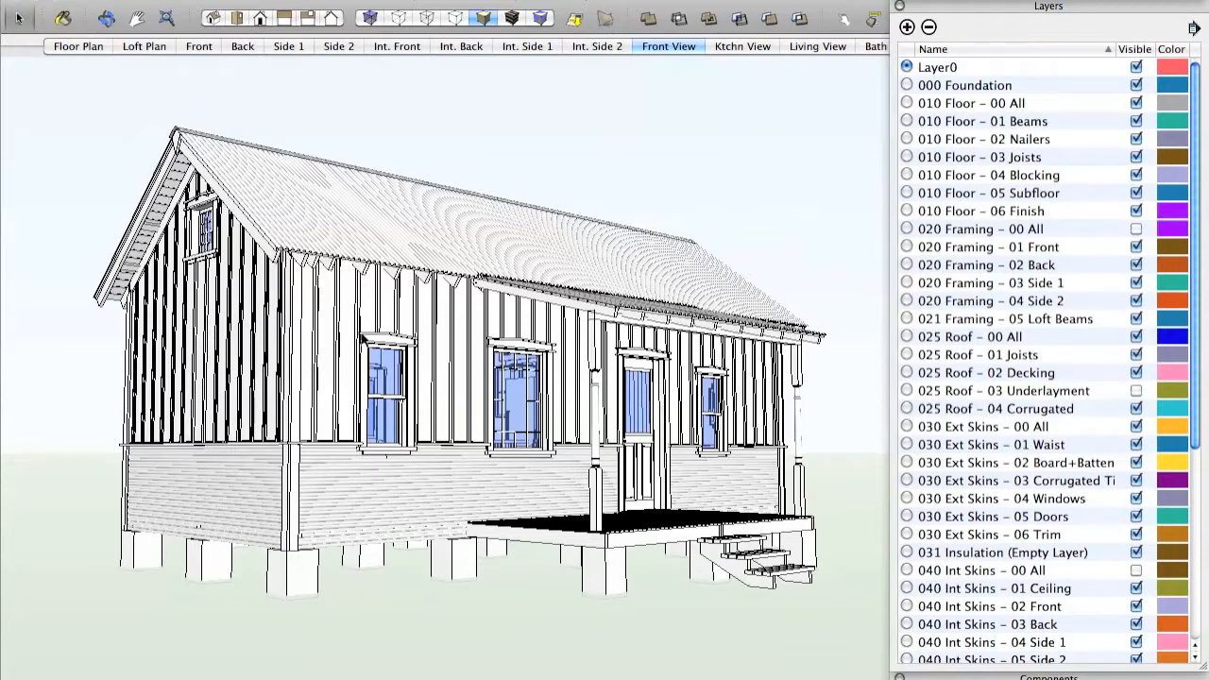
pyautogui.moveTo(444, 234)
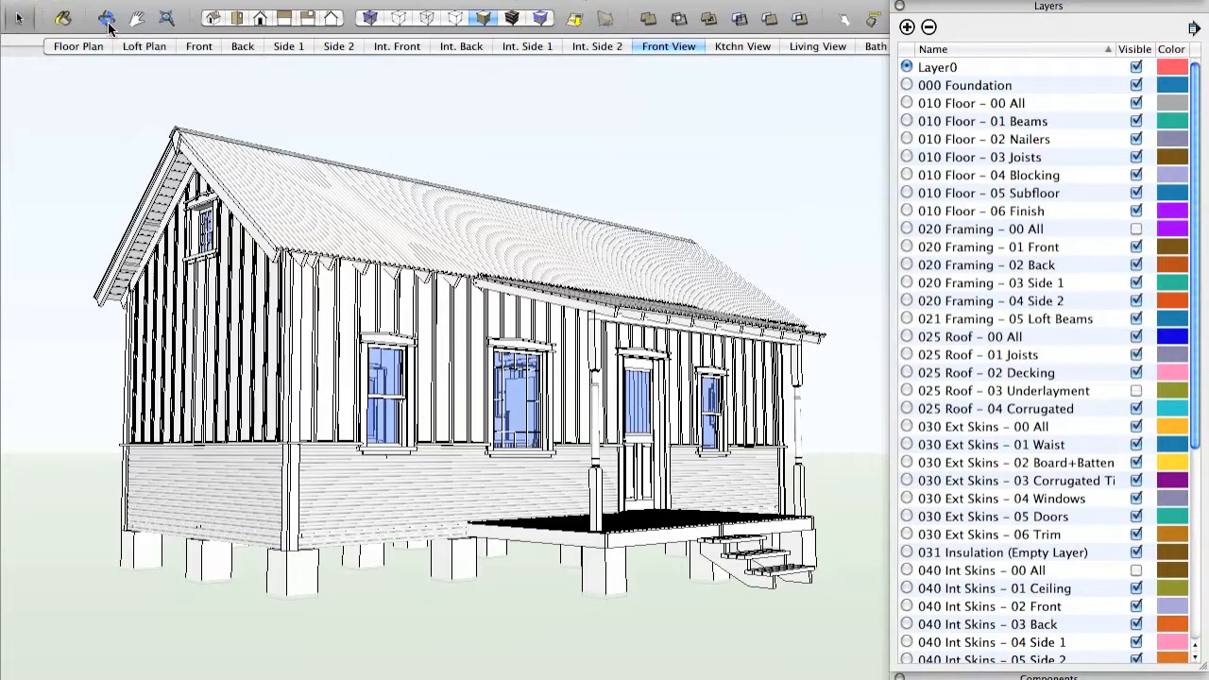
pyautogui.moveTo(106, 19)
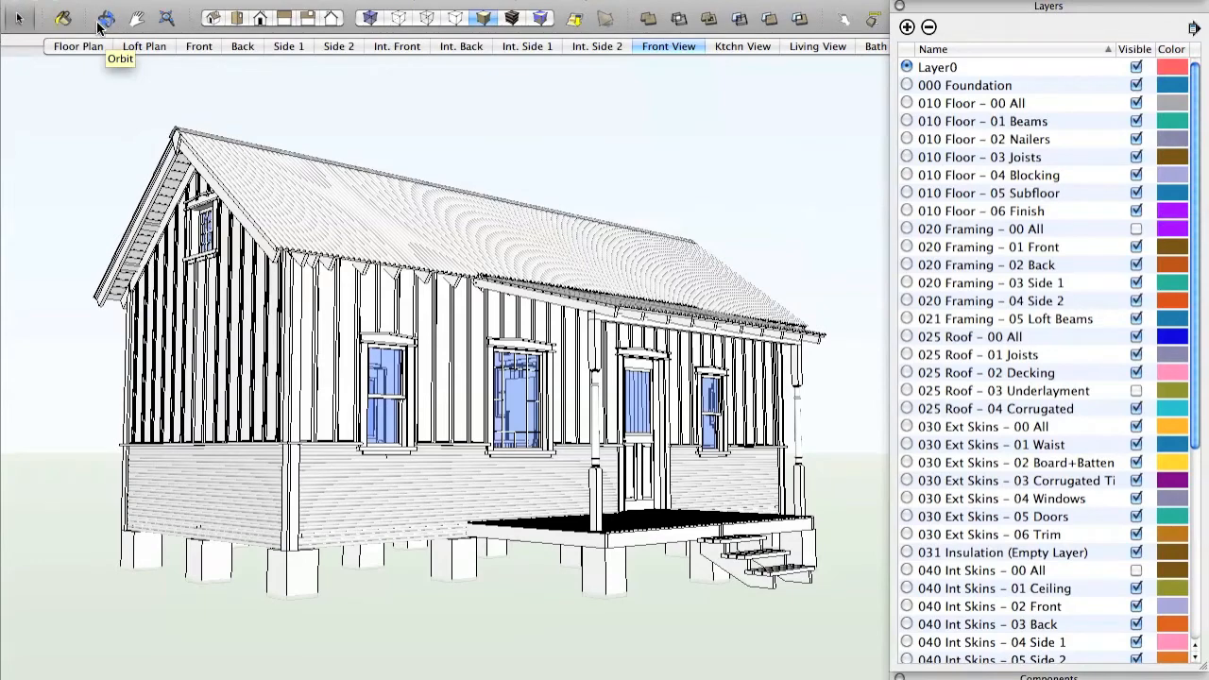
pyautogui.moveTo(87, 179)
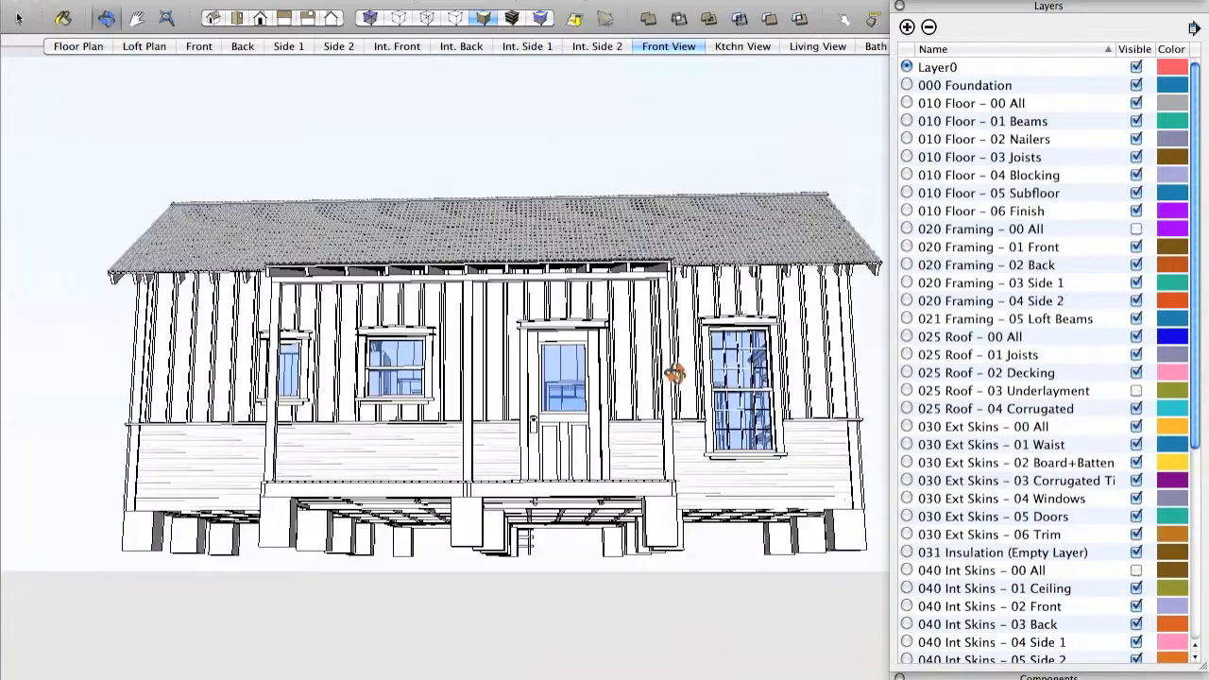
# Step: Orbit the cabin exterior to a side view and another exterior angle
pyautogui.moveTo(676, 374); pyautogui.dragTo(678, 476)
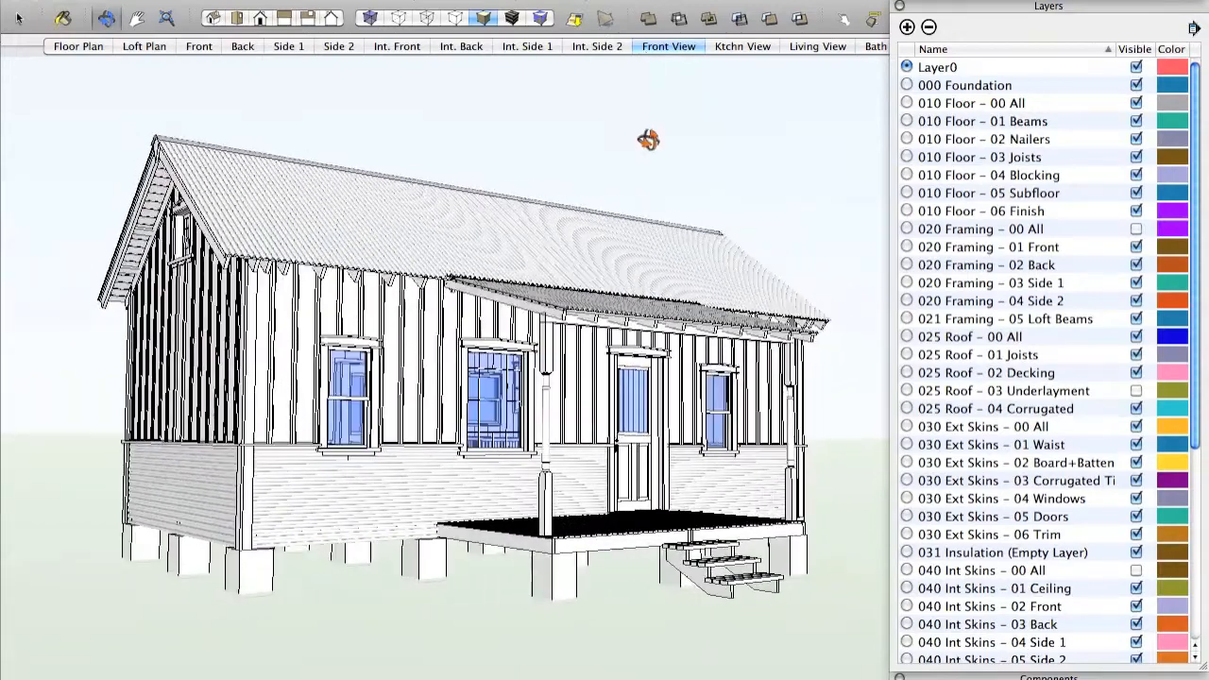
pyautogui.moveTo(650, 140); pyautogui.dragTo(397, 391)
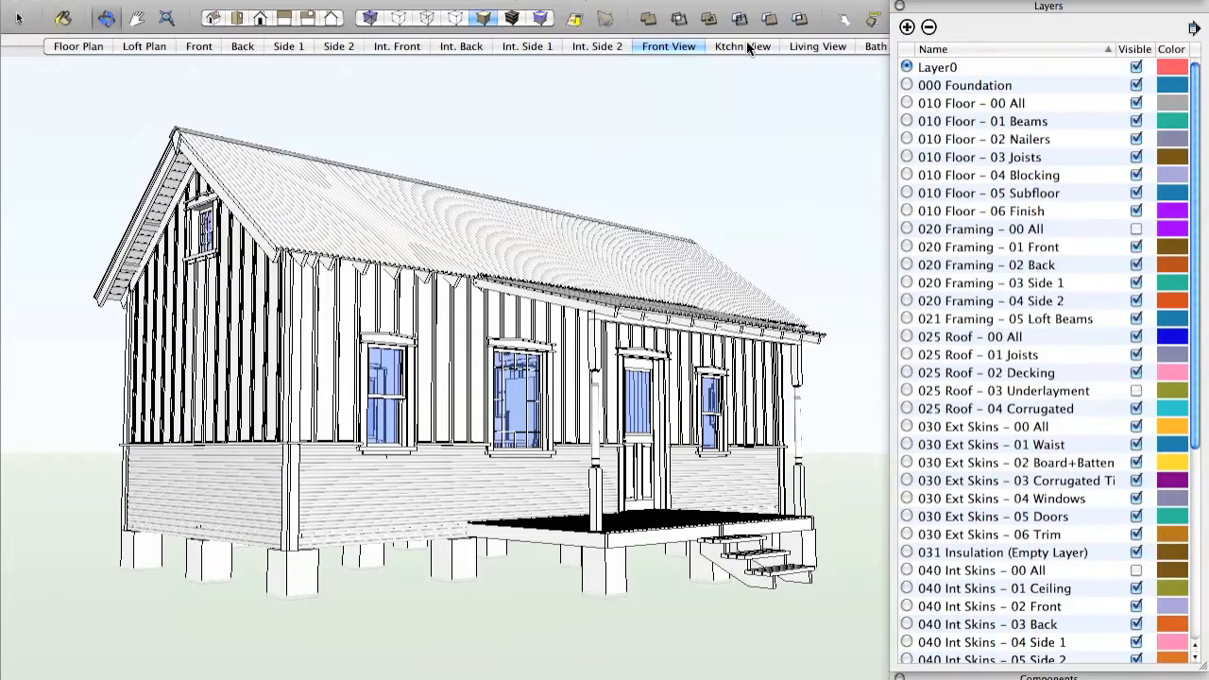
# Step: View the Kitchn View, Living View, Floor Plan and Loft Plan scenes in turn
pyautogui.click(743, 45)
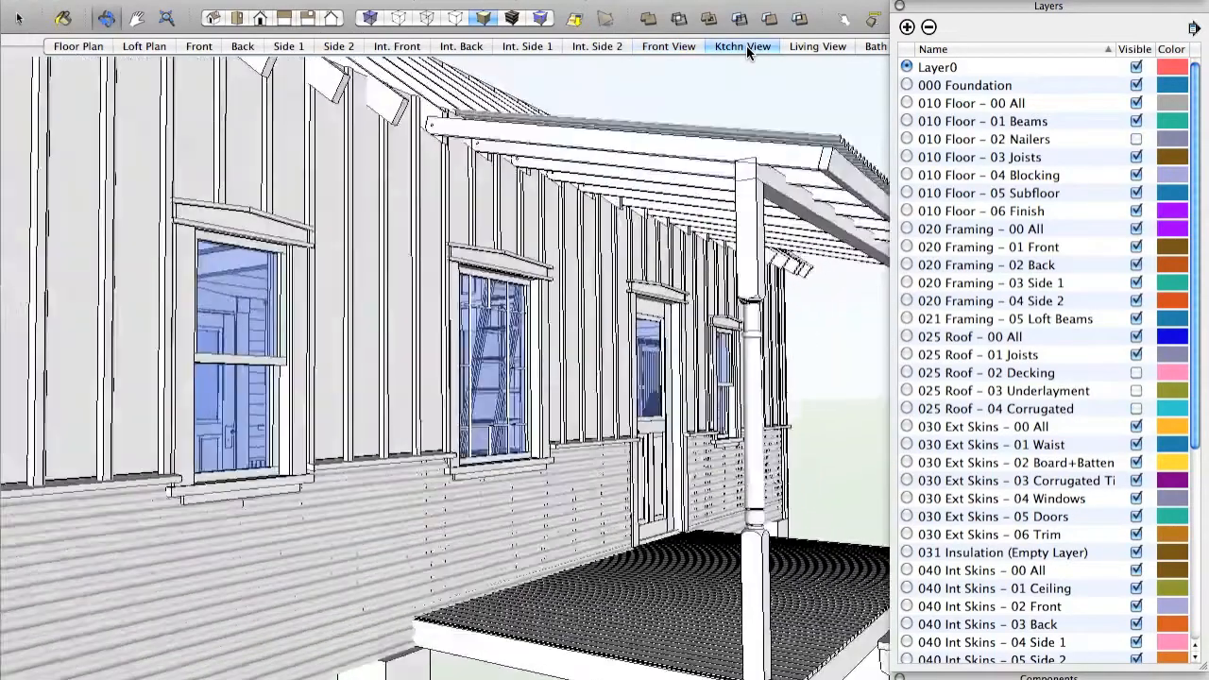
pyautogui.click(742, 46)
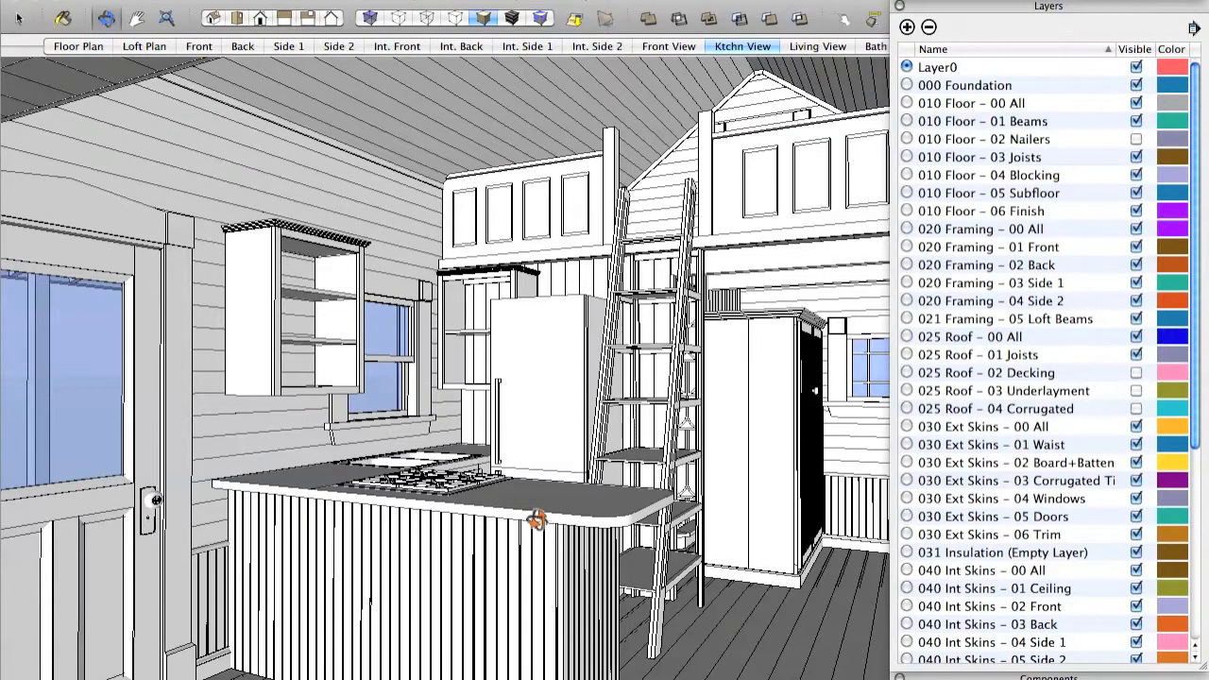
pyautogui.moveTo(709, 424)
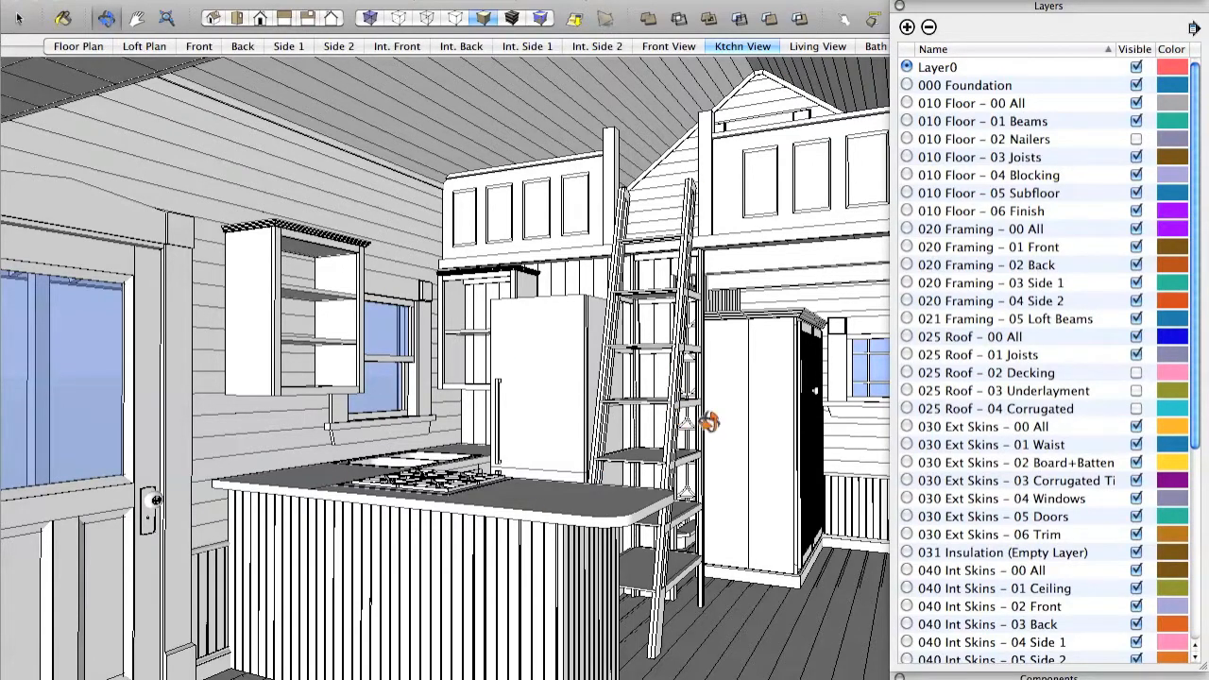
pyautogui.moveTo(727, 158)
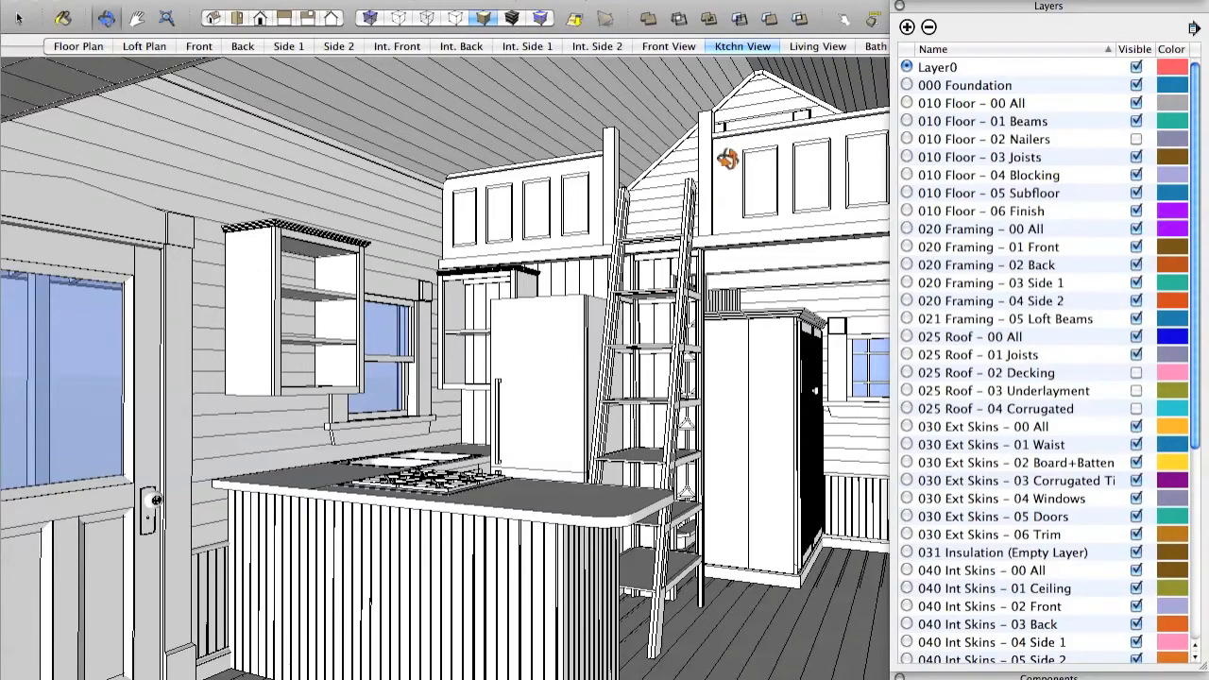
pyautogui.click(816, 45)
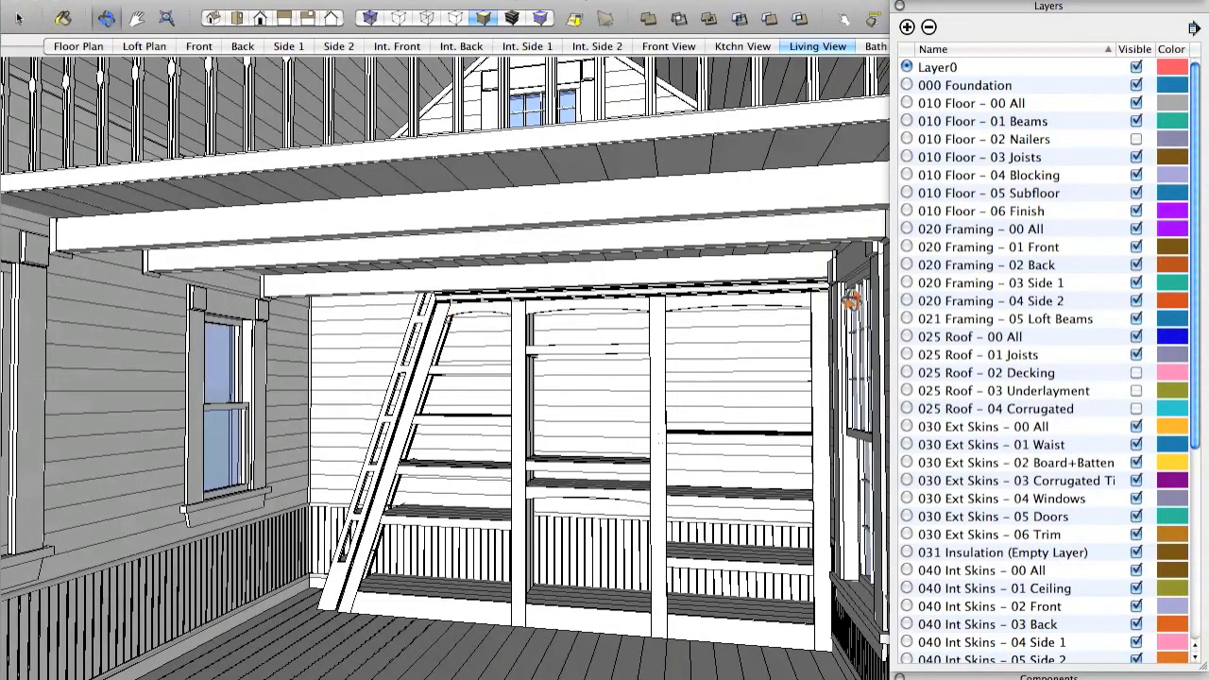
pyautogui.moveTo(385, 385)
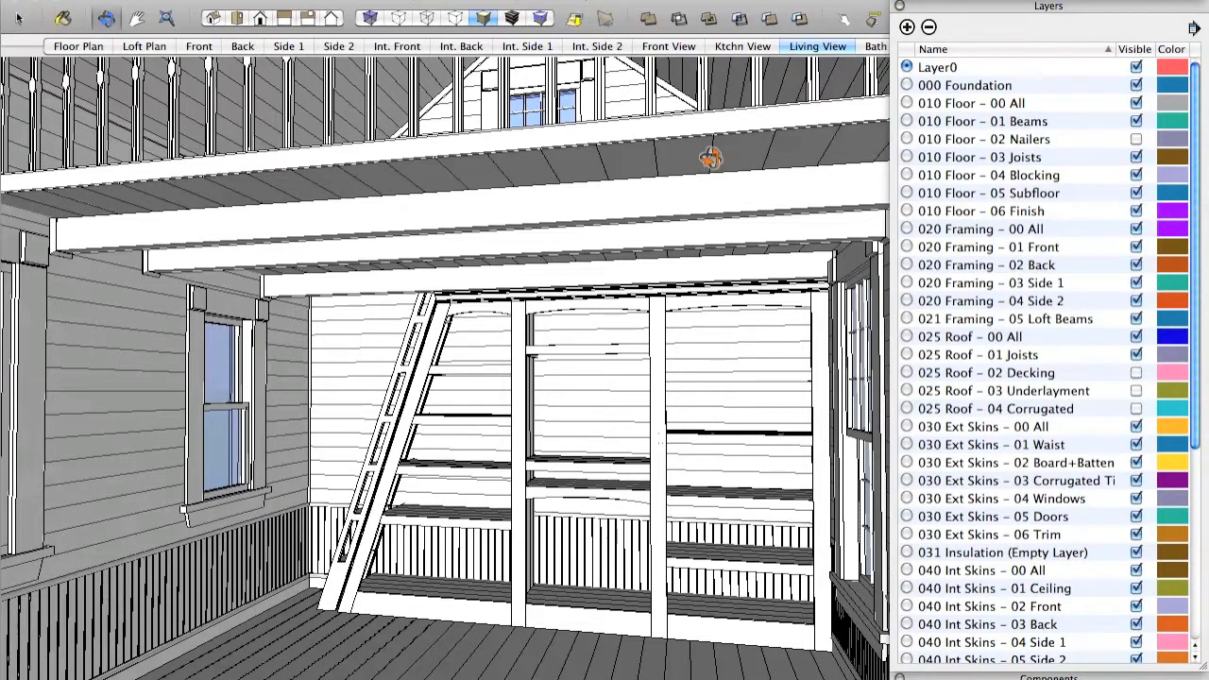
pyautogui.moveTo(56, 64)
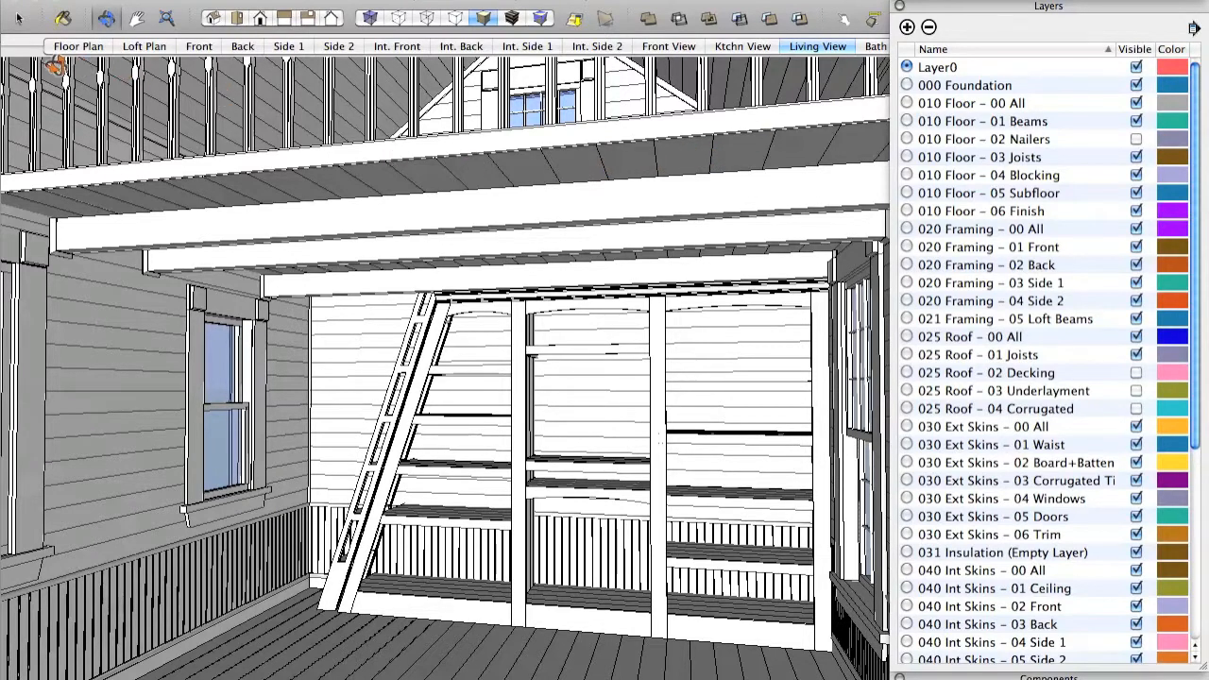
pyautogui.click(78, 45)
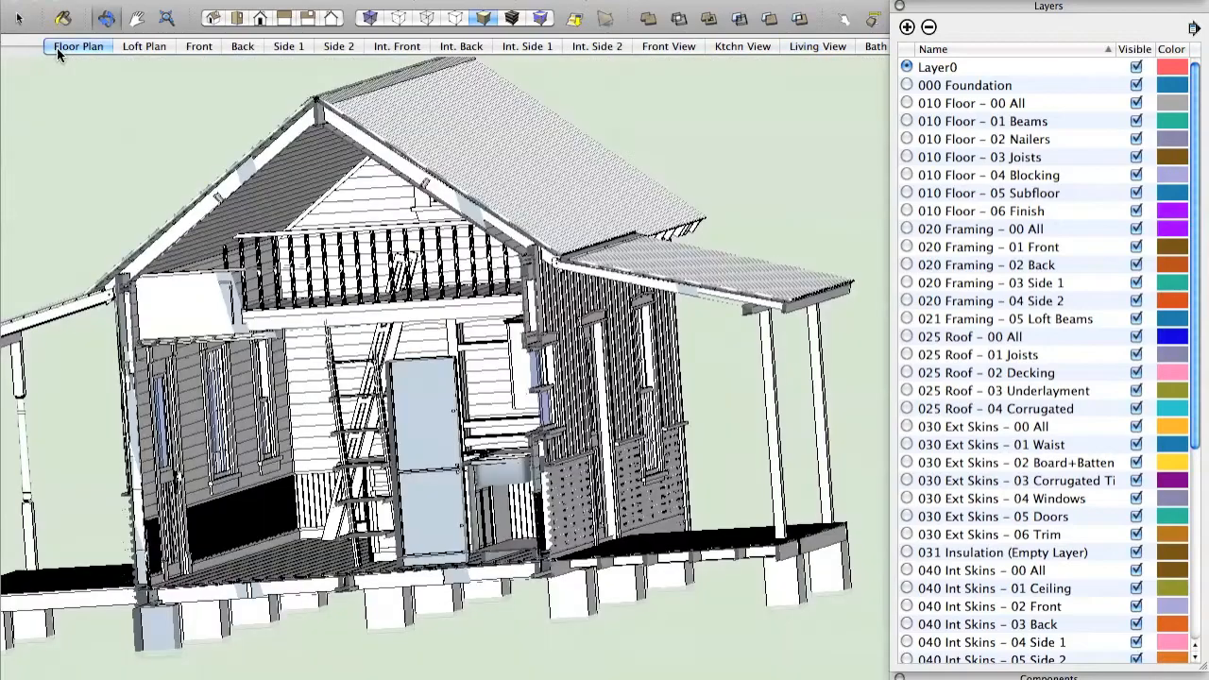
pyautogui.click(78, 46)
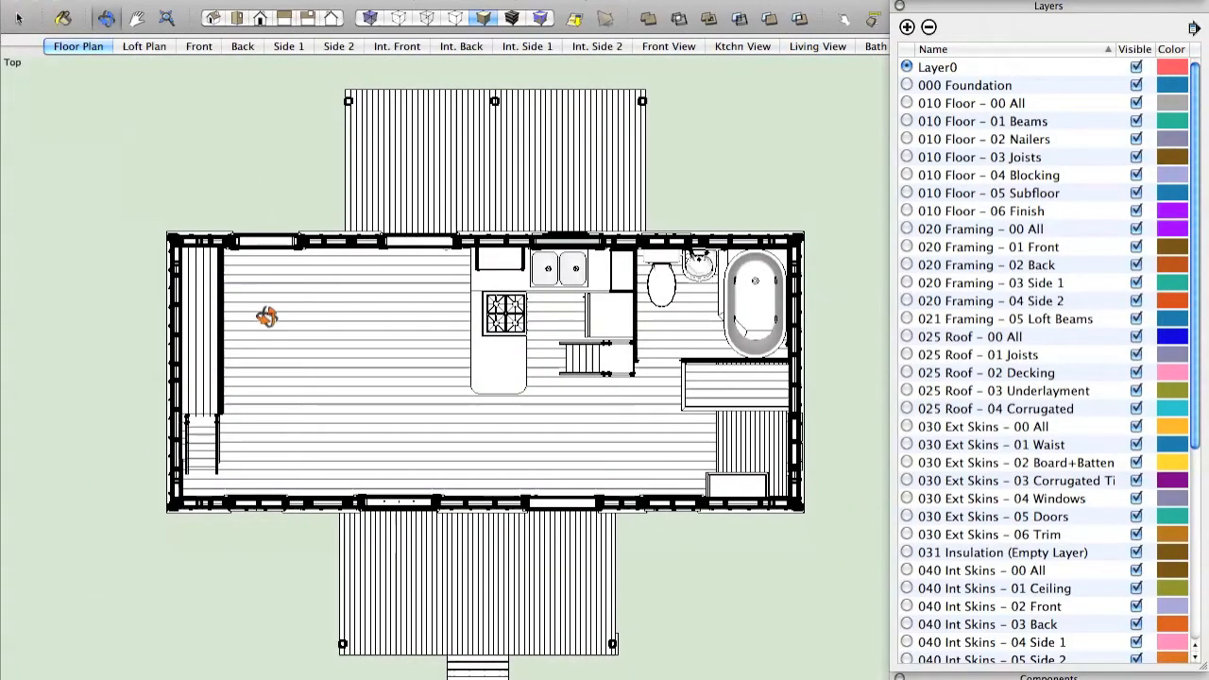
pyautogui.moveTo(711, 306)
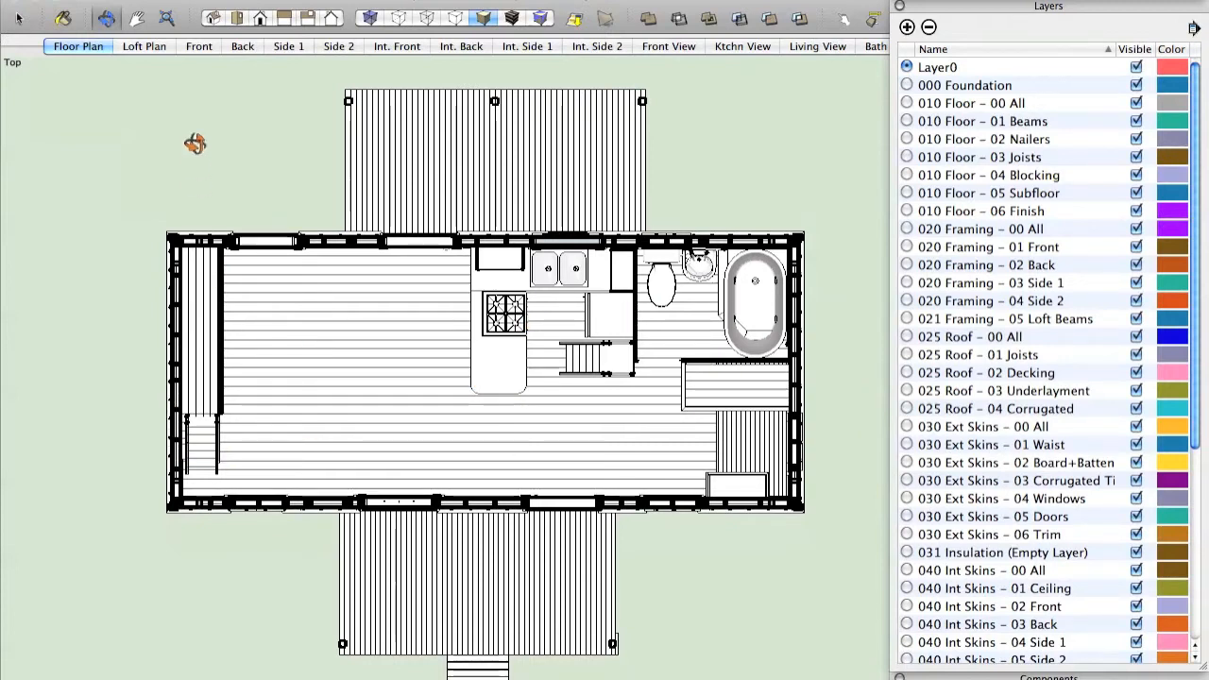
pyautogui.click(144, 46)
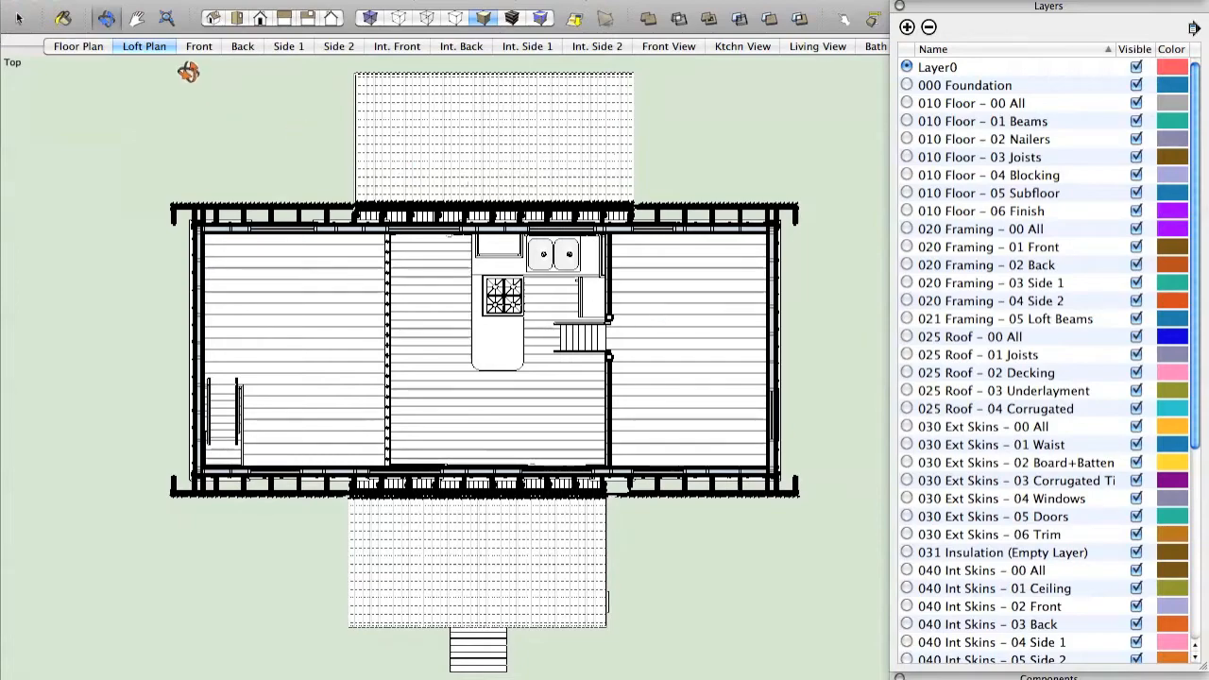
# Step: View the Front, Back, Int. Front, Int. Back and Int. Side 2 scenes in turn
pyautogui.click(198, 46)
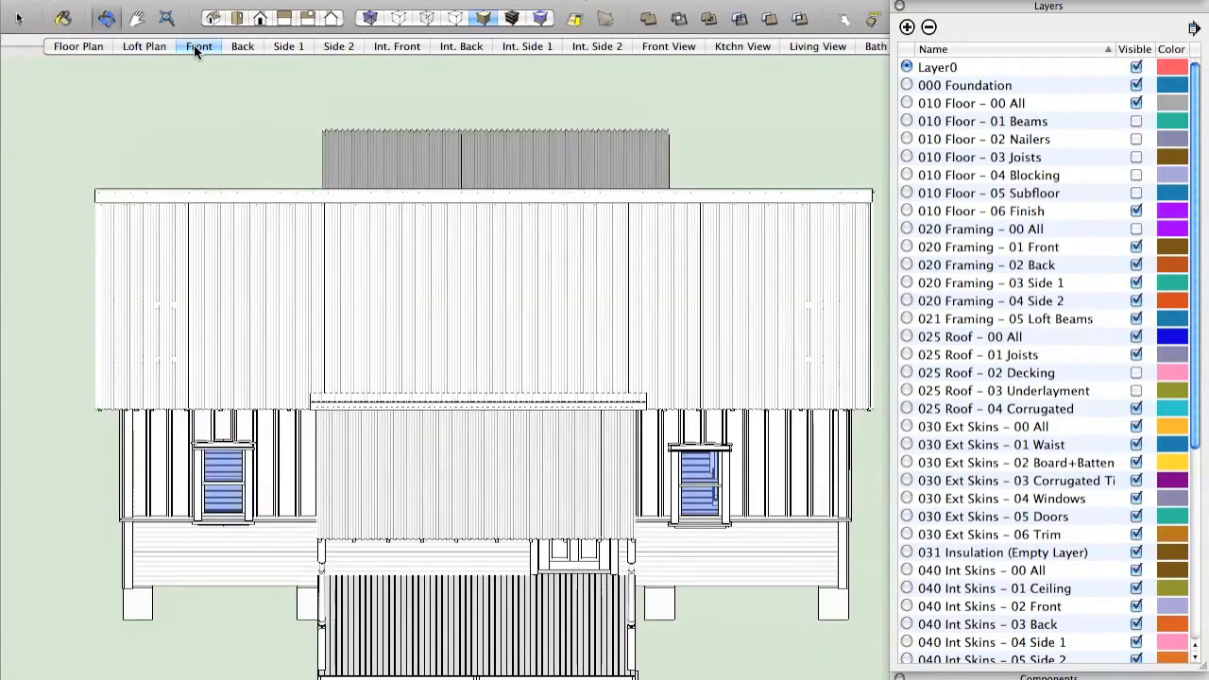
pyautogui.click(199, 45)
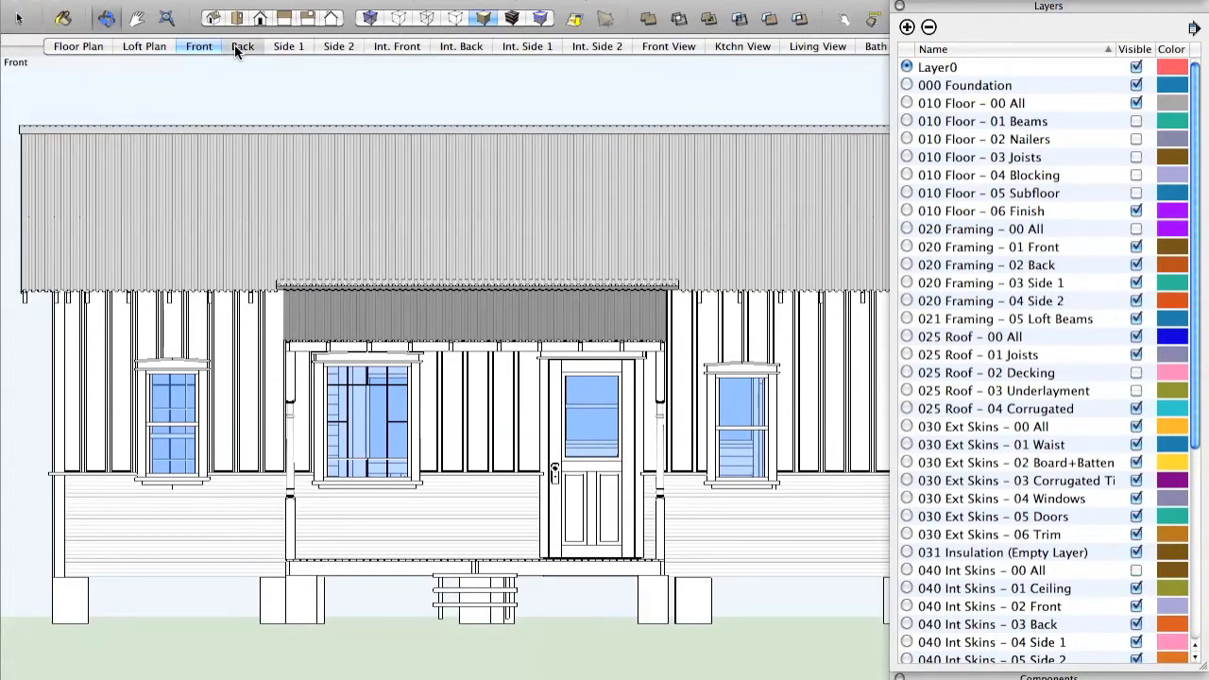
pyautogui.click(242, 45)
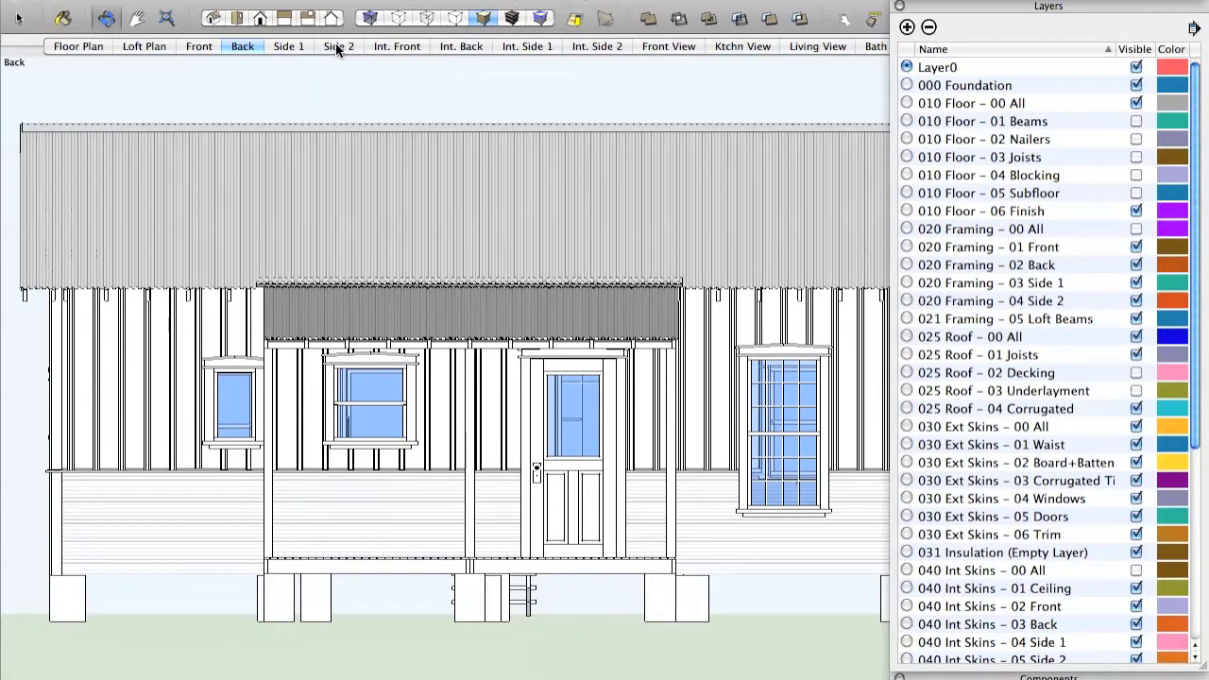
pyautogui.click(397, 45)
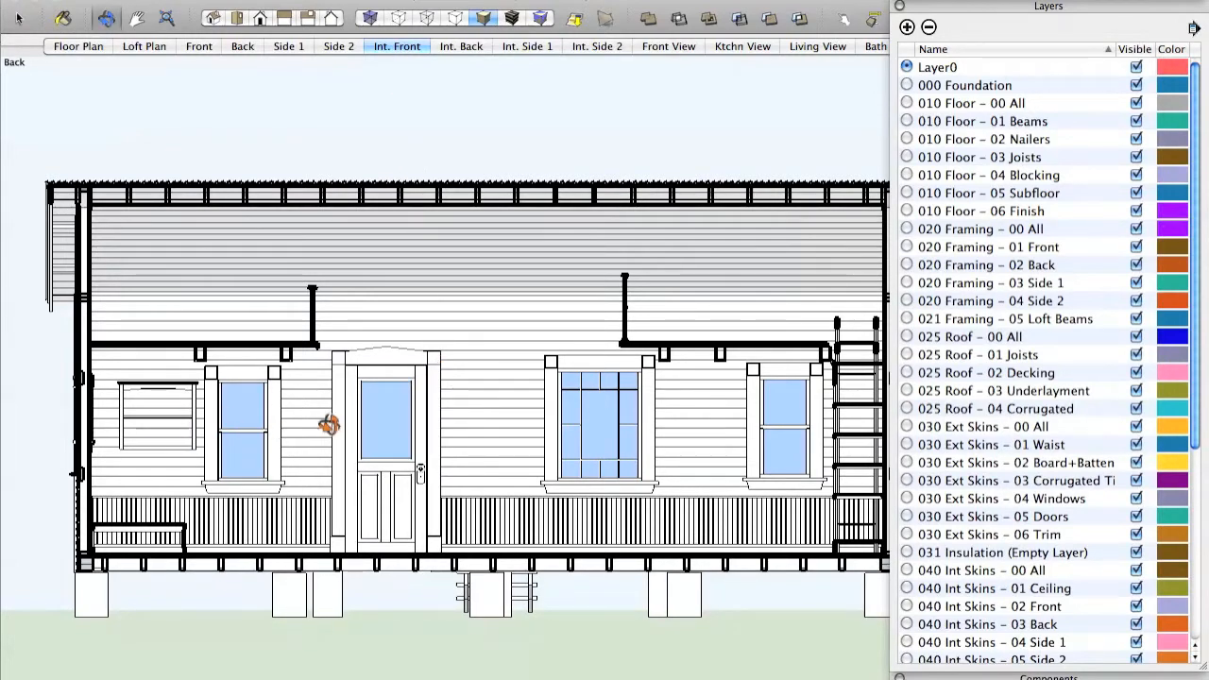
pyautogui.moveTo(621, 310)
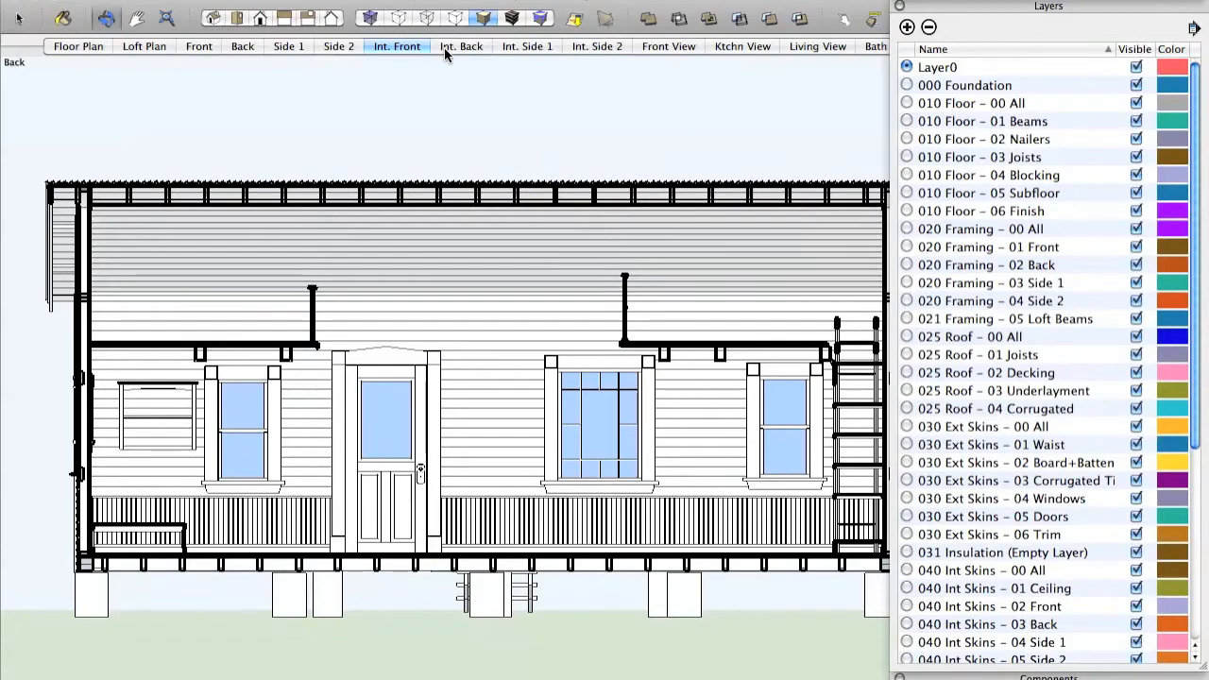
pyautogui.click(461, 45)
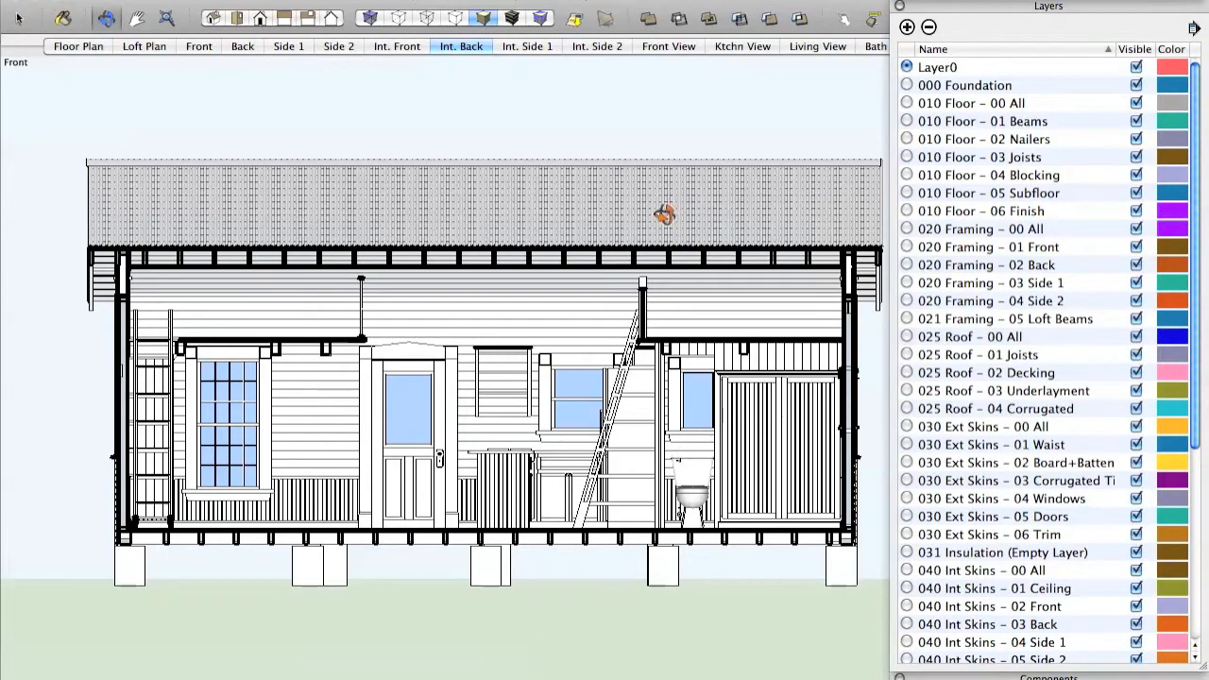
pyautogui.moveTo(518, 53)
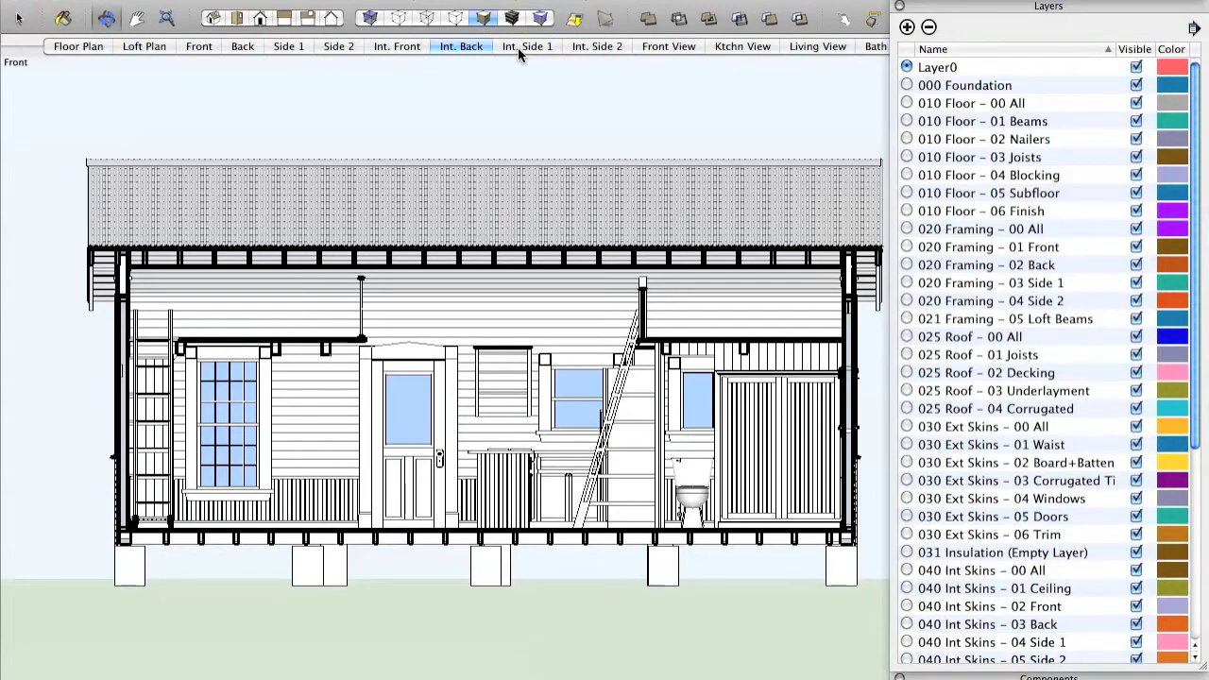
pyautogui.click(597, 45)
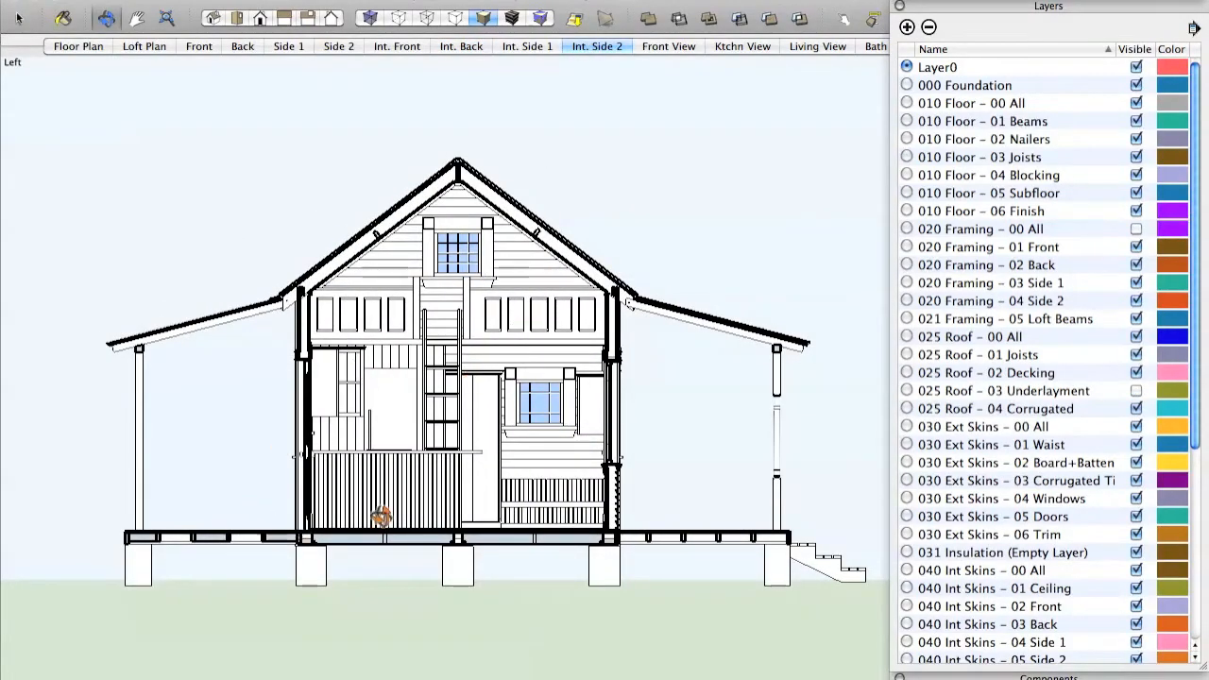
pyautogui.moveTo(642, 52)
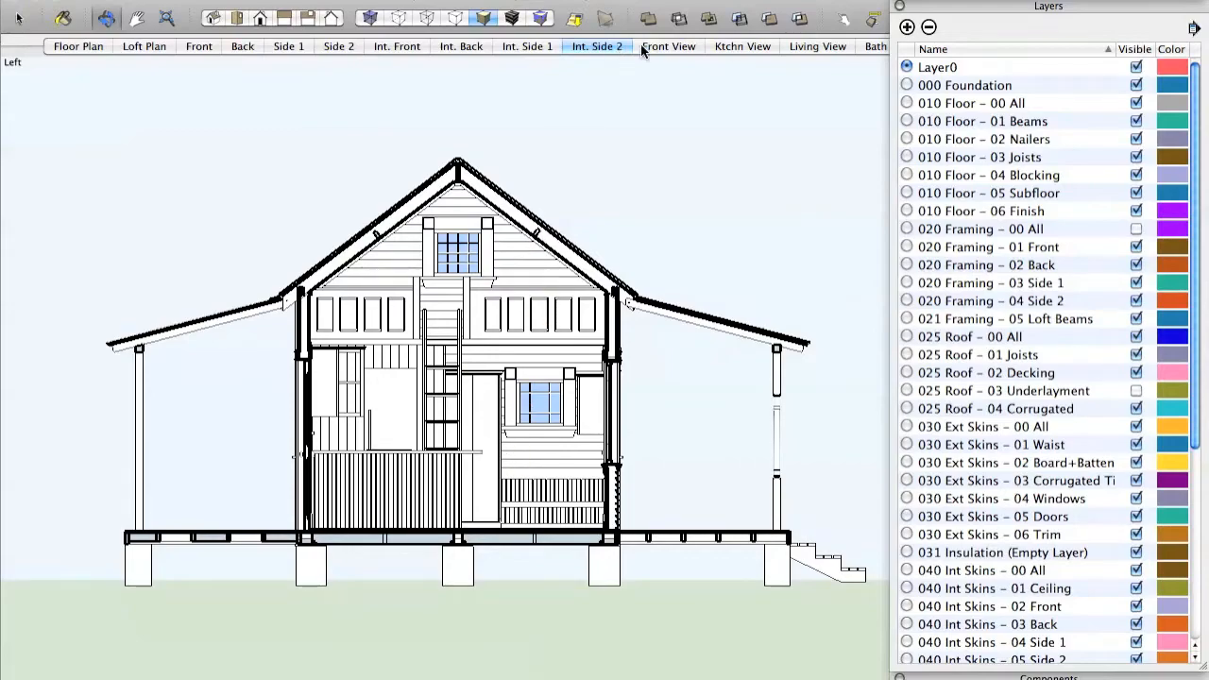
# Step: Return to the Front View exterior perspective scene
pyautogui.click(669, 45)
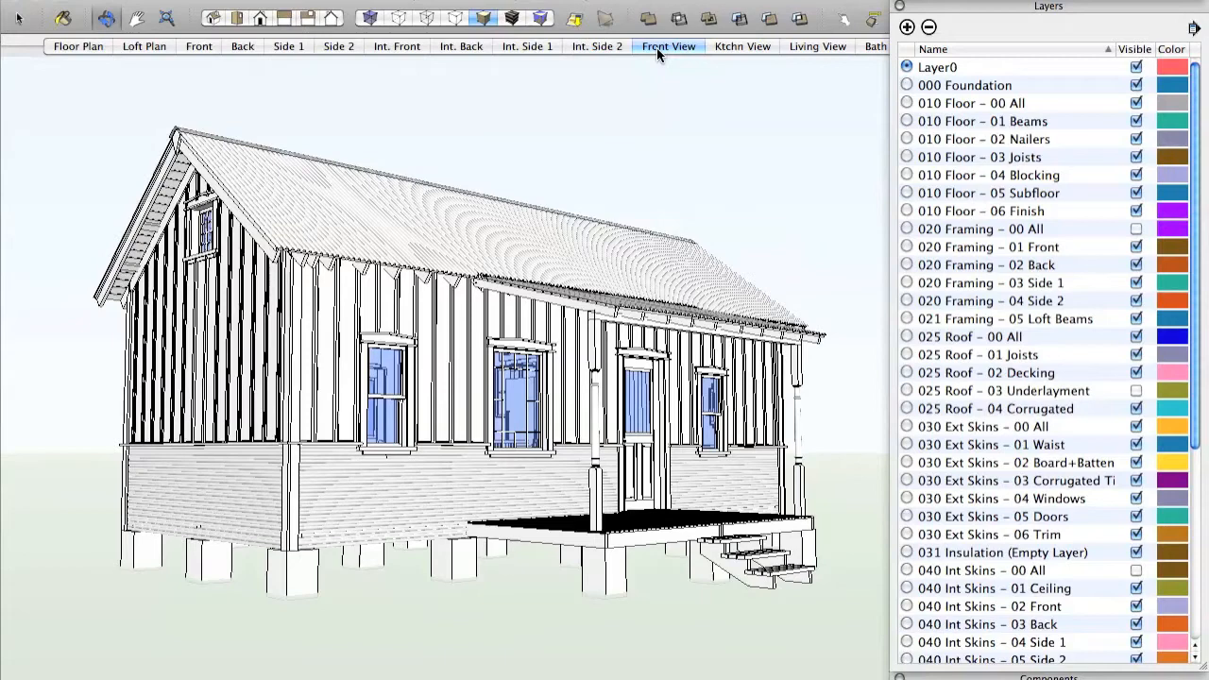
pyautogui.moveTo(905, 151)
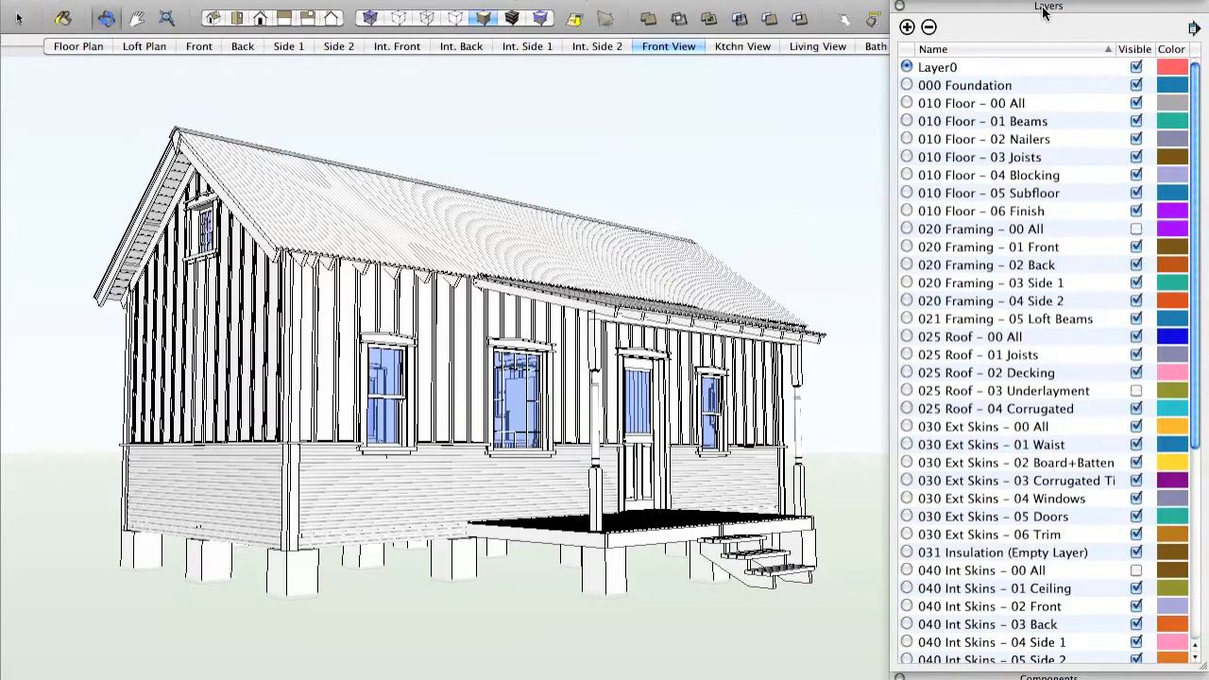
pyautogui.moveTo(1020, 15)
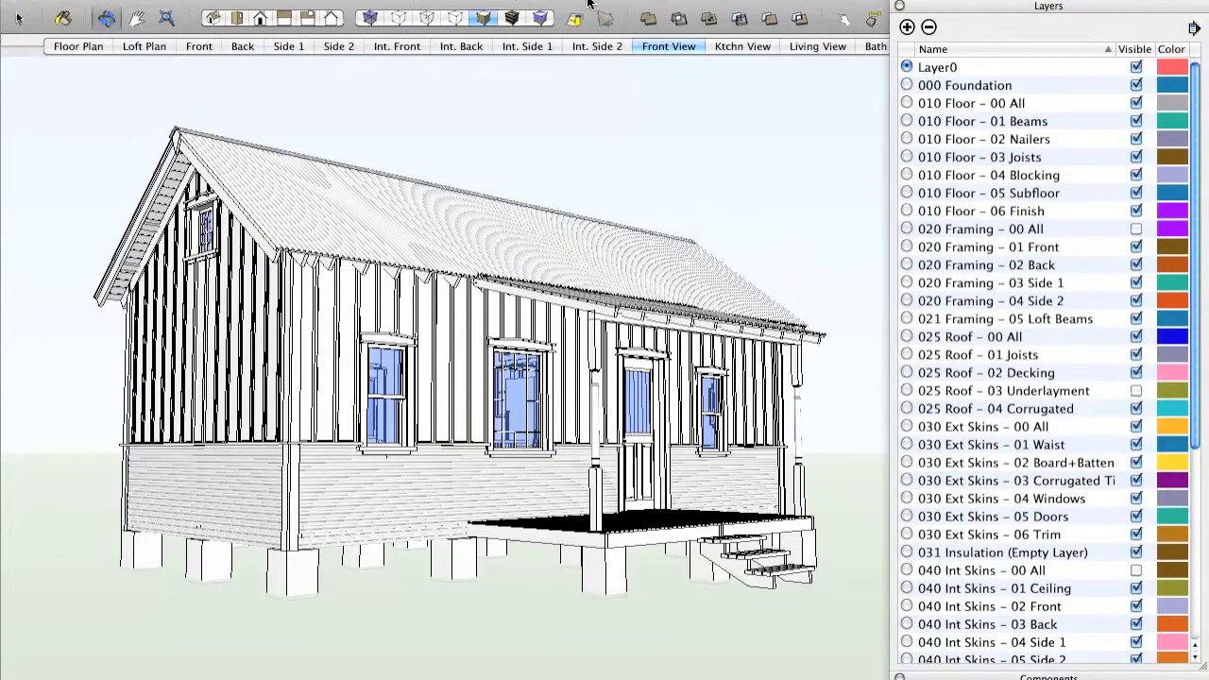
# Step: Hide and re-show the Layers panel from the Window menu, then scroll its layer list
pyautogui.click(585, 6)
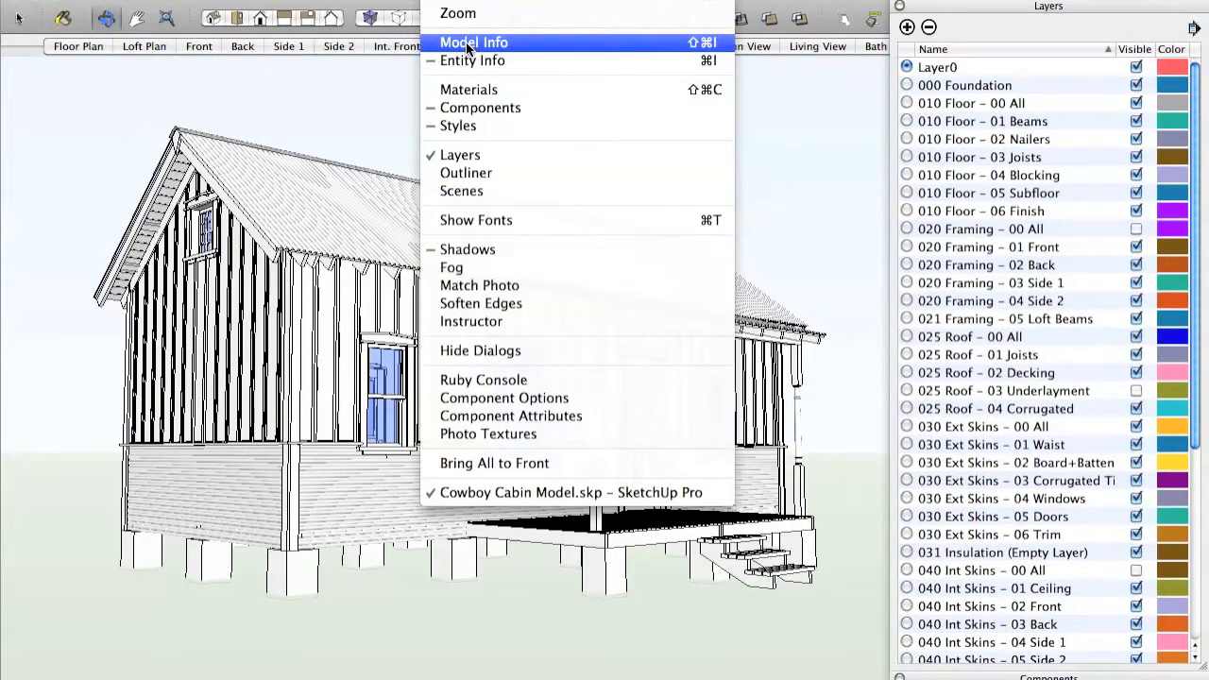
pyautogui.moveTo(461, 155)
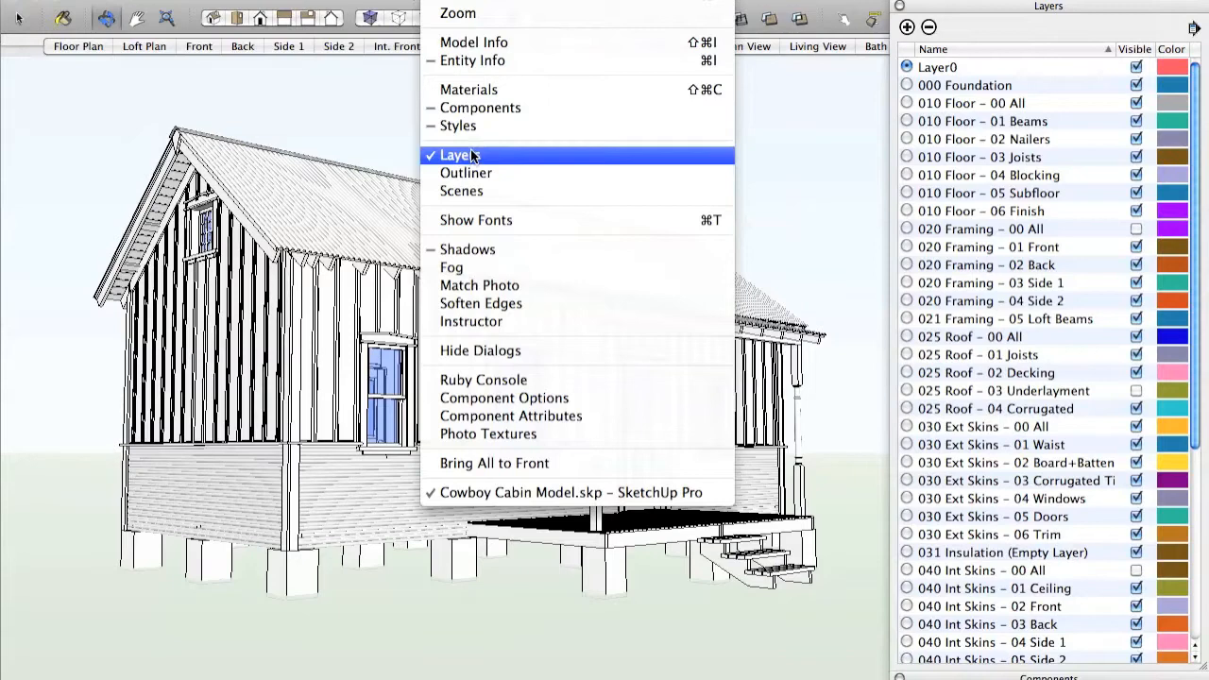
pyautogui.click(461, 155)
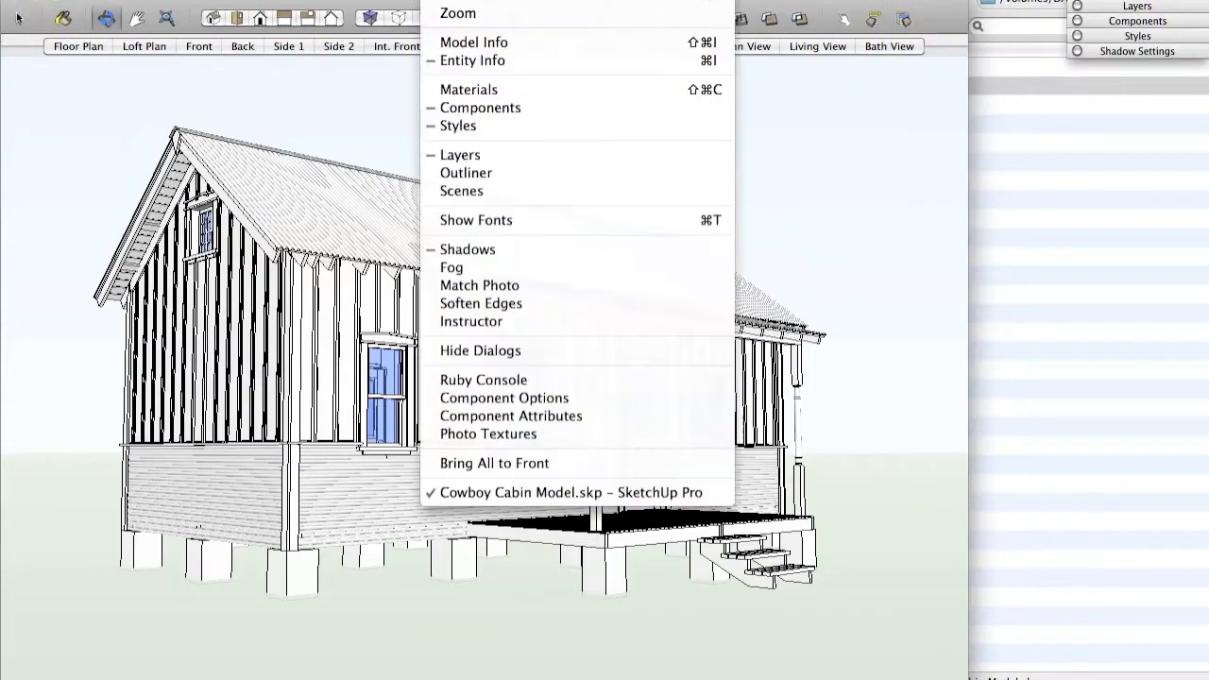
pyautogui.click(461, 155)
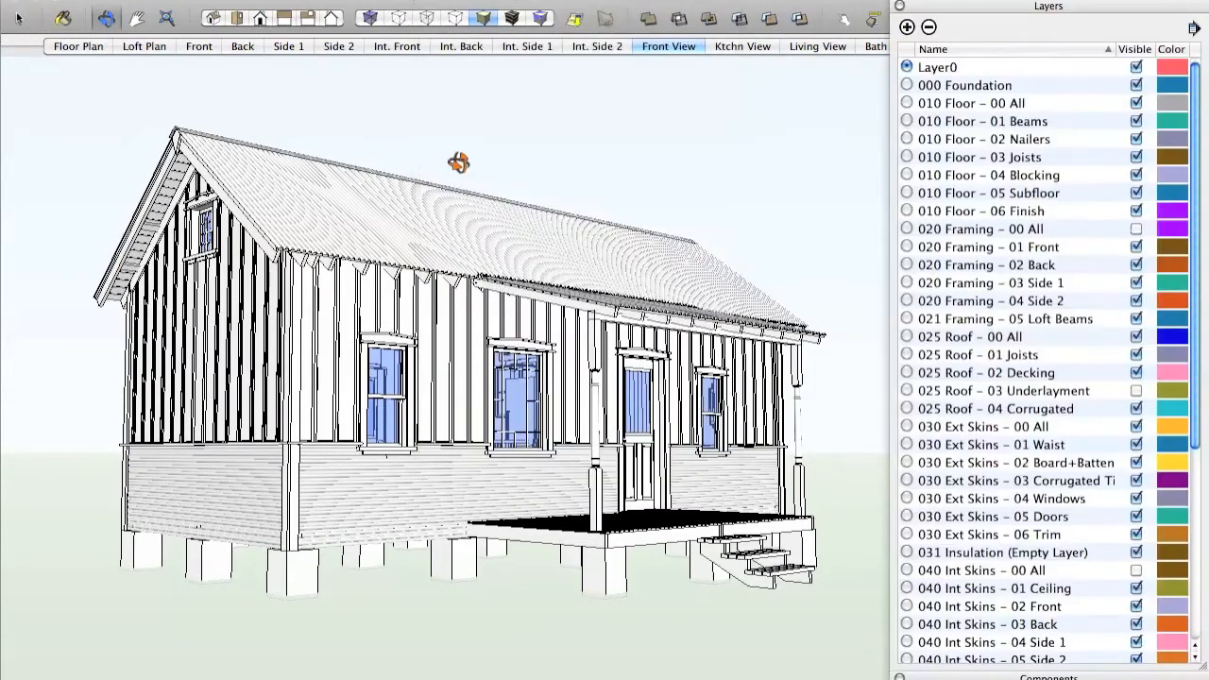
pyautogui.moveTo(1016, 142)
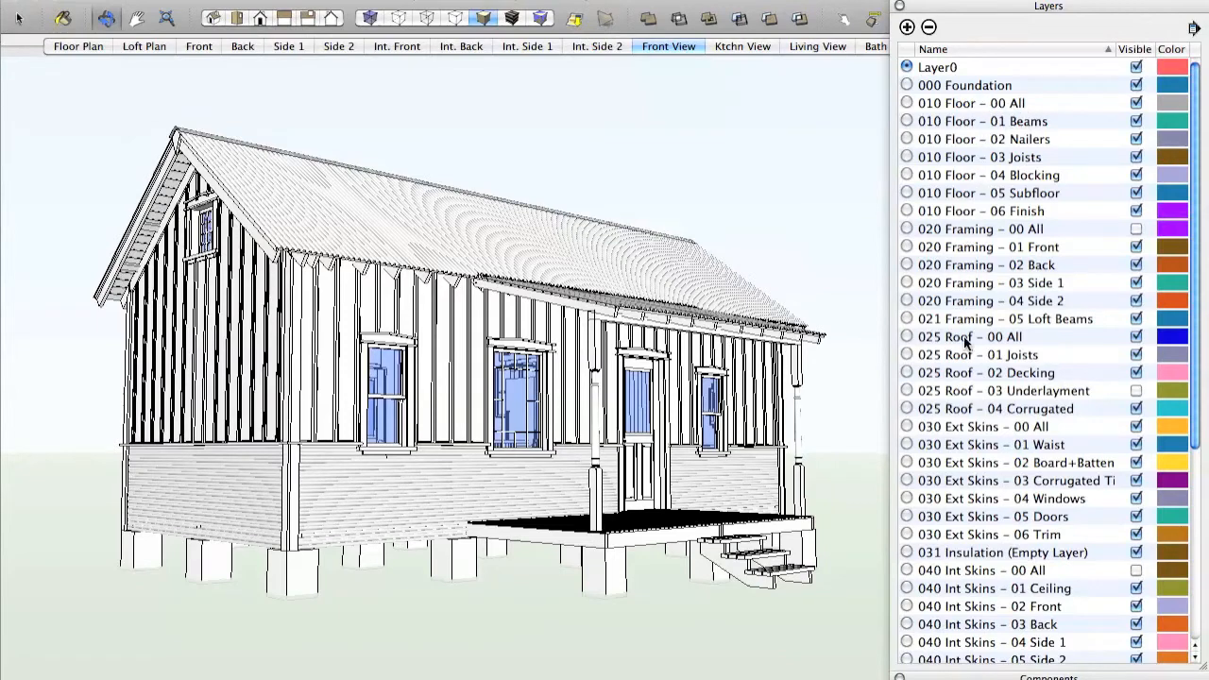
pyautogui.scroll(-3)
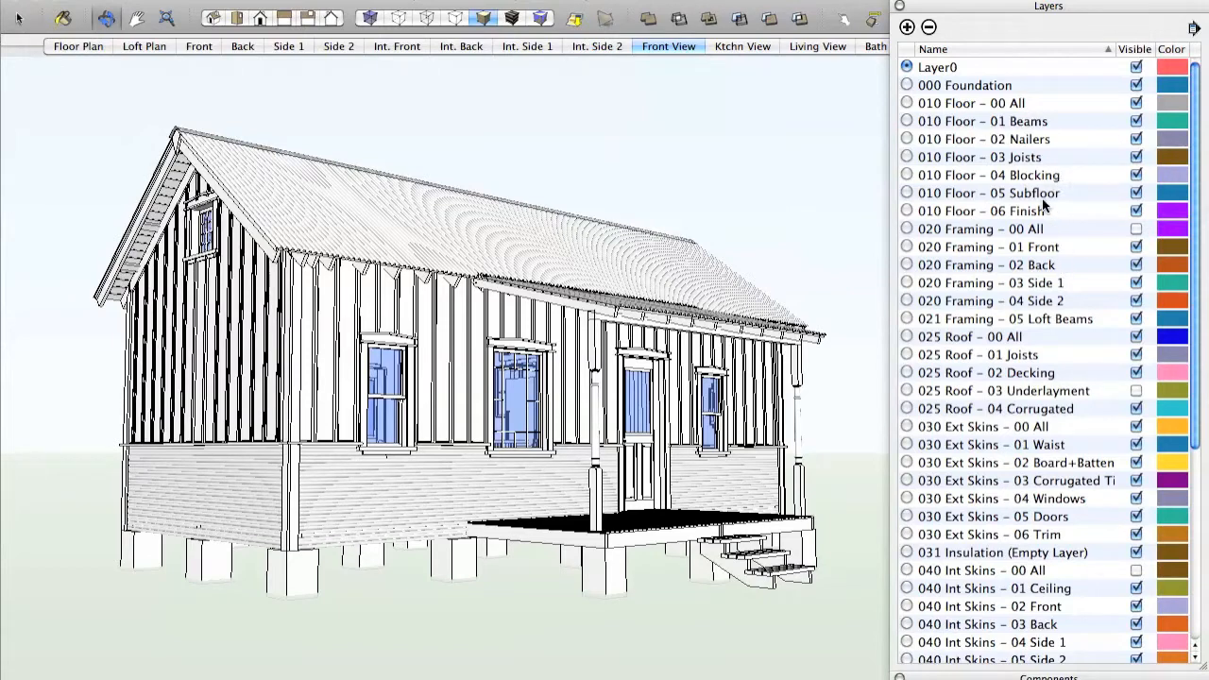
pyautogui.moveTo(1013, 90)
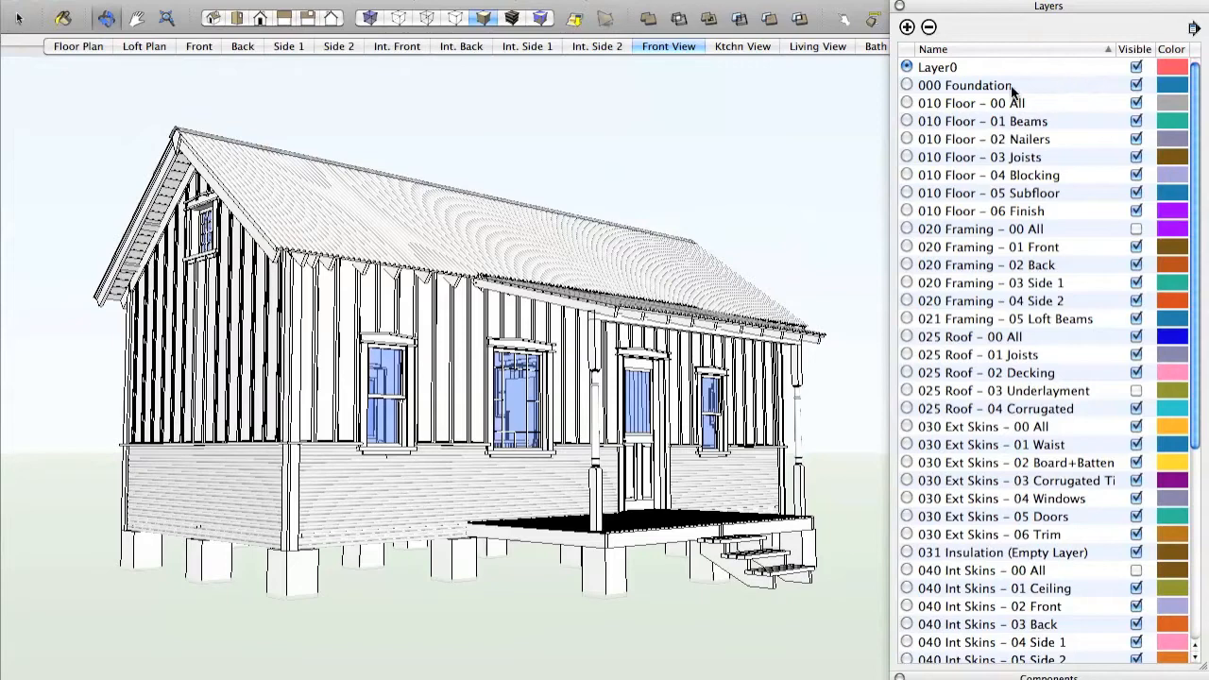
# Step: Turn off the Foundation layer after toggling it, then hide the Ext Skins layer too
pyautogui.click(1137, 85)
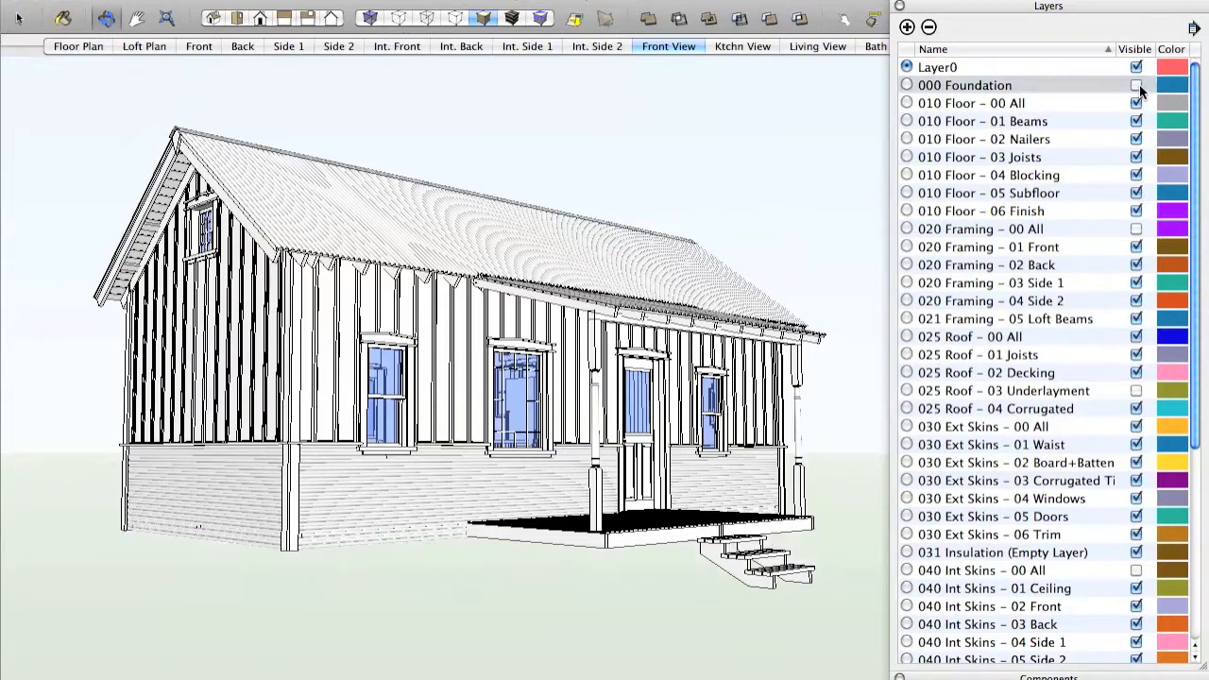
pyautogui.click(1137, 85)
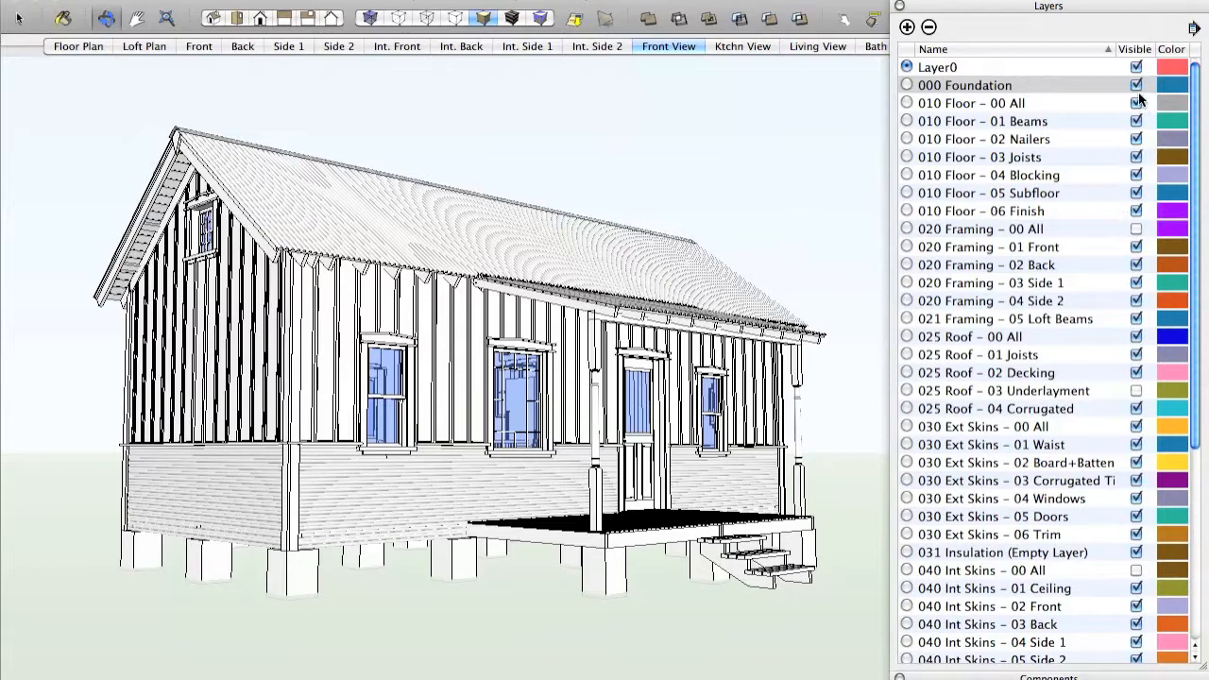
pyautogui.click(1137, 85)
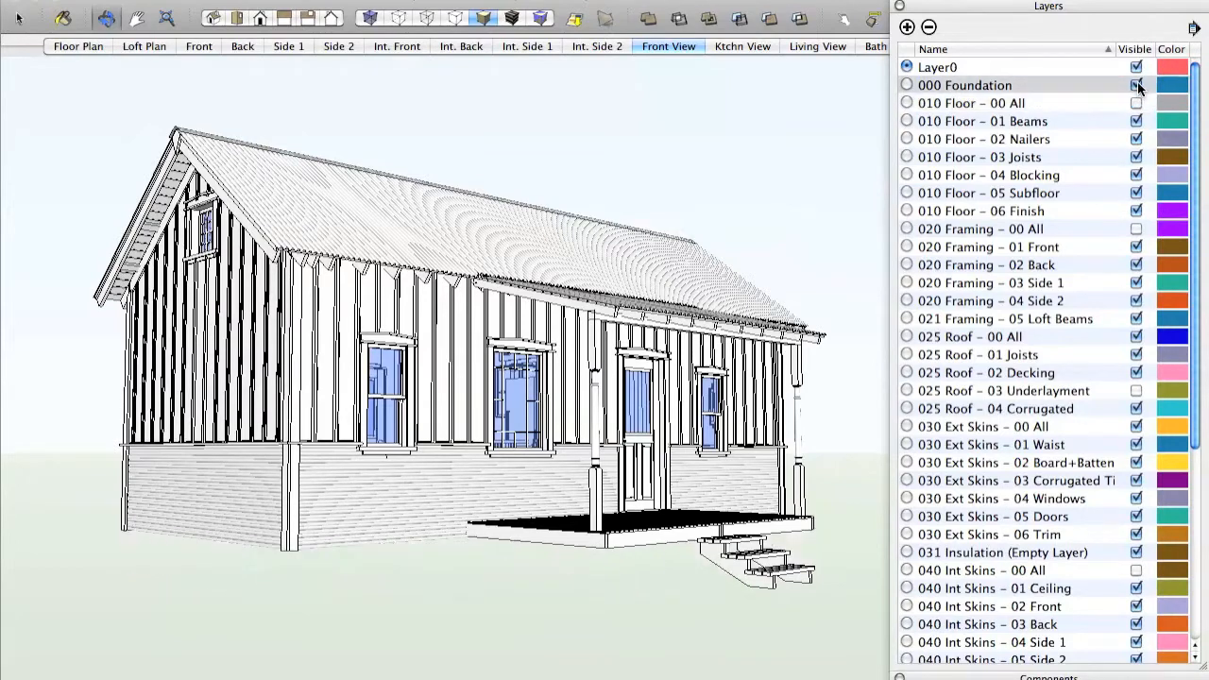
pyautogui.click(1137, 85)
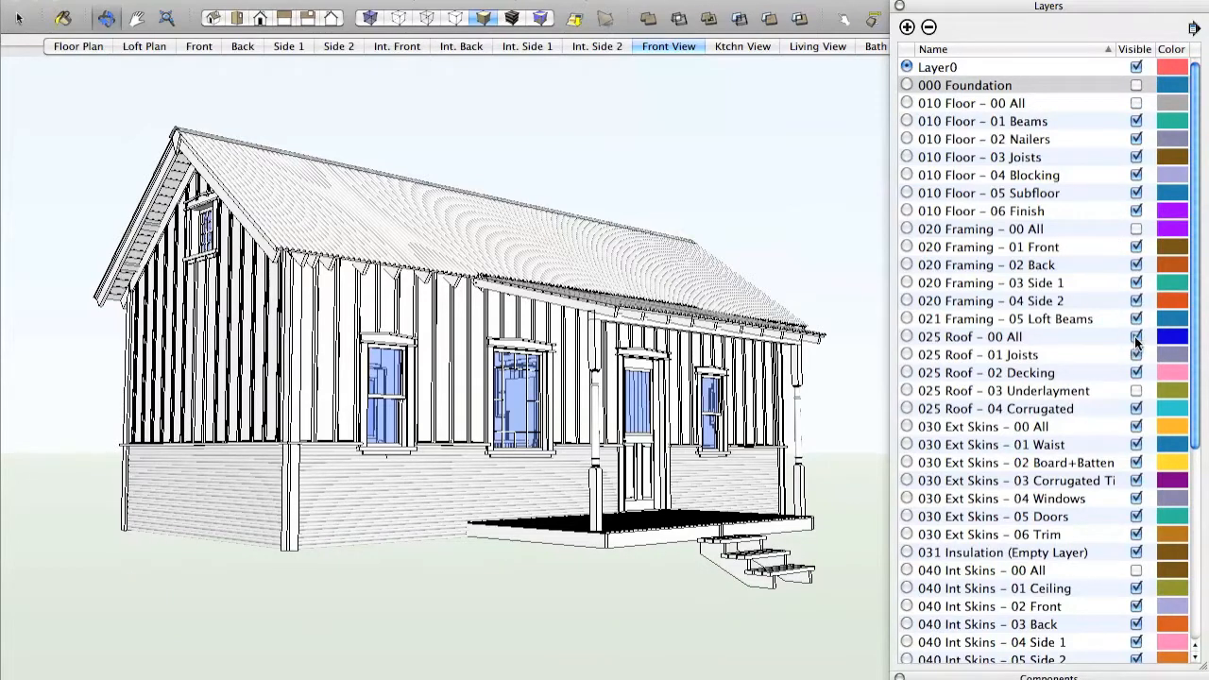
pyautogui.click(1137, 336)
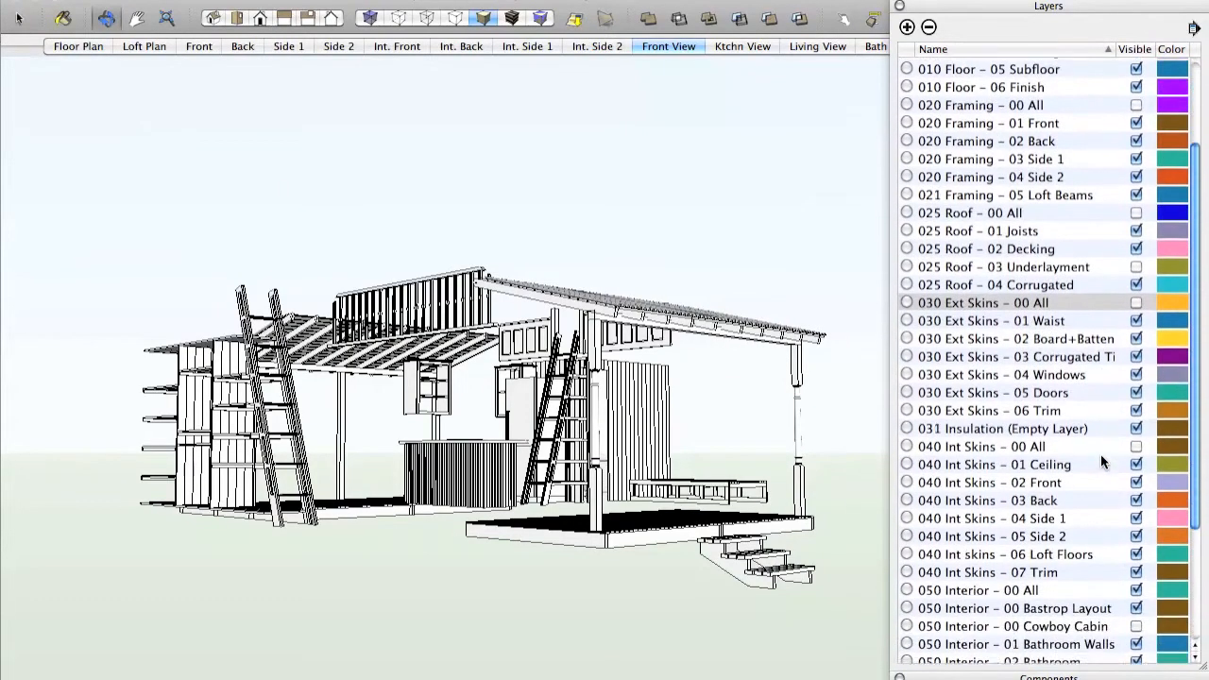
pyautogui.scroll(-3)
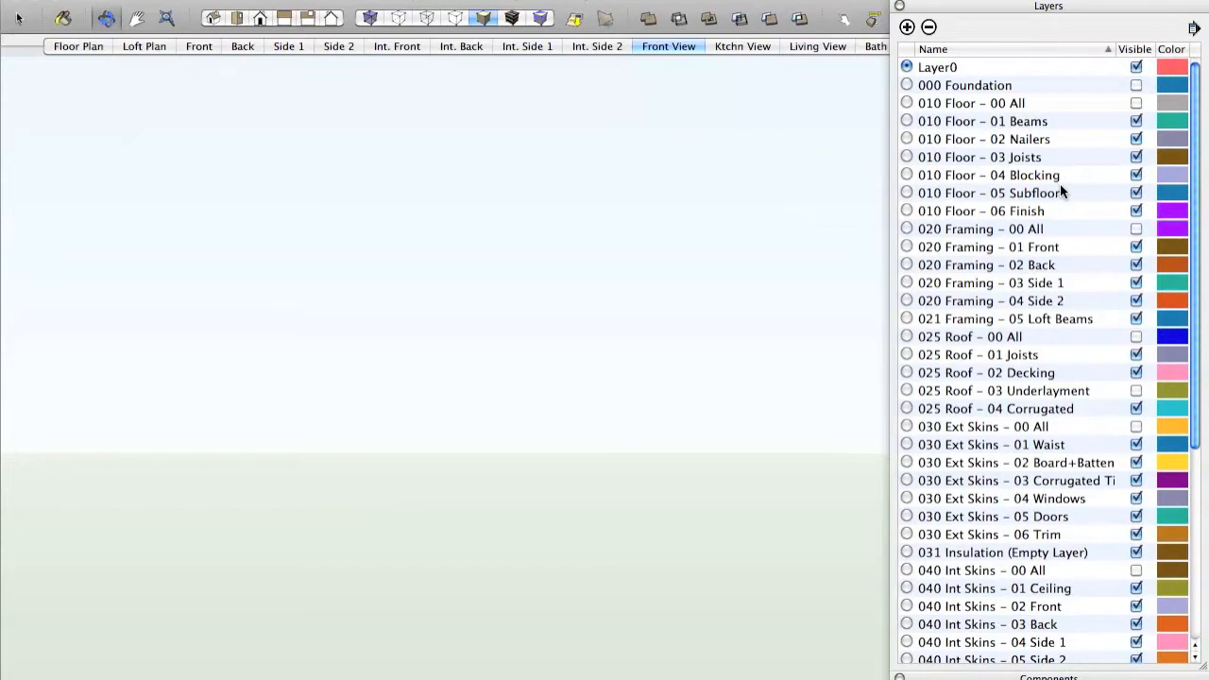
pyautogui.moveTo(1080, 109)
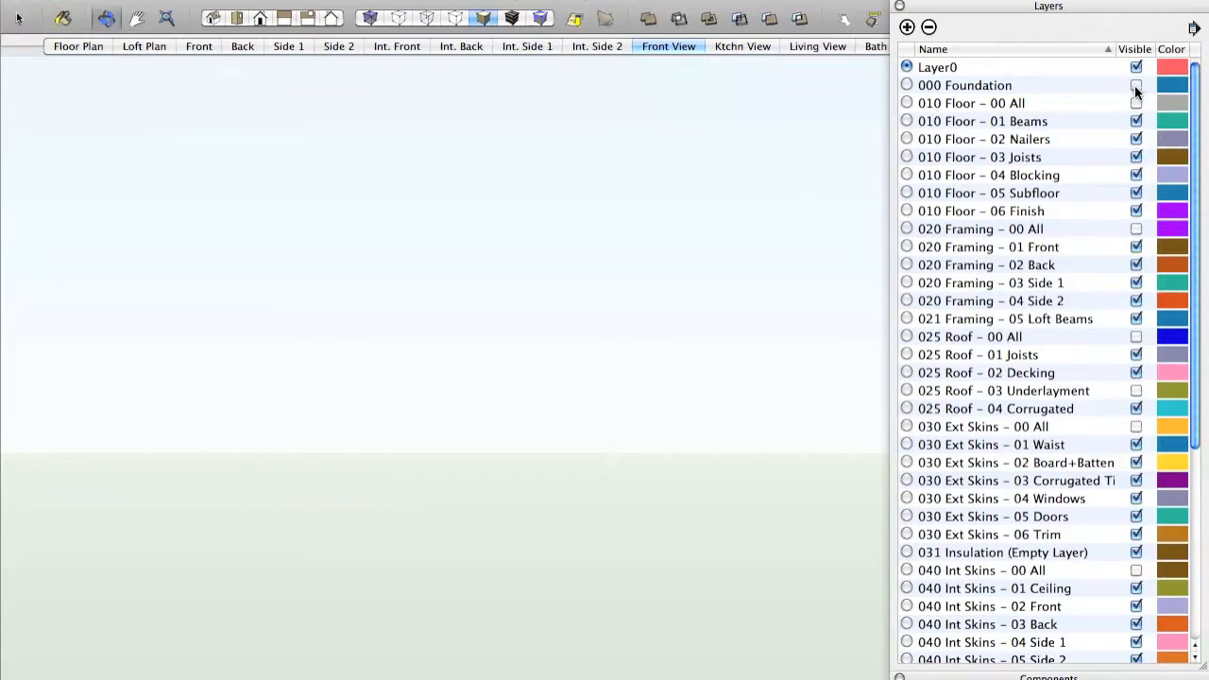
# Step: Turn the 000 Foundation layer back on and orbit to view the pier blocks
pyautogui.click(1137, 85)
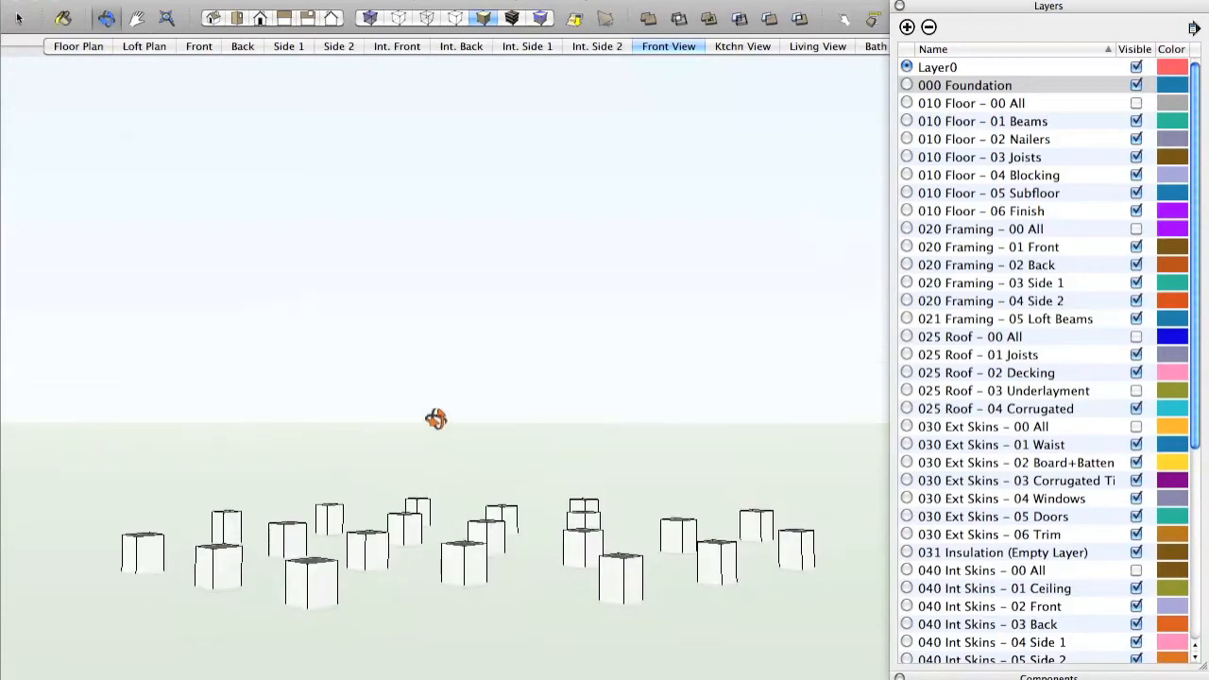
pyautogui.moveTo(434, 419); pyautogui.dragTo(521, 530)
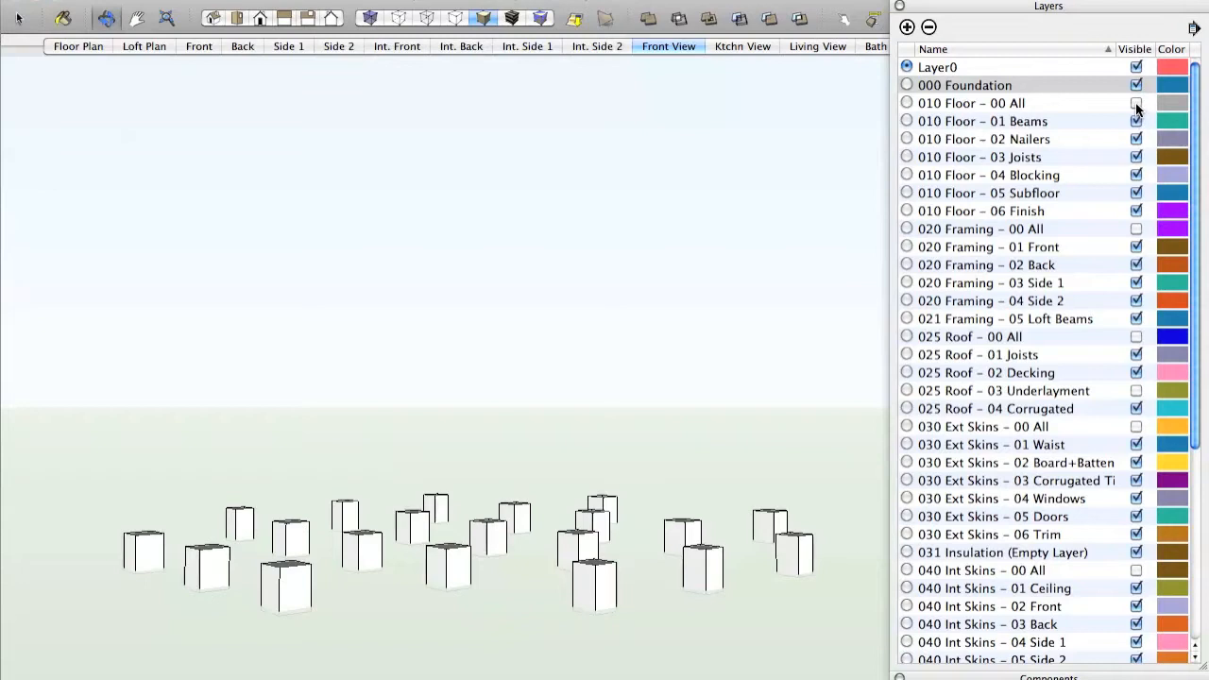
# Step: Show the 010 Floor group, hide Finish, Subfloor and Beams, then reveal the beams on the piers
pyautogui.click(1137, 102)
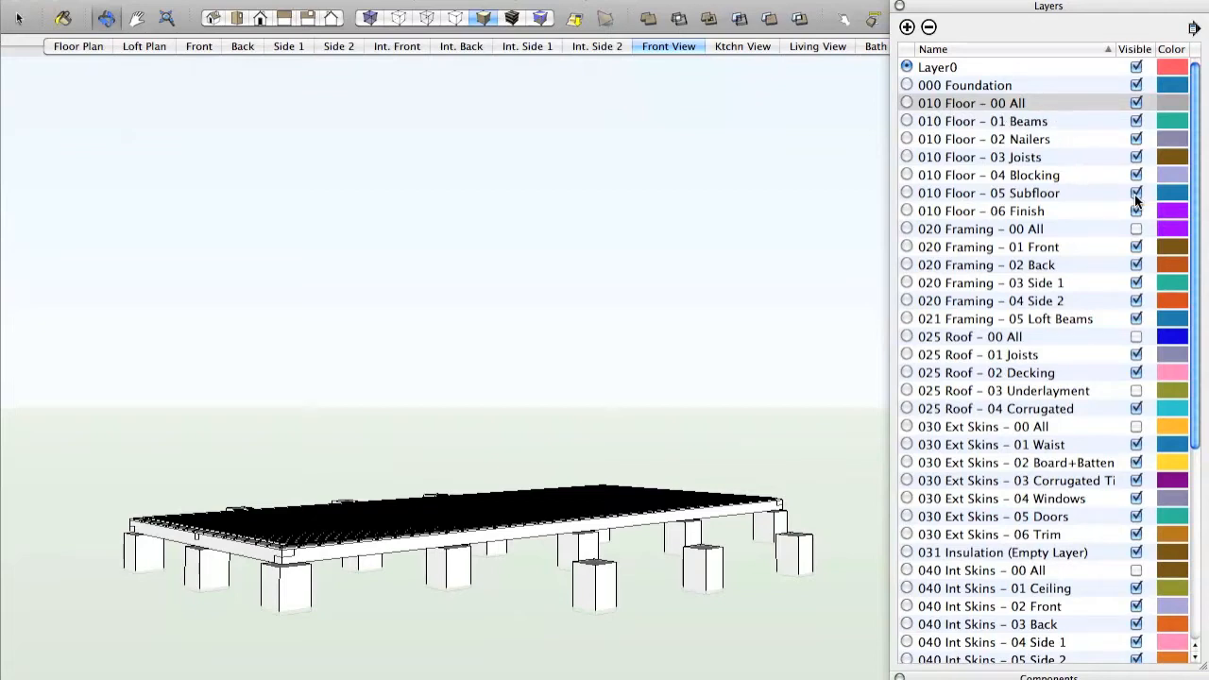
pyautogui.click(1137, 192)
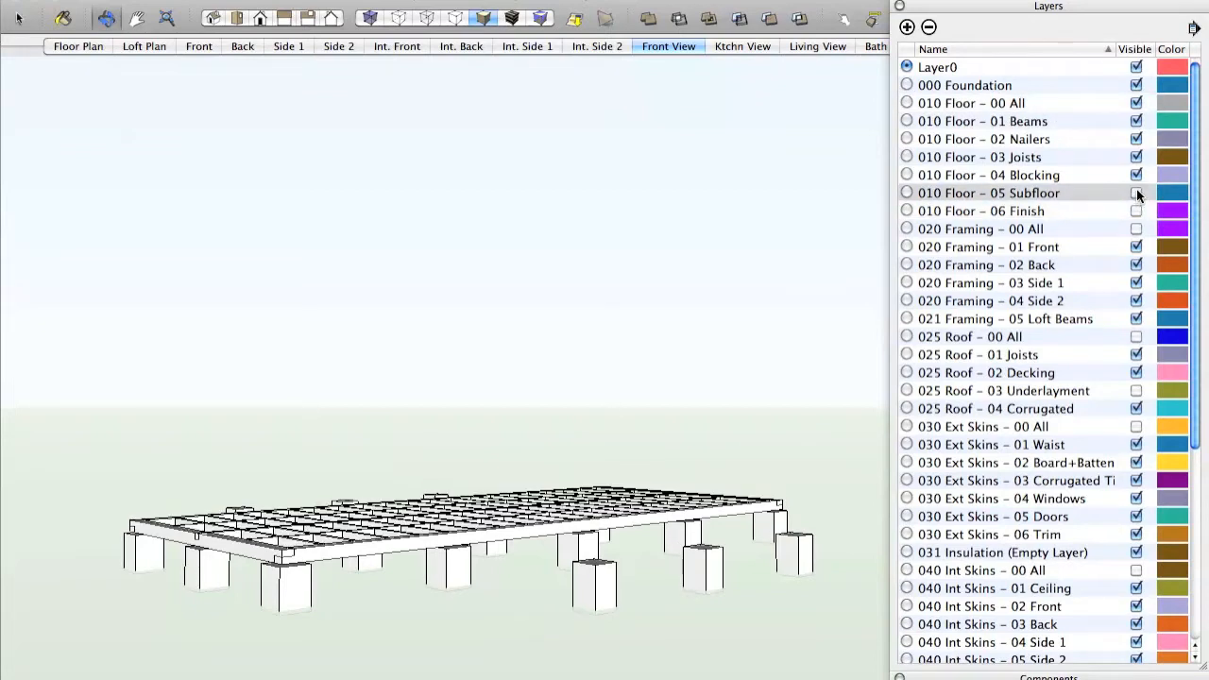
pyautogui.click(1137, 156)
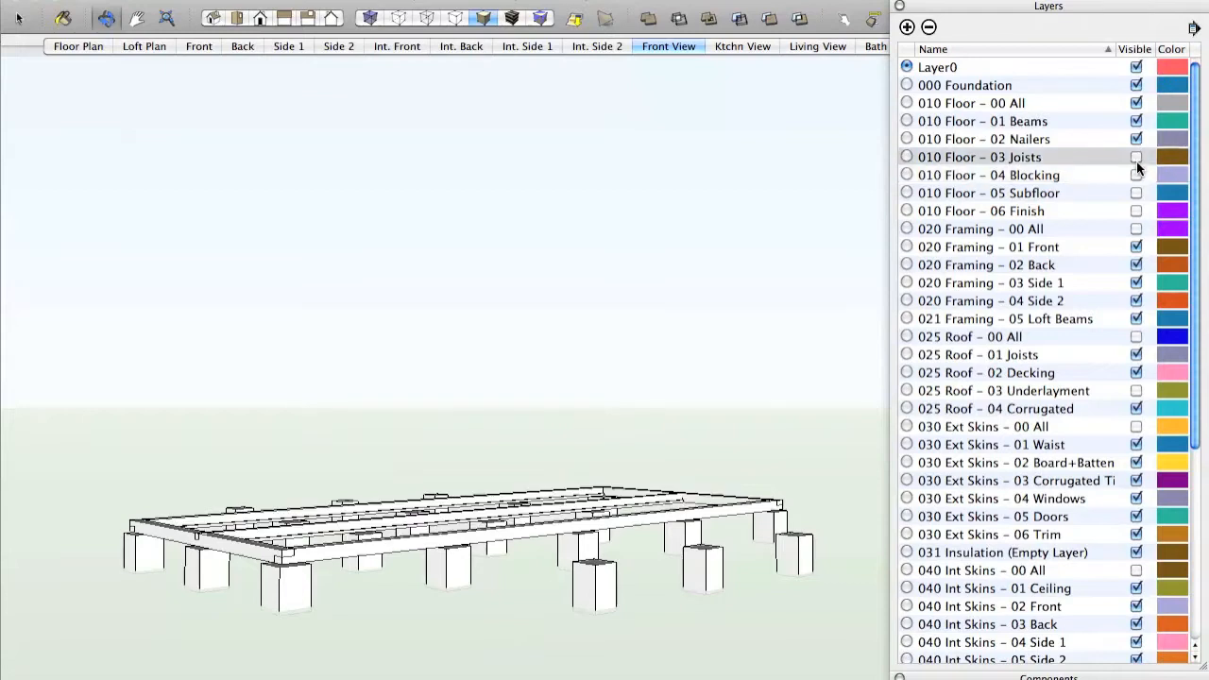
pyautogui.click(1137, 120)
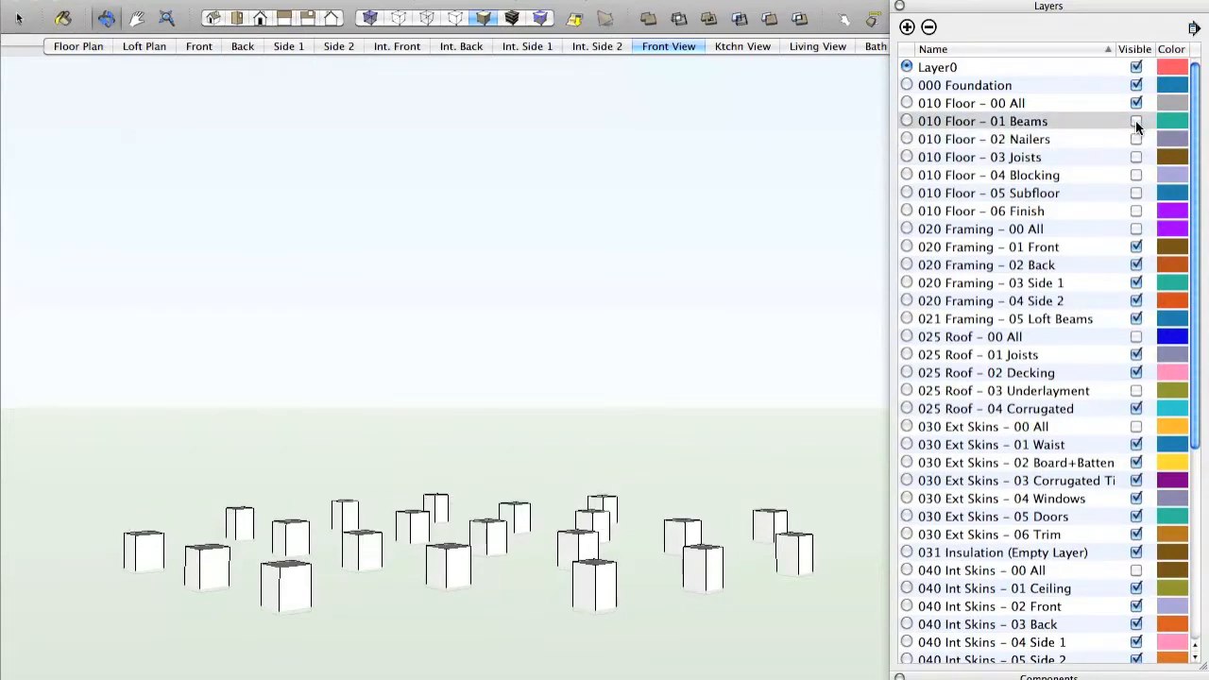
pyautogui.click(1137, 121)
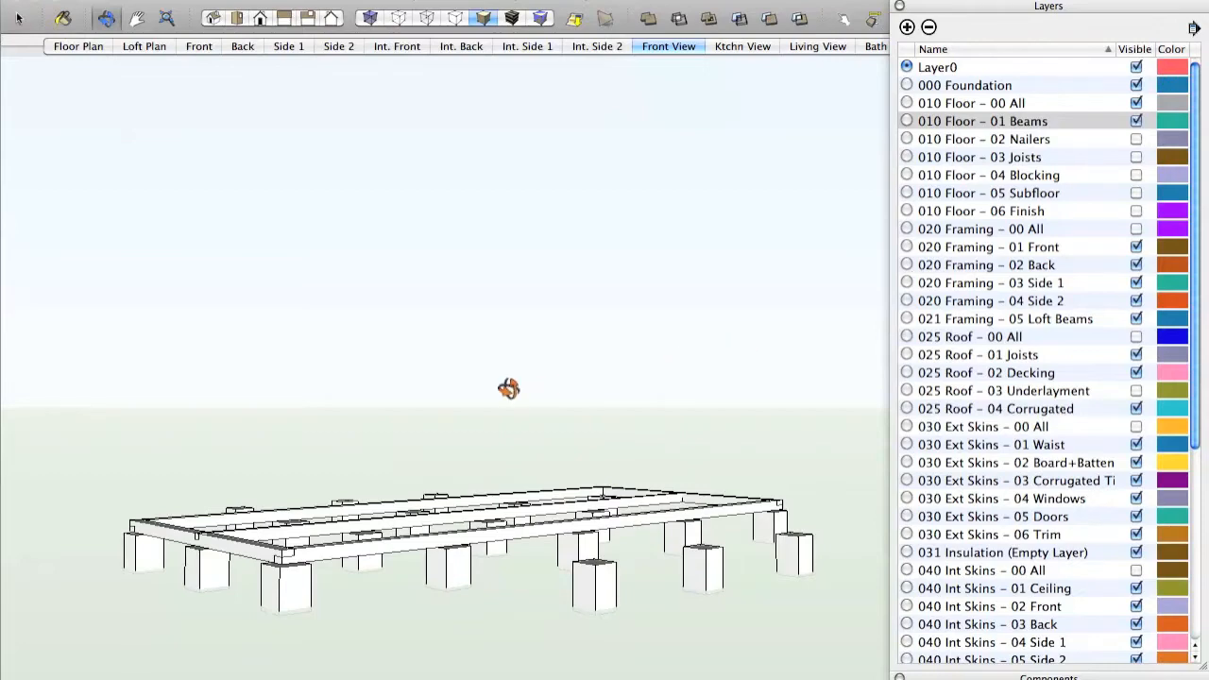
pyautogui.moveTo(508, 389); pyautogui.dragTo(546, 479)
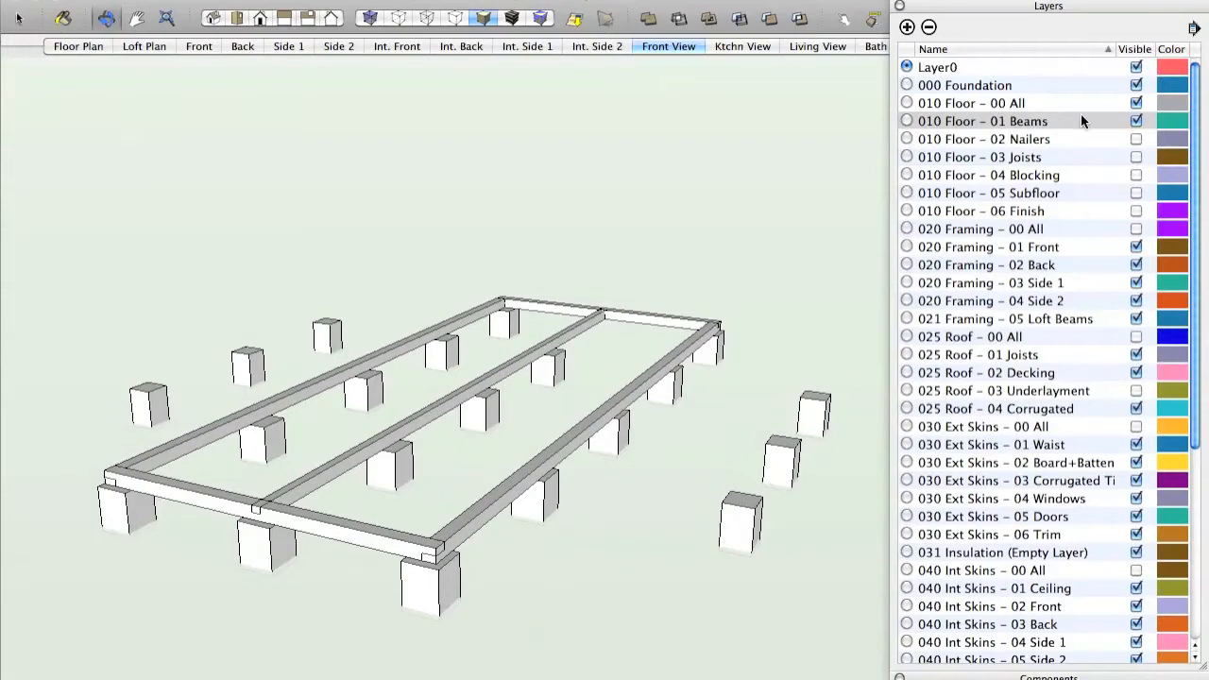
# Step: Reveal the Nailers, Joists, Blocking and Subfloor/Finish layers in order to complete the deck
pyautogui.click(1137, 140)
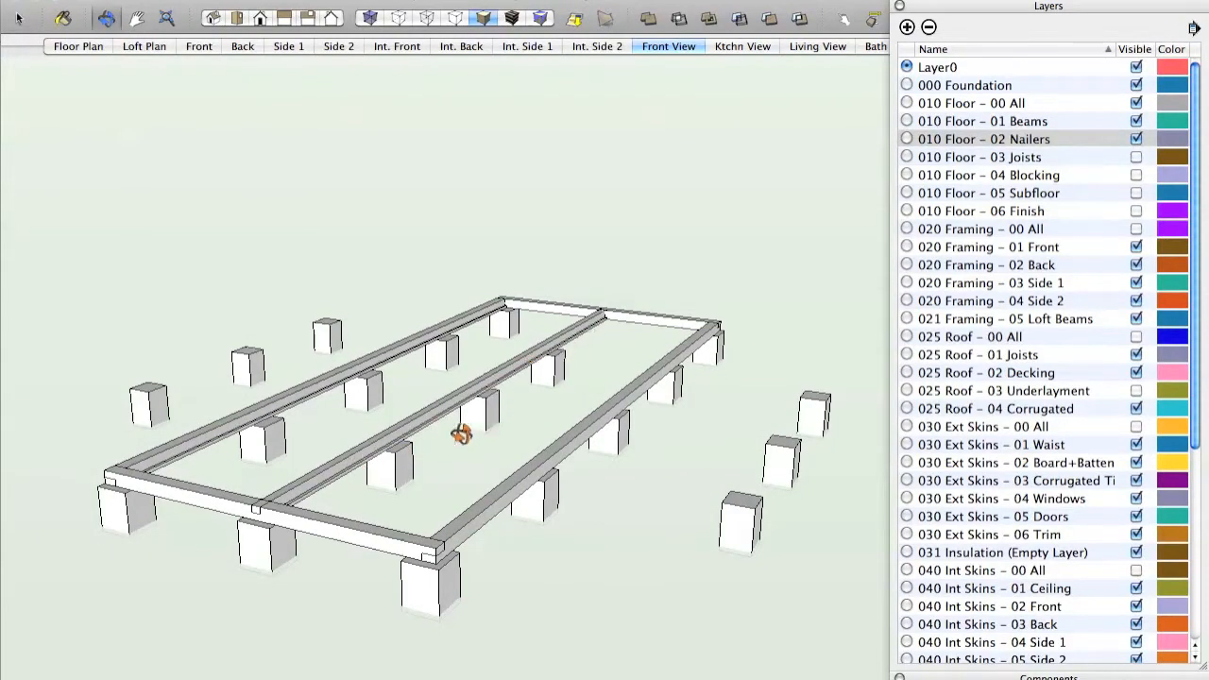
pyautogui.click(1137, 140)
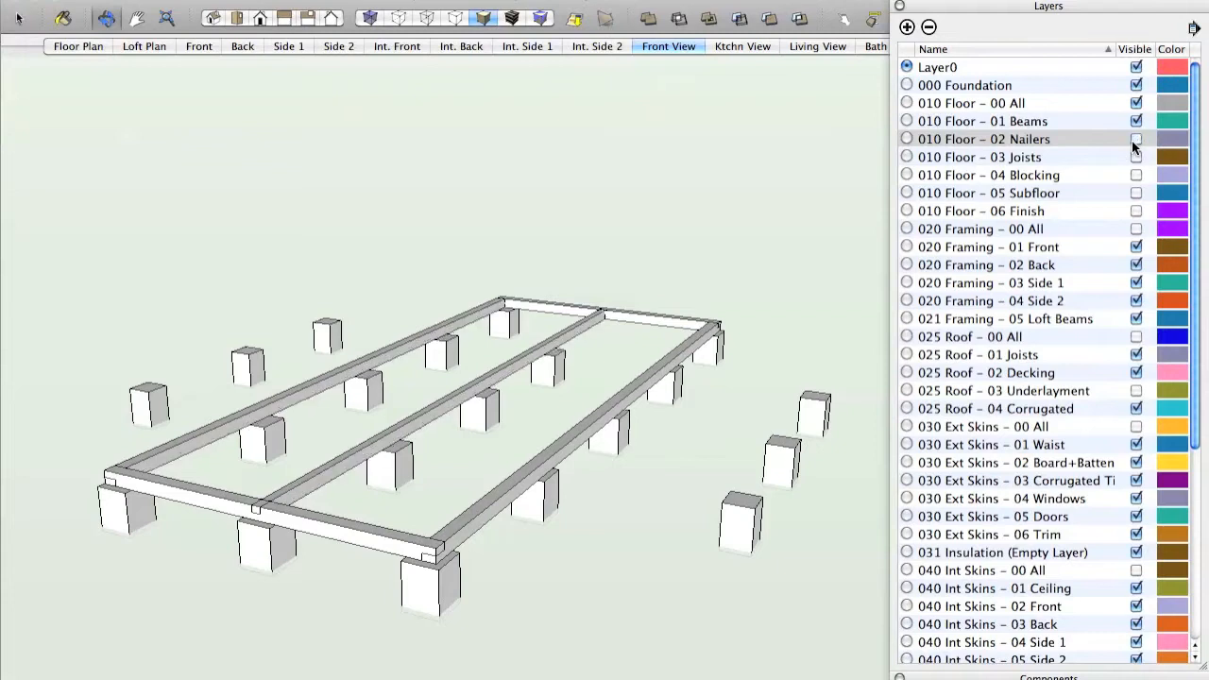
pyautogui.click(1137, 140)
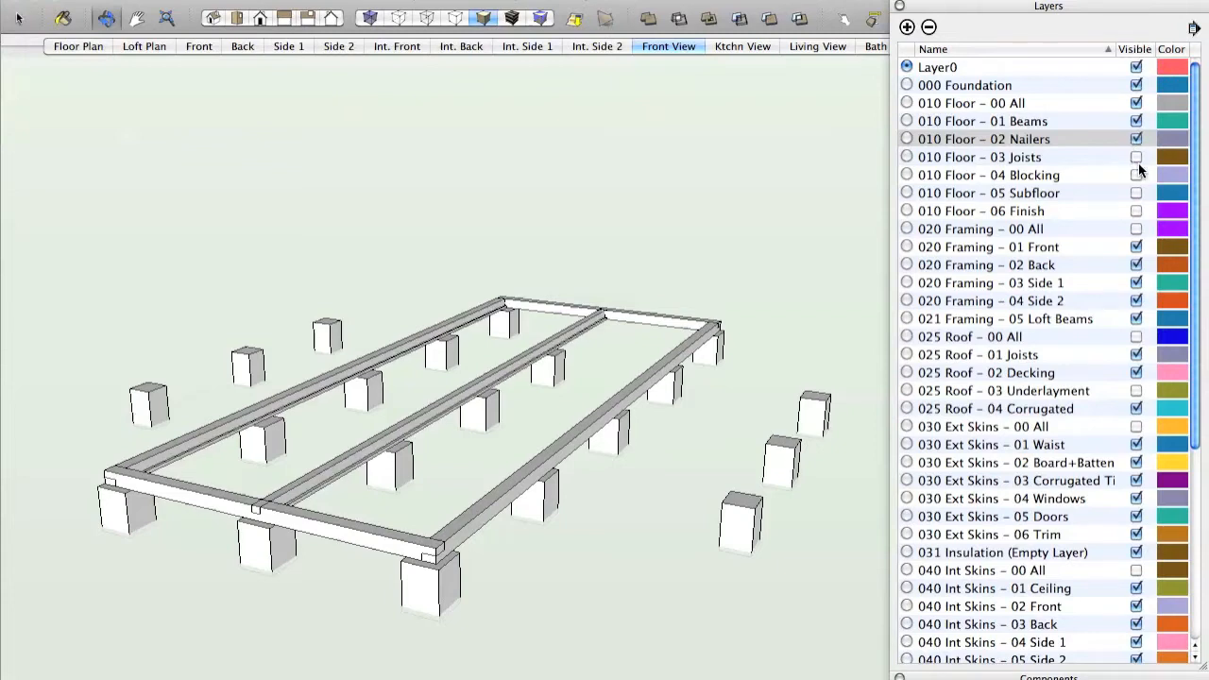
pyautogui.click(1137, 157)
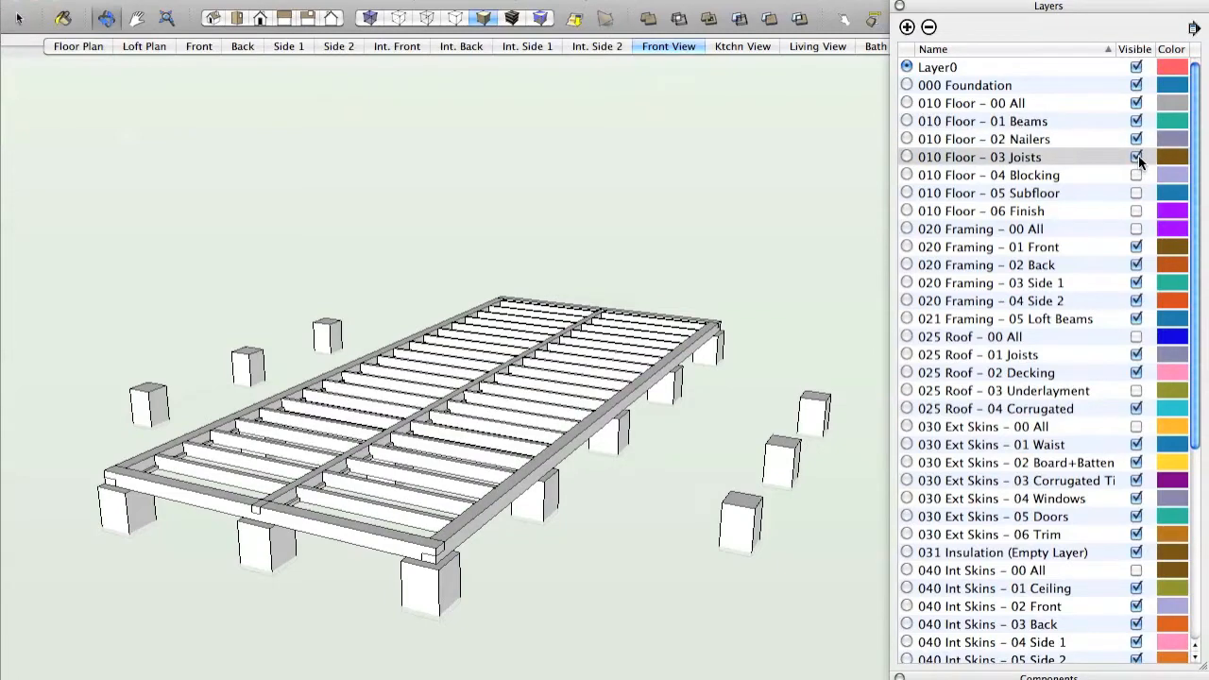
pyautogui.click(1137, 173)
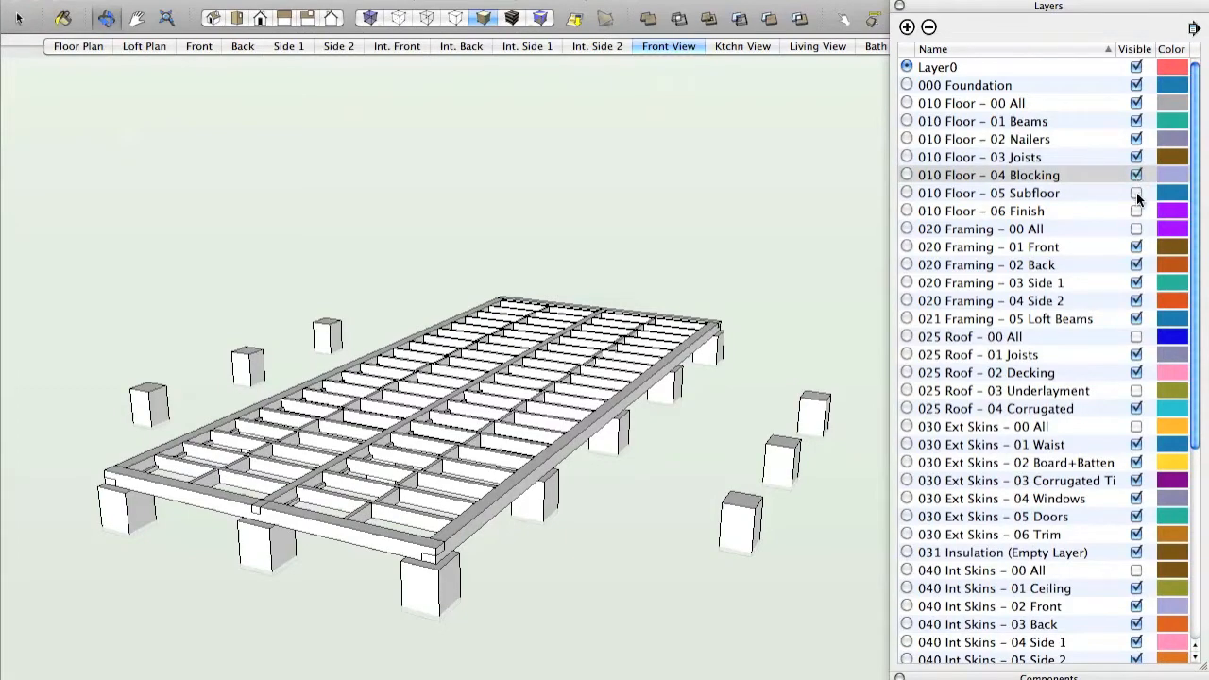
pyautogui.click(1137, 193)
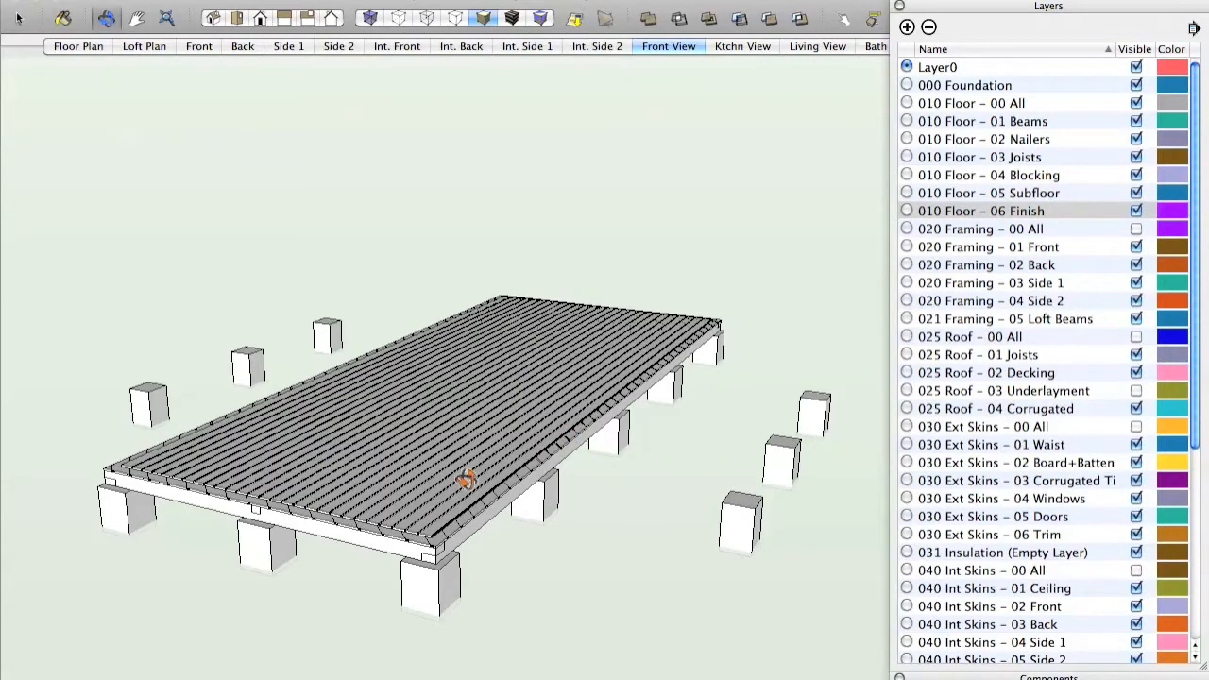
pyautogui.moveTo(741, 212)
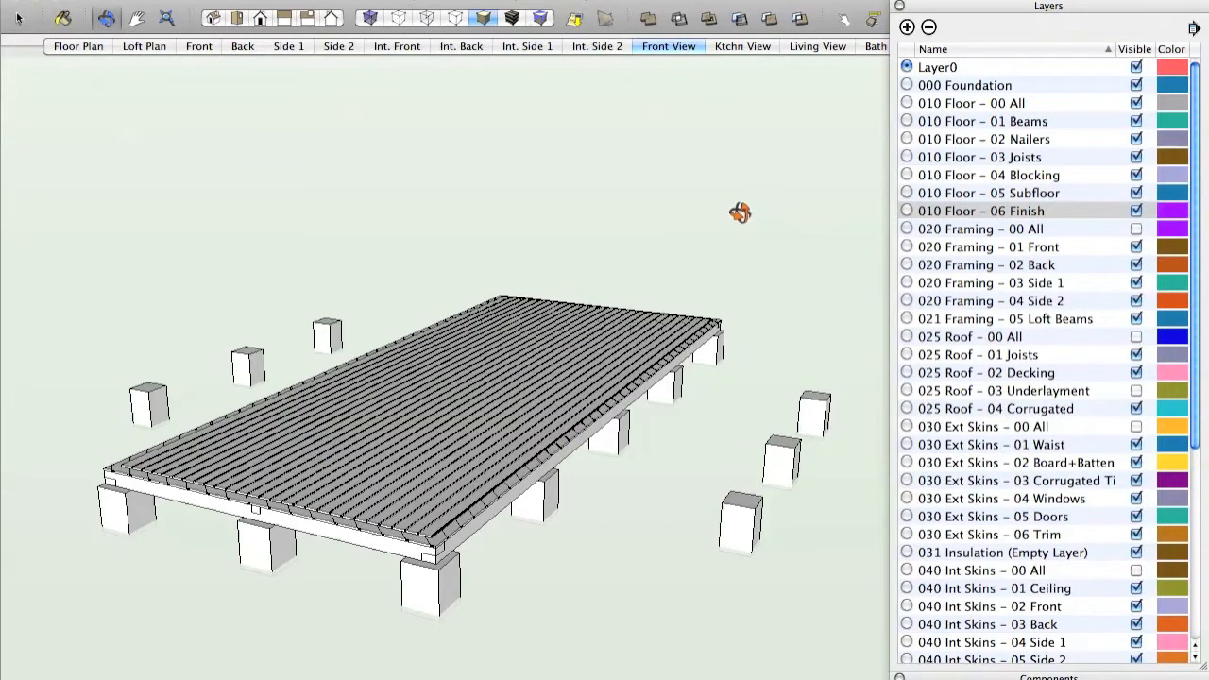
pyautogui.moveTo(1010, 236)
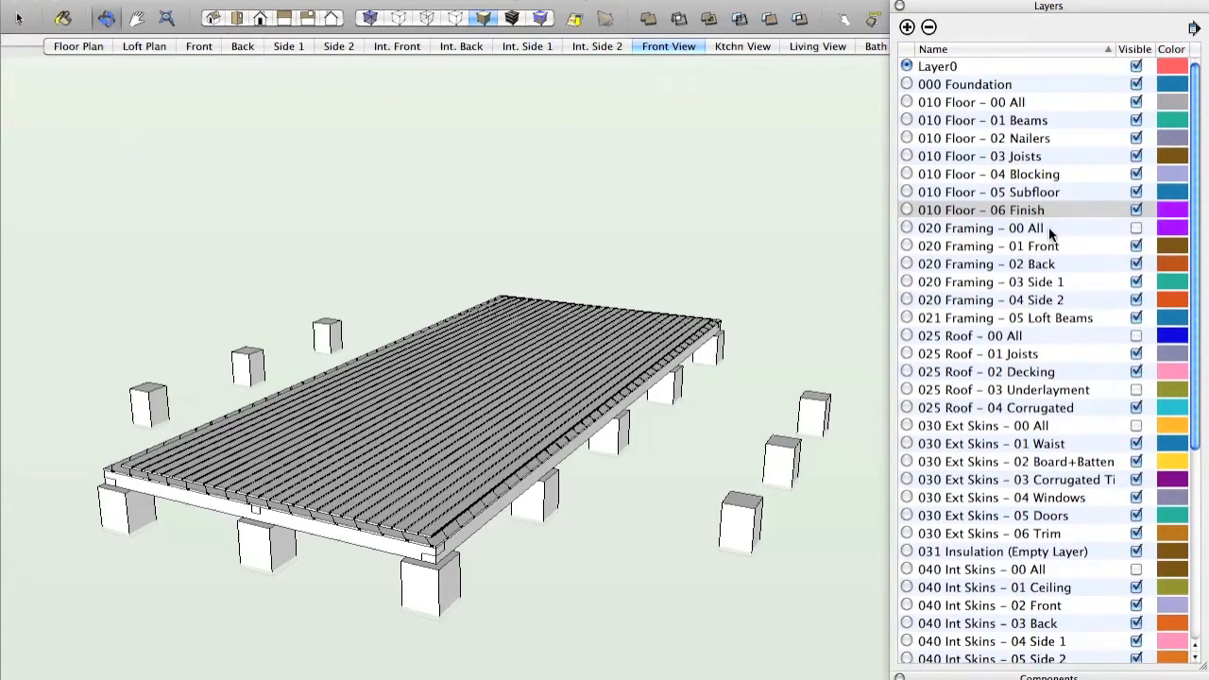
# Step: Show the 020 Framing group, then hide the Front wall to look inside the stud walls
pyautogui.click(1137, 227)
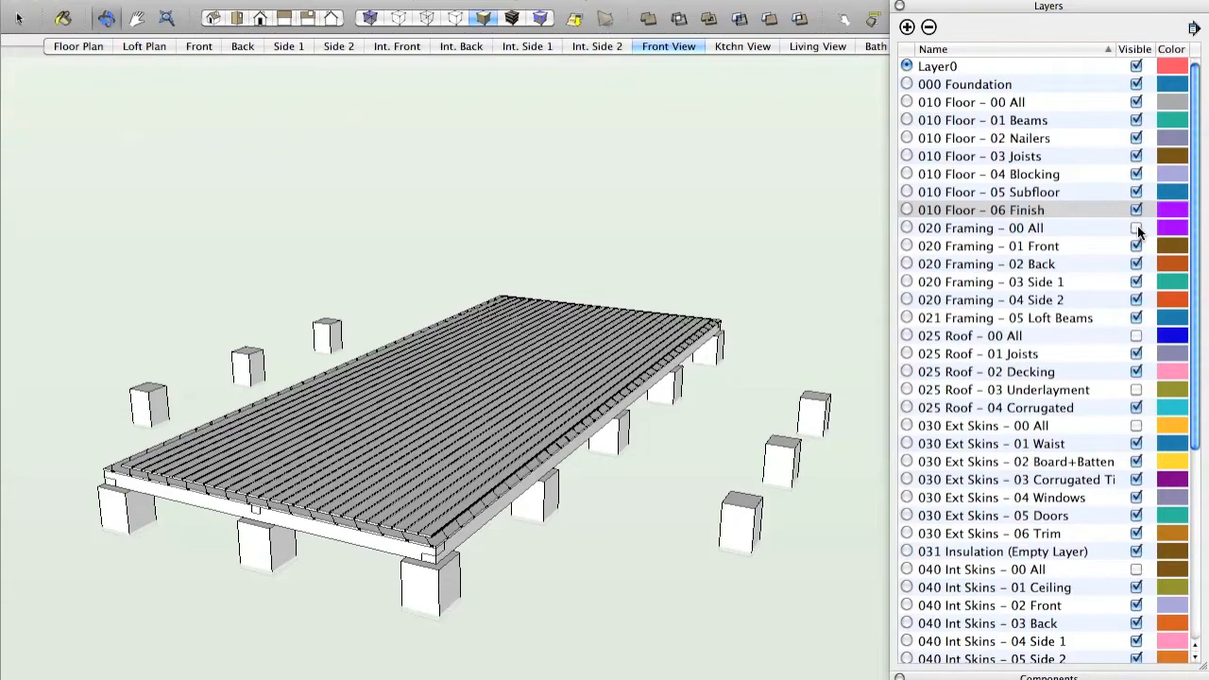
pyautogui.click(1137, 226)
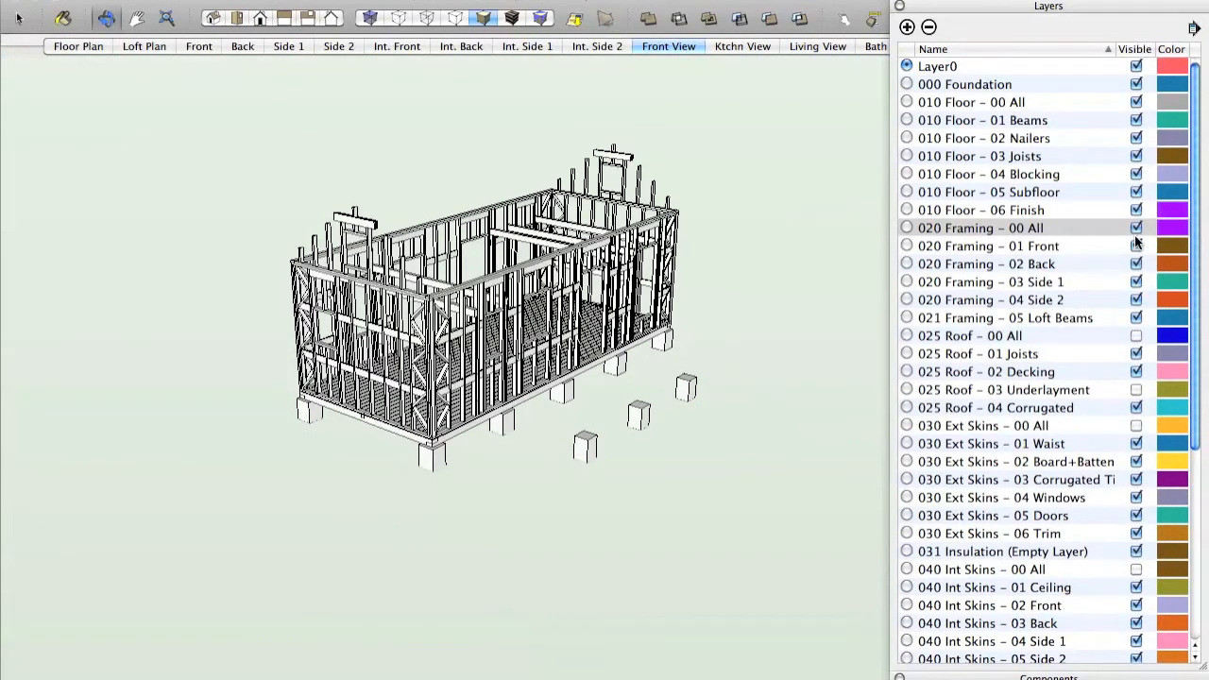
pyautogui.click(1137, 245)
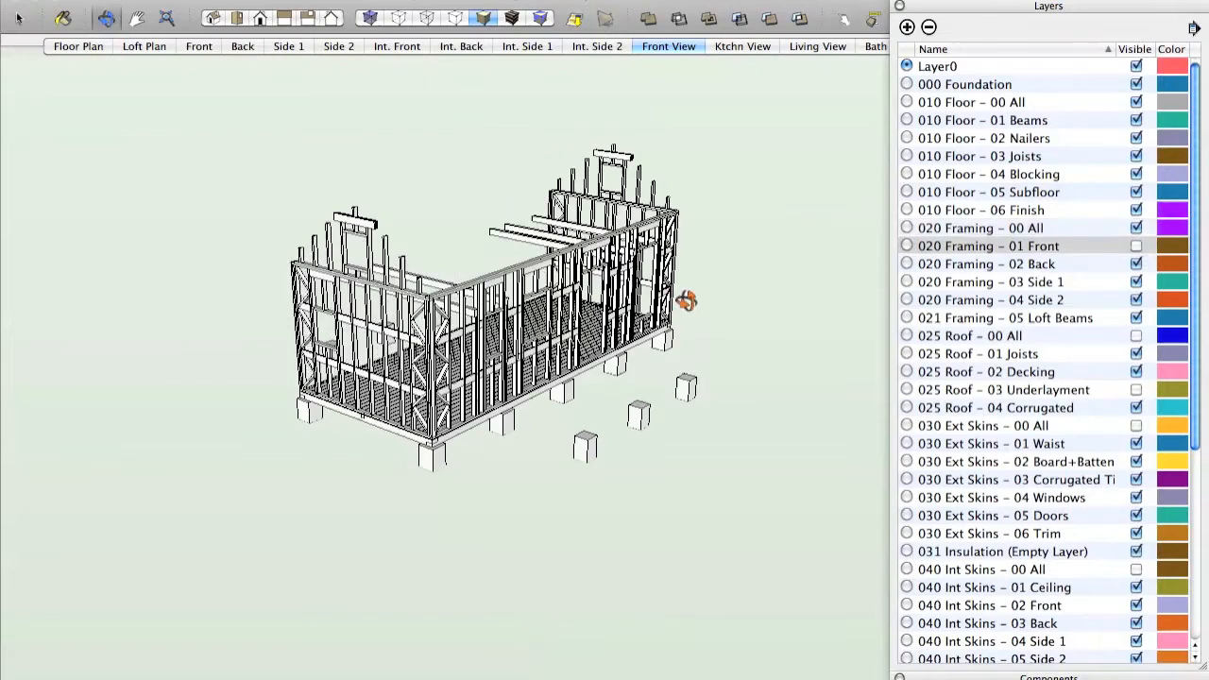
pyautogui.moveTo(687, 301); pyautogui.dragTo(727, 408)
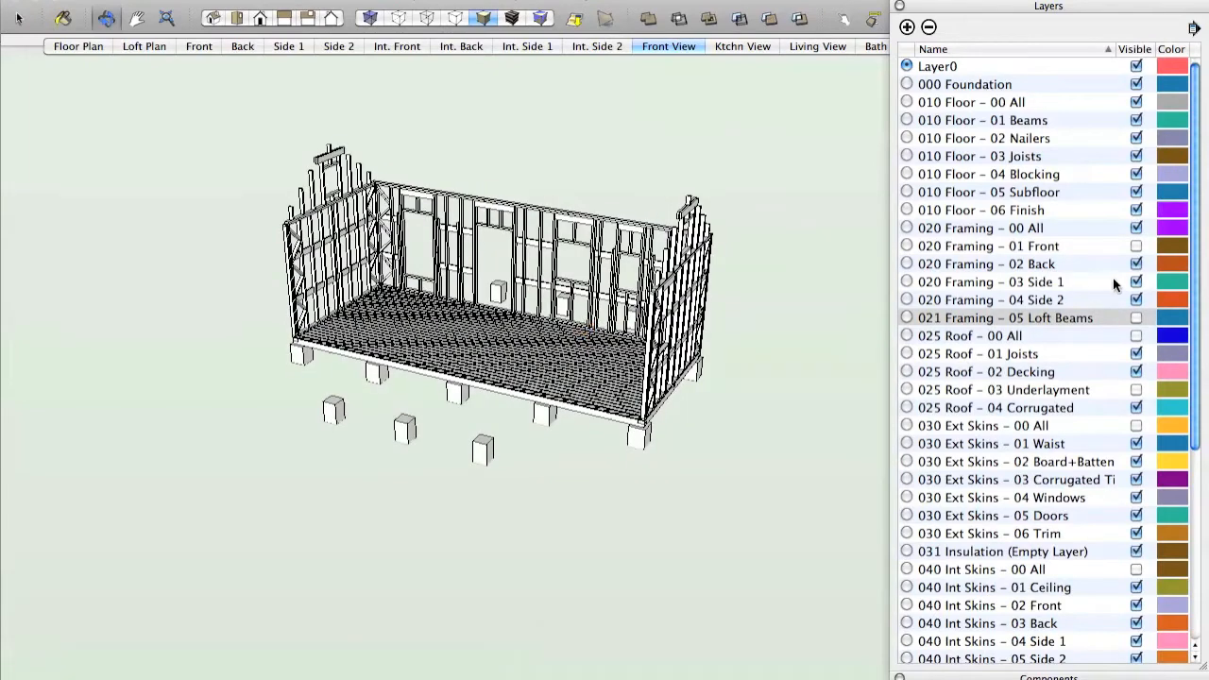
# Step: Toggle the Side 1, Back and Front wall framing and show the loft beams layer
pyautogui.click(1137, 282)
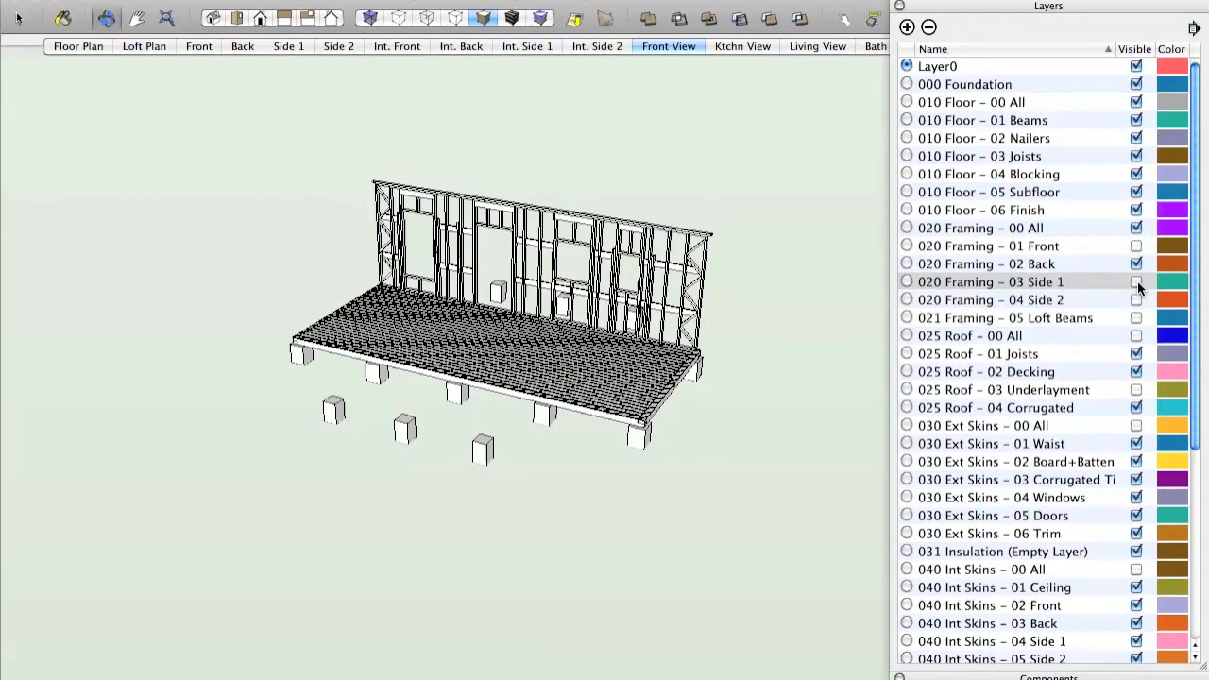
pyautogui.click(1137, 265)
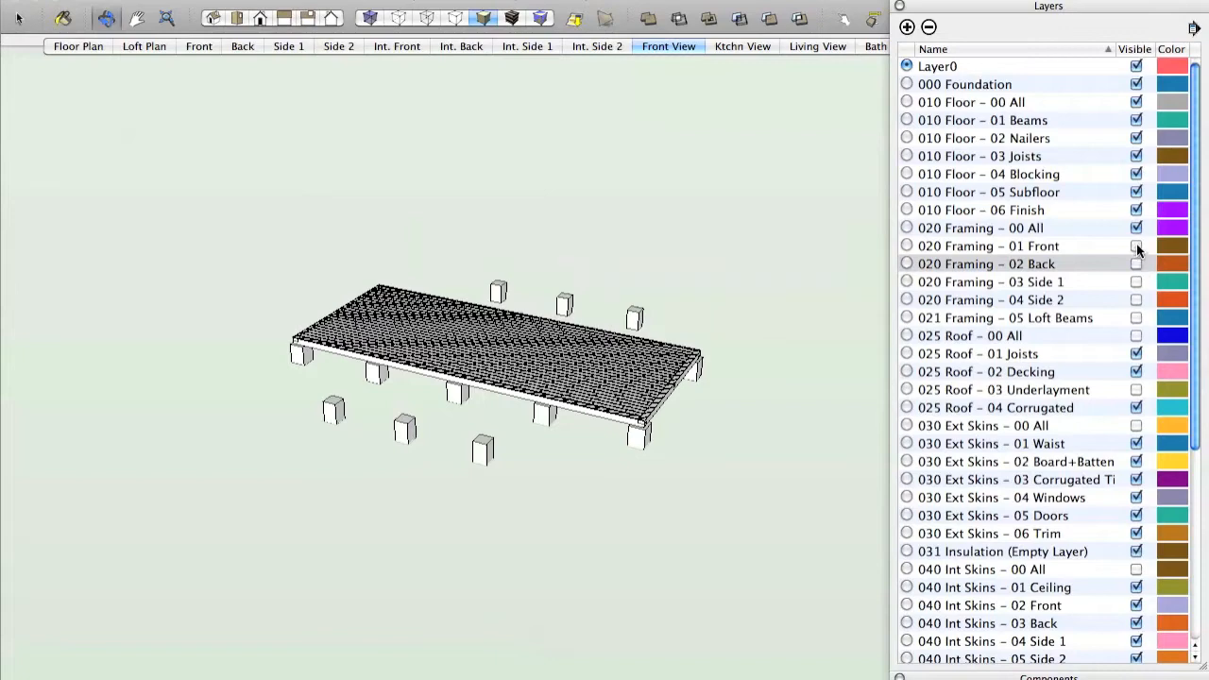
pyautogui.click(1137, 245)
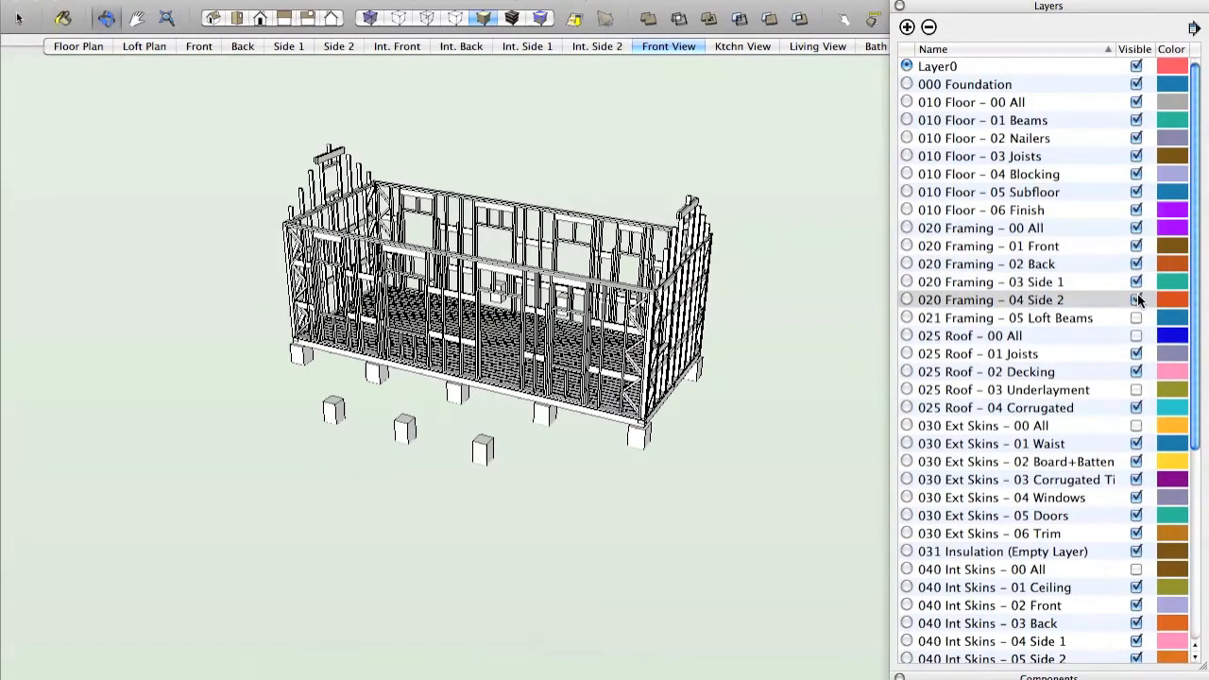
pyautogui.click(1137, 318)
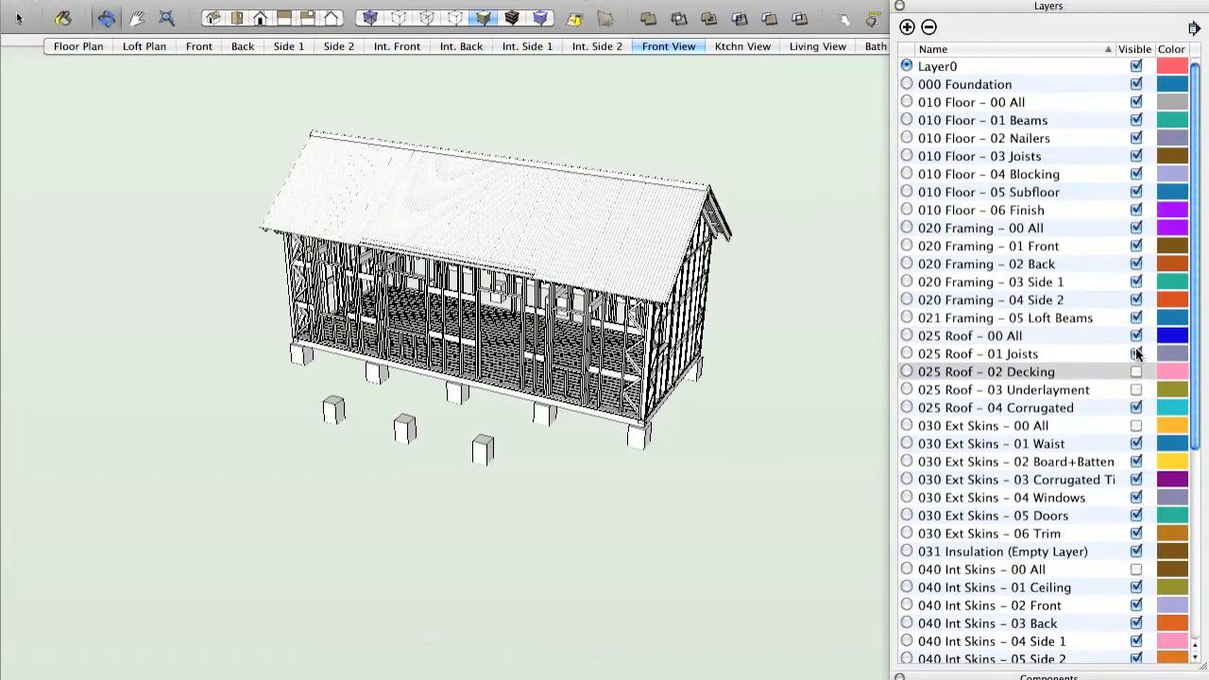
# Step: Toggle the roof Joists, then turn on Decking and the Underlayment/Corrugated covering layers
pyautogui.click(1137, 408)
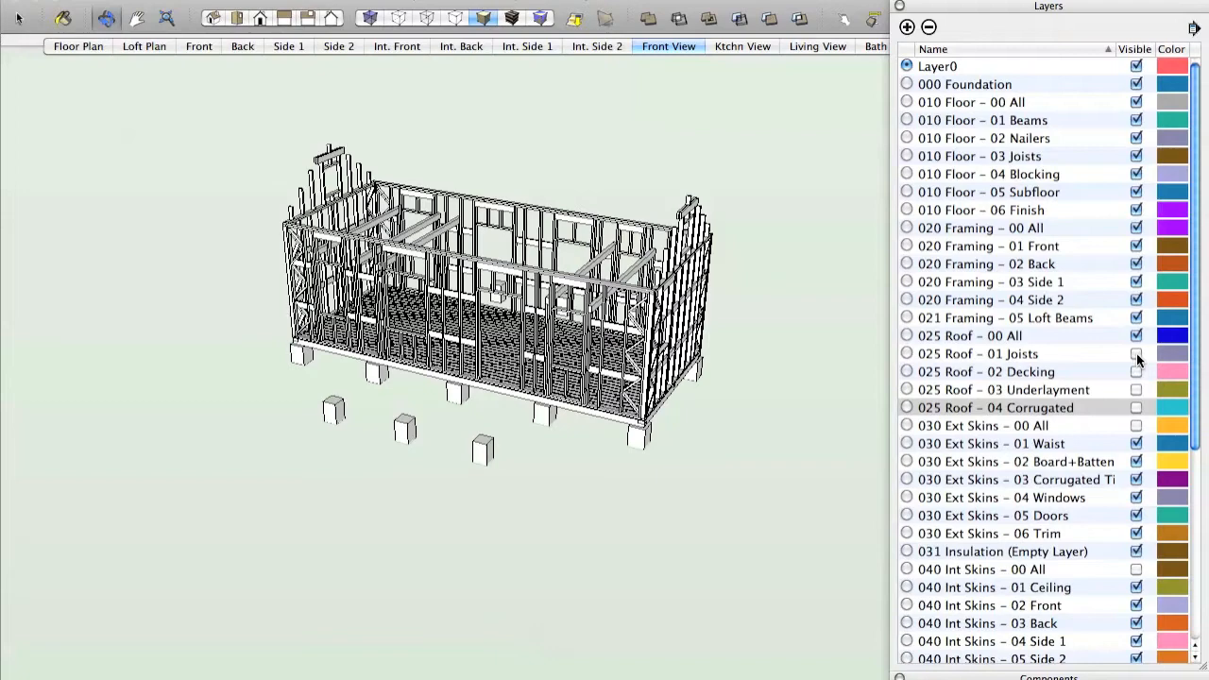
pyautogui.click(1137, 353)
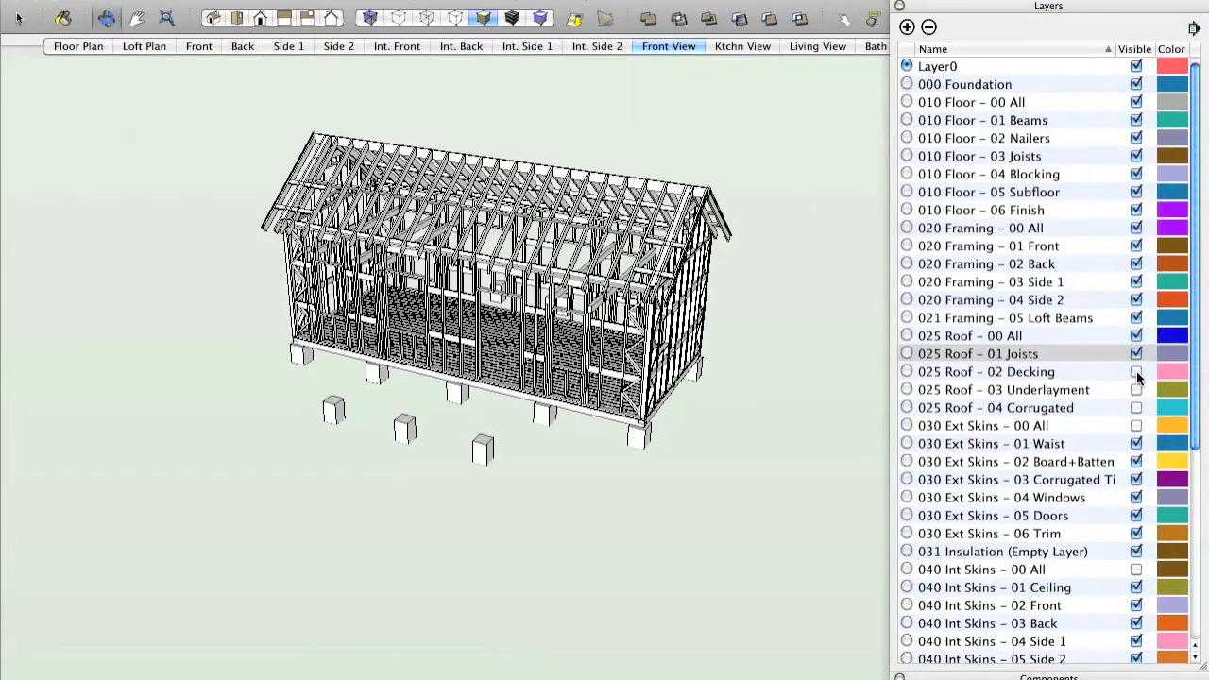
pyautogui.click(1137, 370)
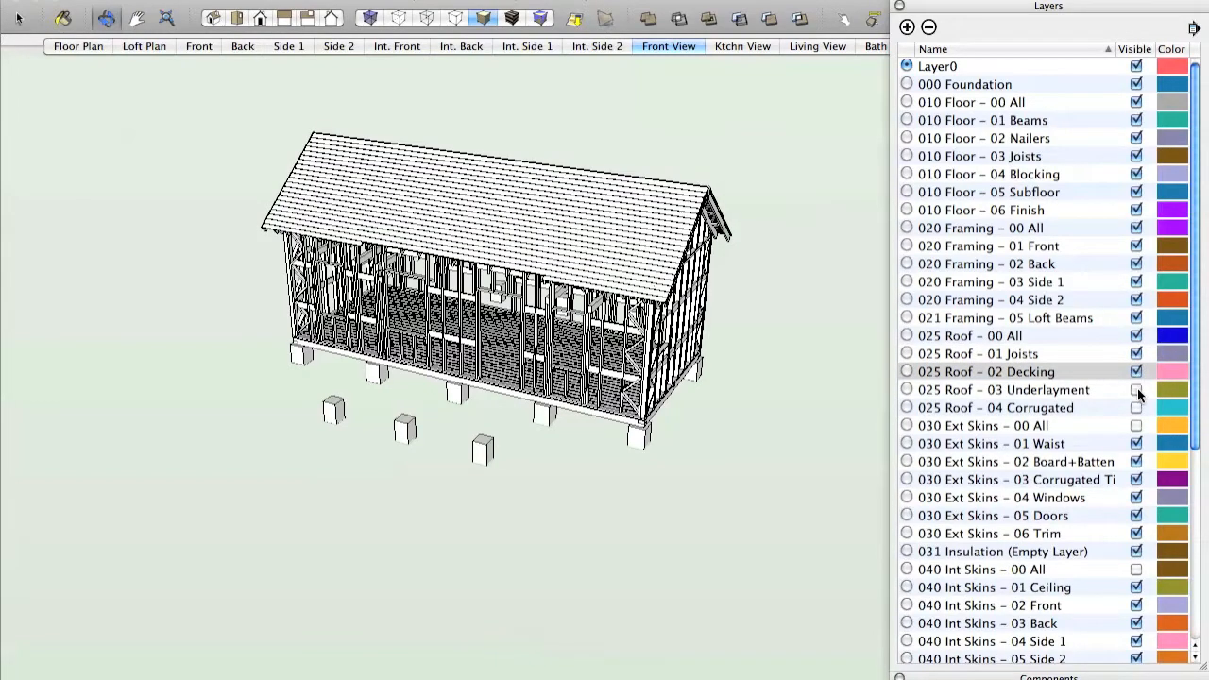
pyautogui.click(1137, 389)
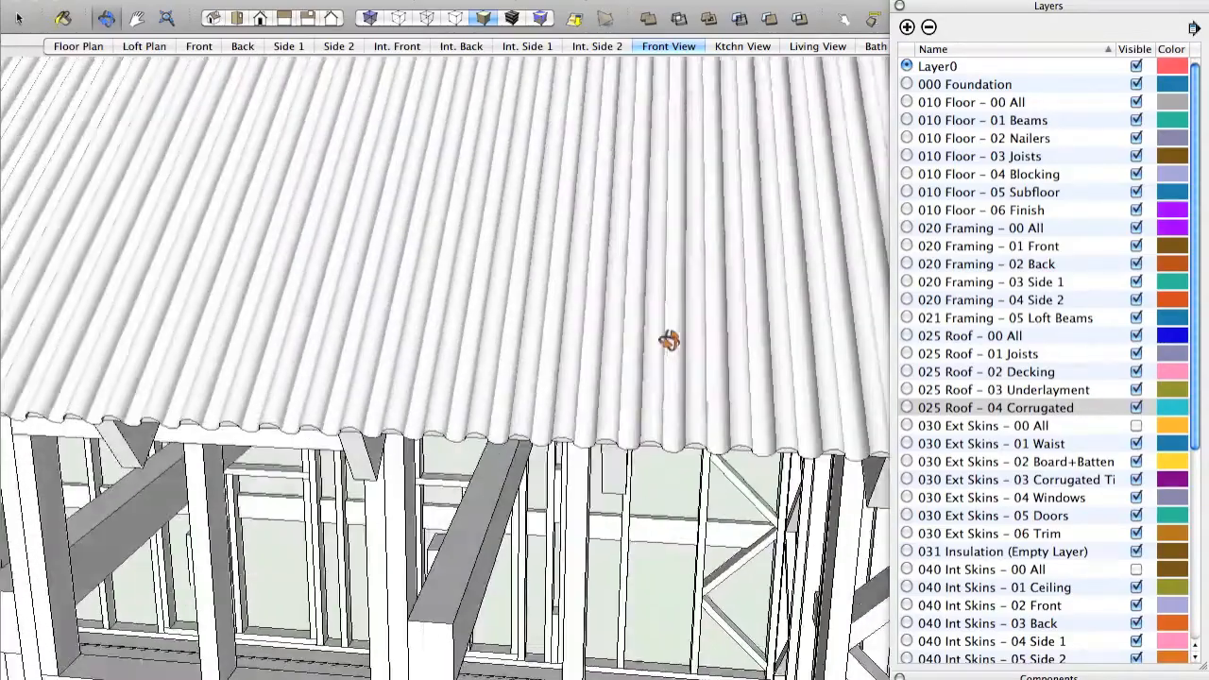
pyautogui.moveTo(671, 340); pyautogui.dragTo(623, 425)
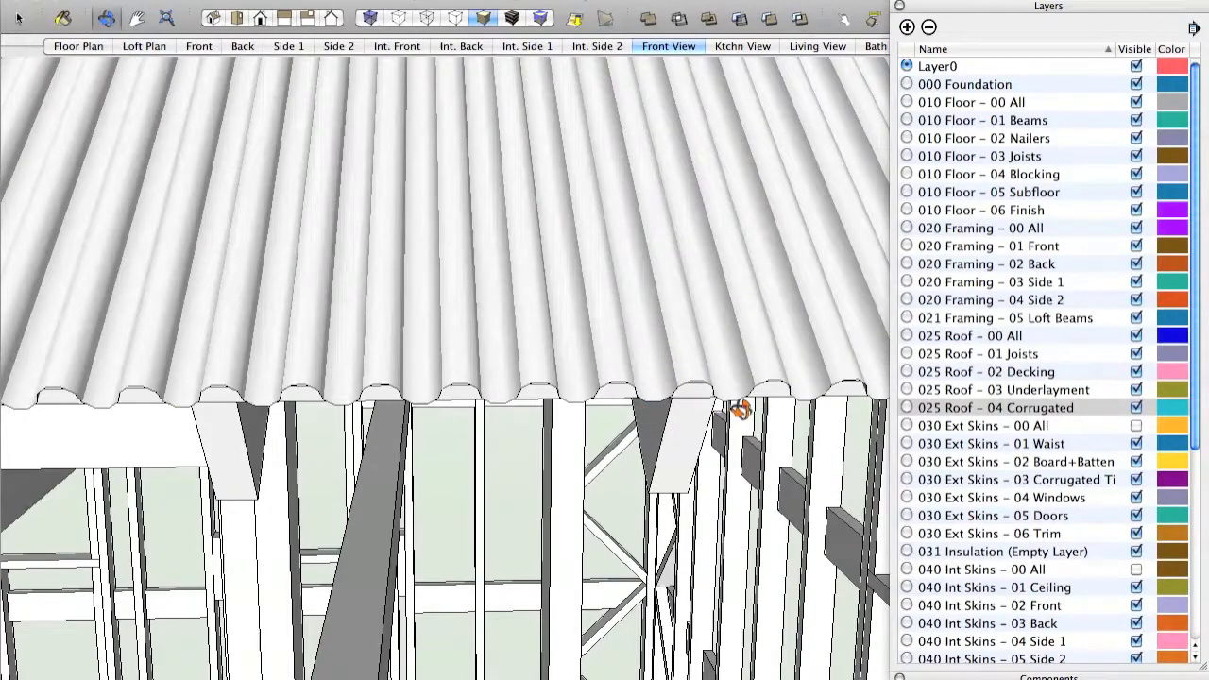
pyautogui.moveTo(740, 408); pyautogui.dragTo(620, 357)
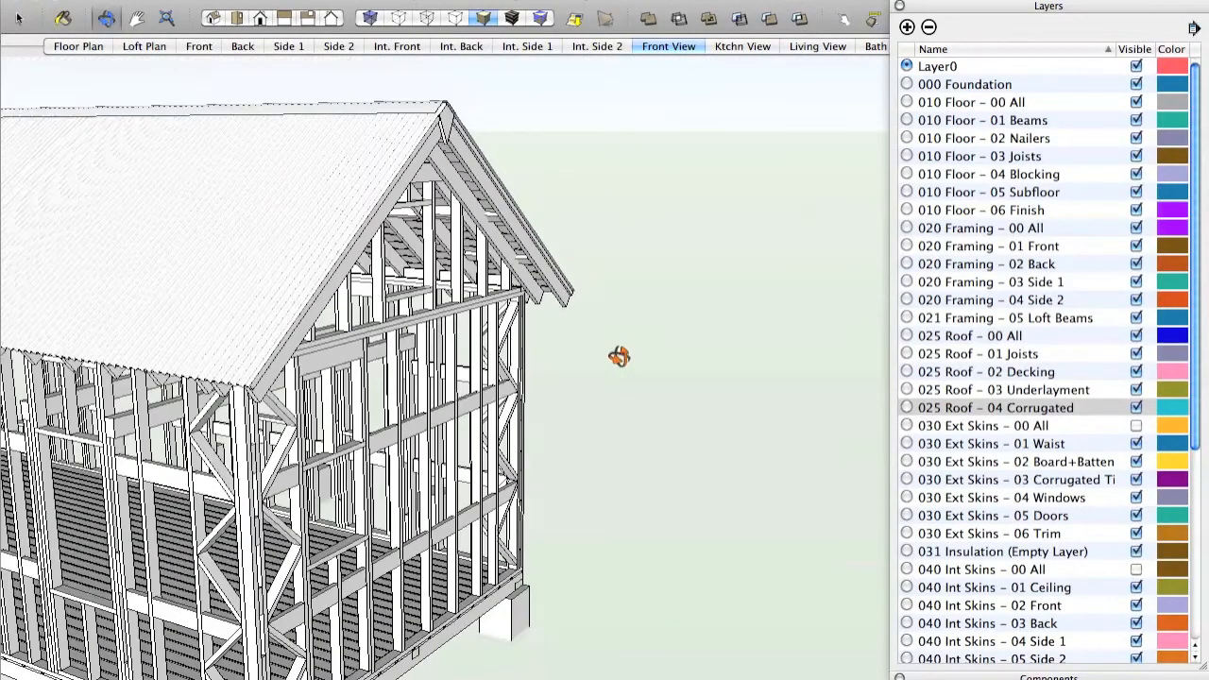
pyautogui.moveTo(620, 355); pyautogui.dragTo(280, 415)
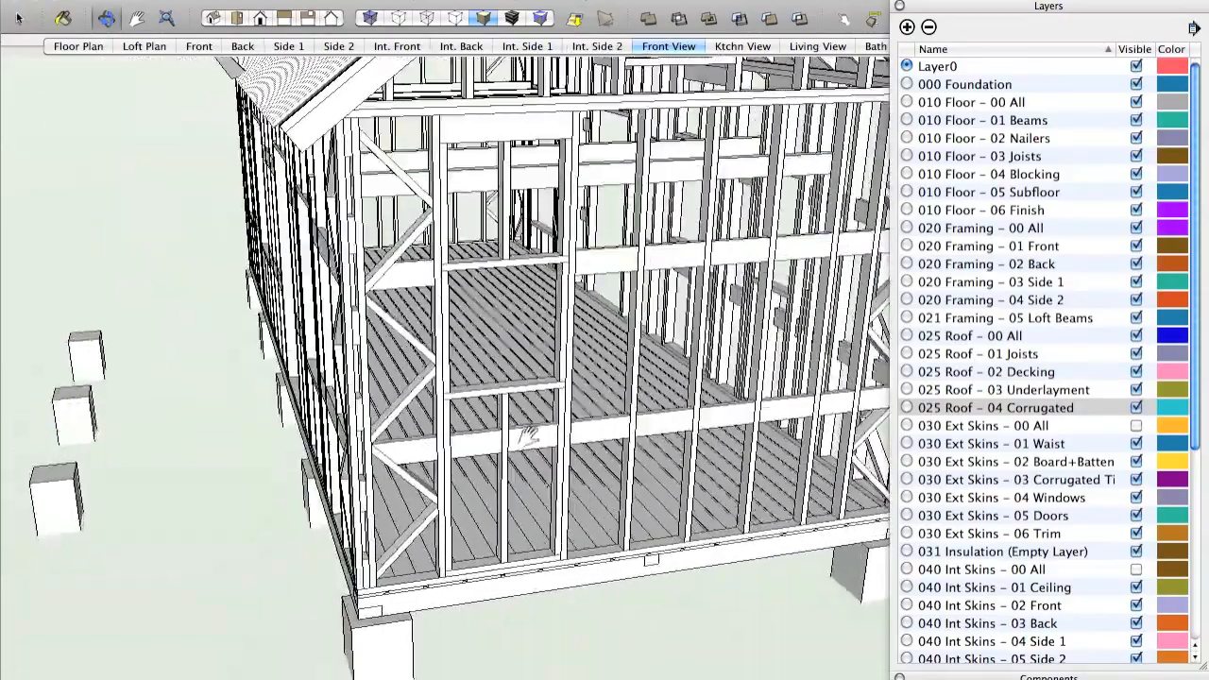
pyautogui.moveTo(529, 434); pyautogui.dragTo(340, 321)
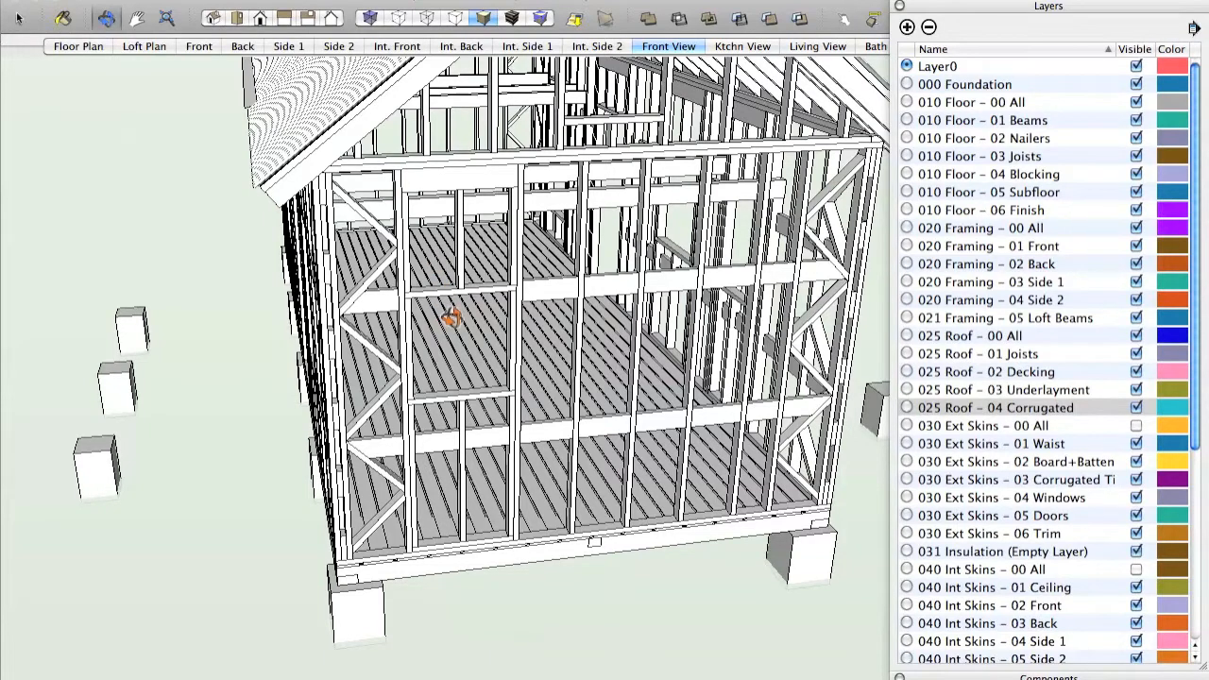
pyautogui.moveTo(291, 470)
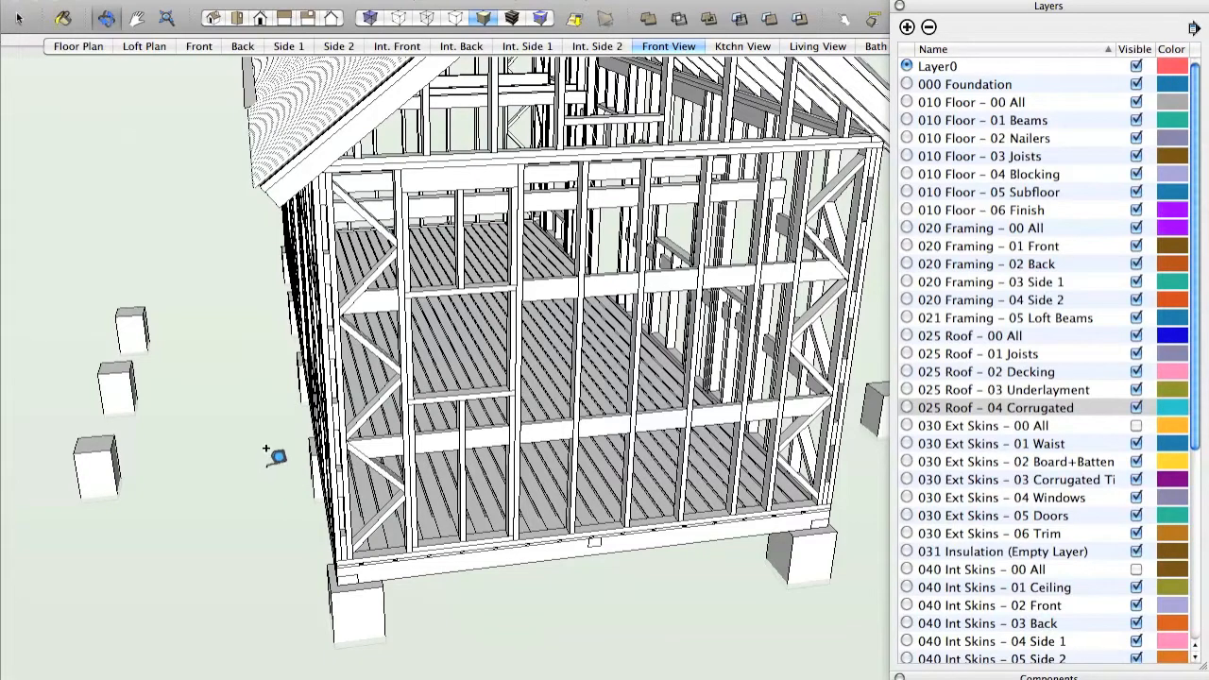
pyautogui.moveTo(423, 395)
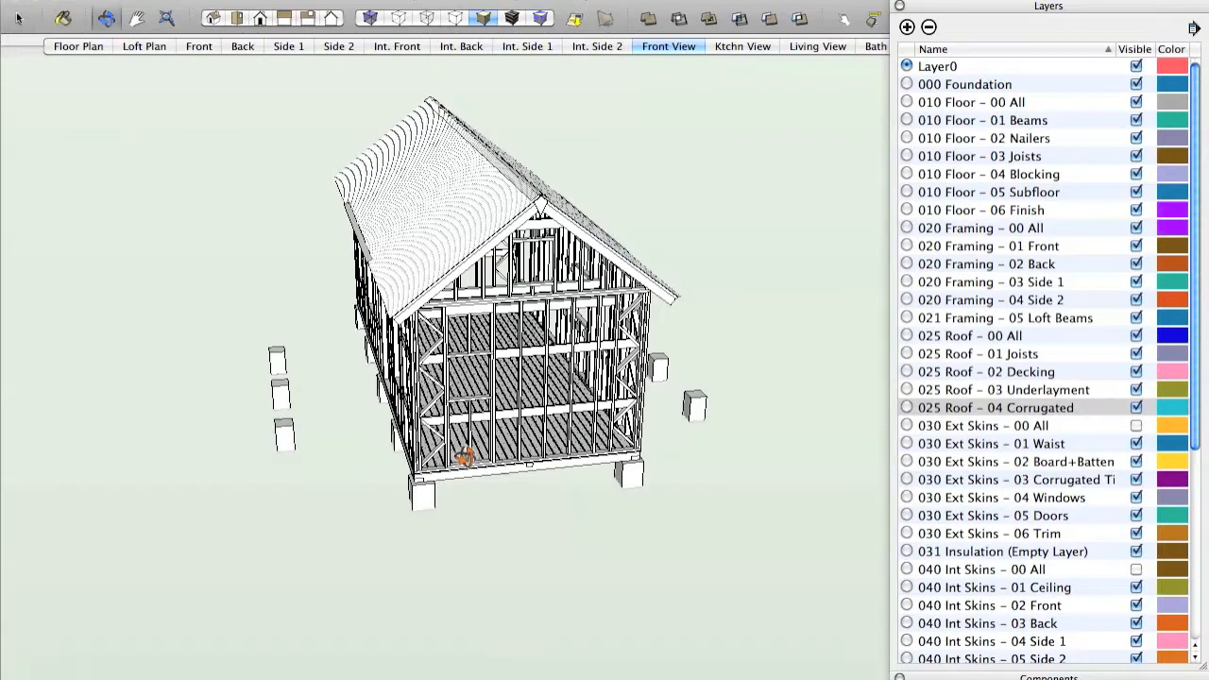
# Step: Orbit to a side view of the cabin and scroll the Layers list toward the Ext Skins layers
pyautogui.moveTo(463, 459); pyautogui.dragTo(737, 419)
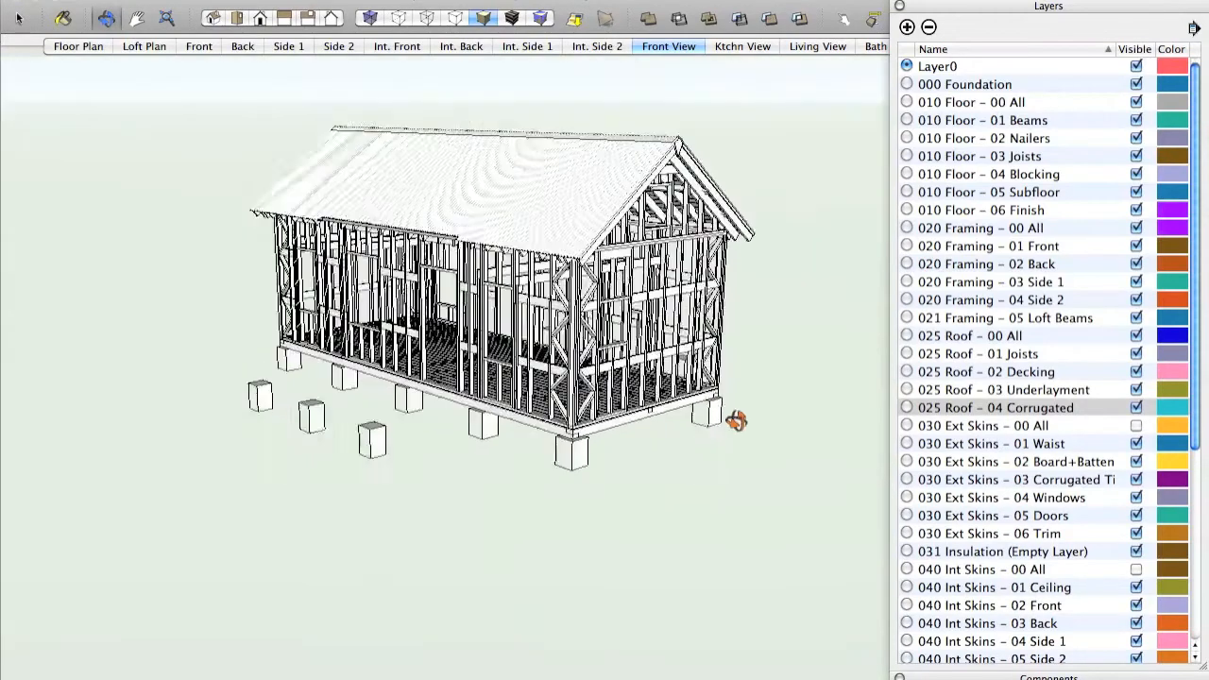
pyautogui.scroll(-3)
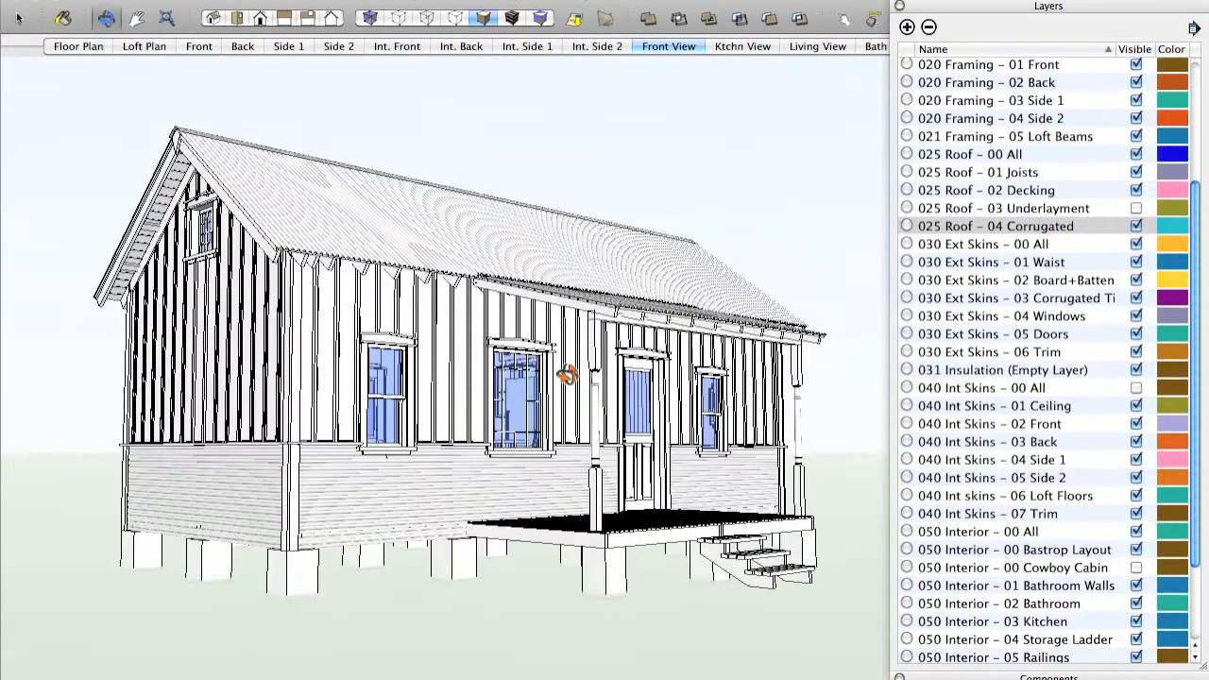
pyautogui.moveTo(816, 111)
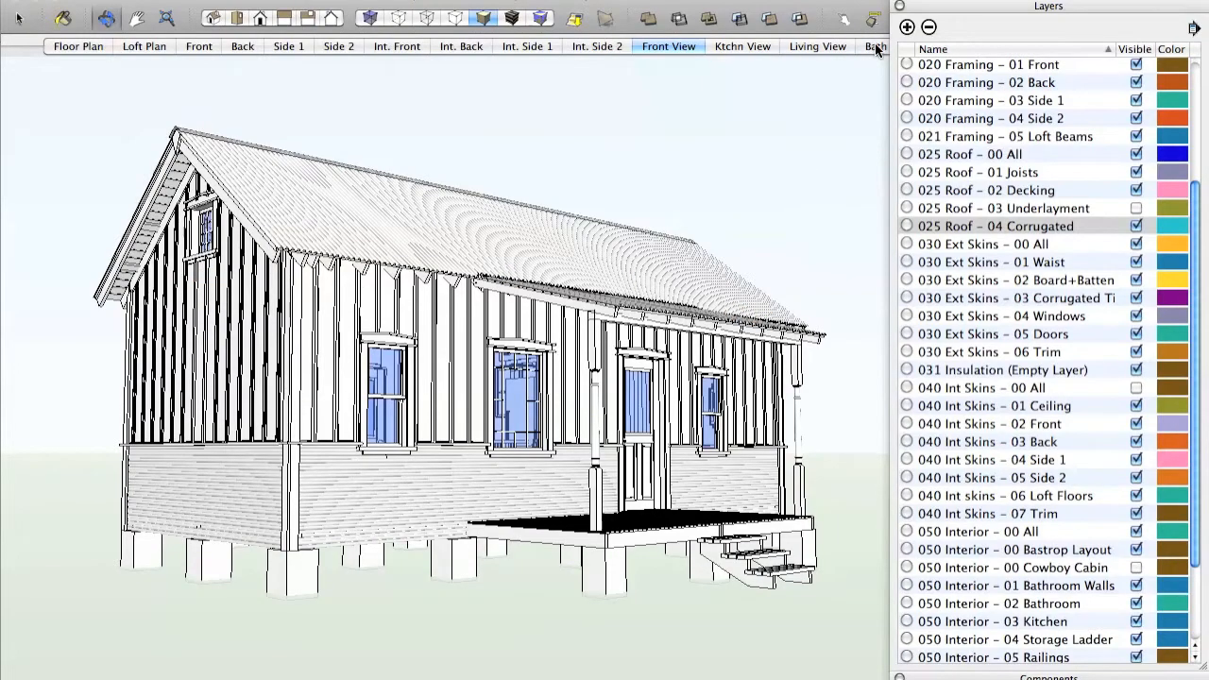
# Step: Switch to the Bath scene and toggle the 050 Interior Bastrop Layout layer off
pyautogui.click(873, 46)
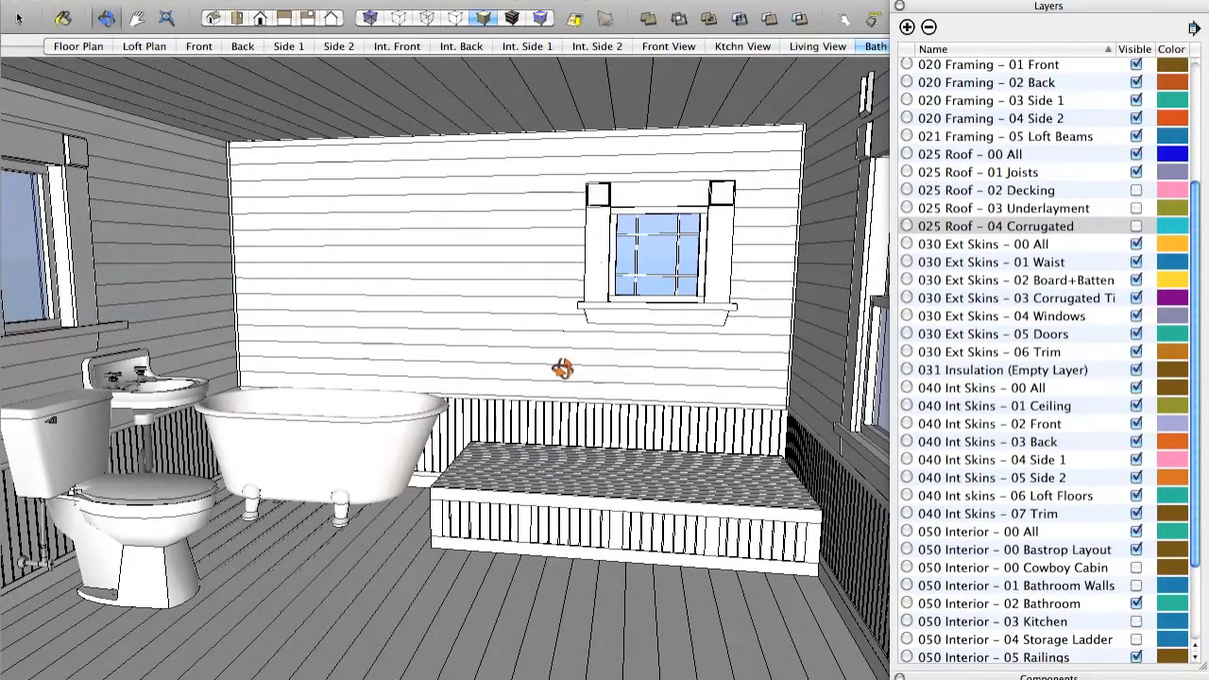
pyautogui.scroll(-3)
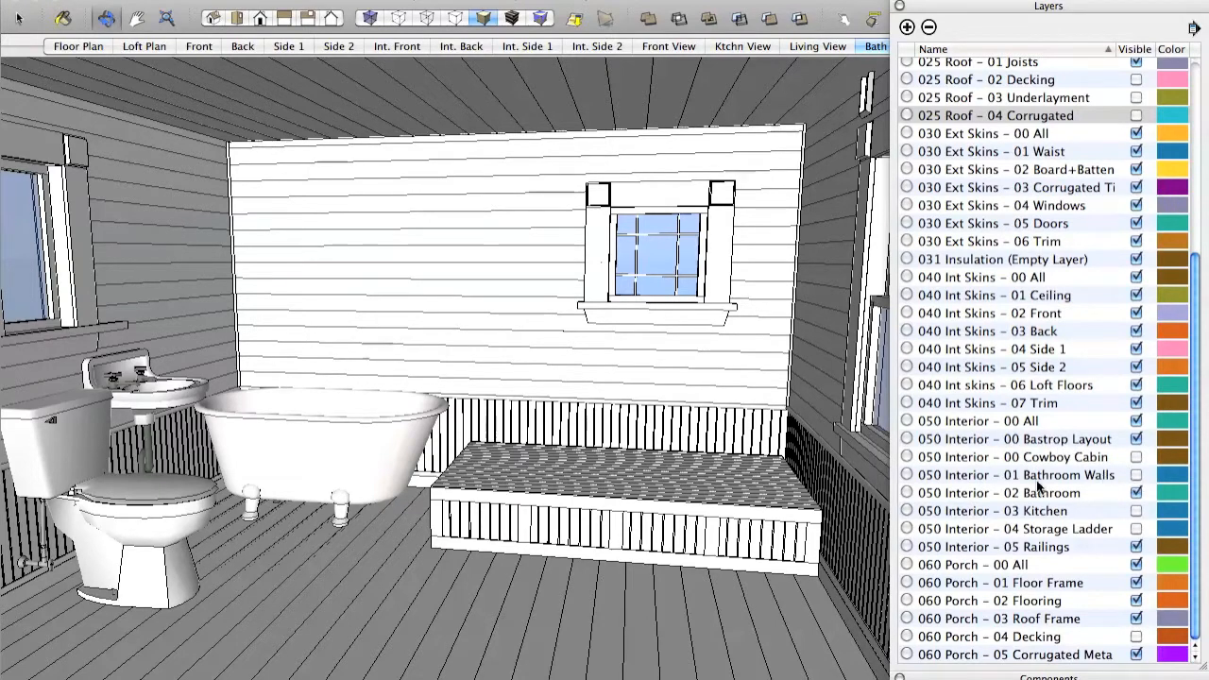
pyautogui.click(1138, 474)
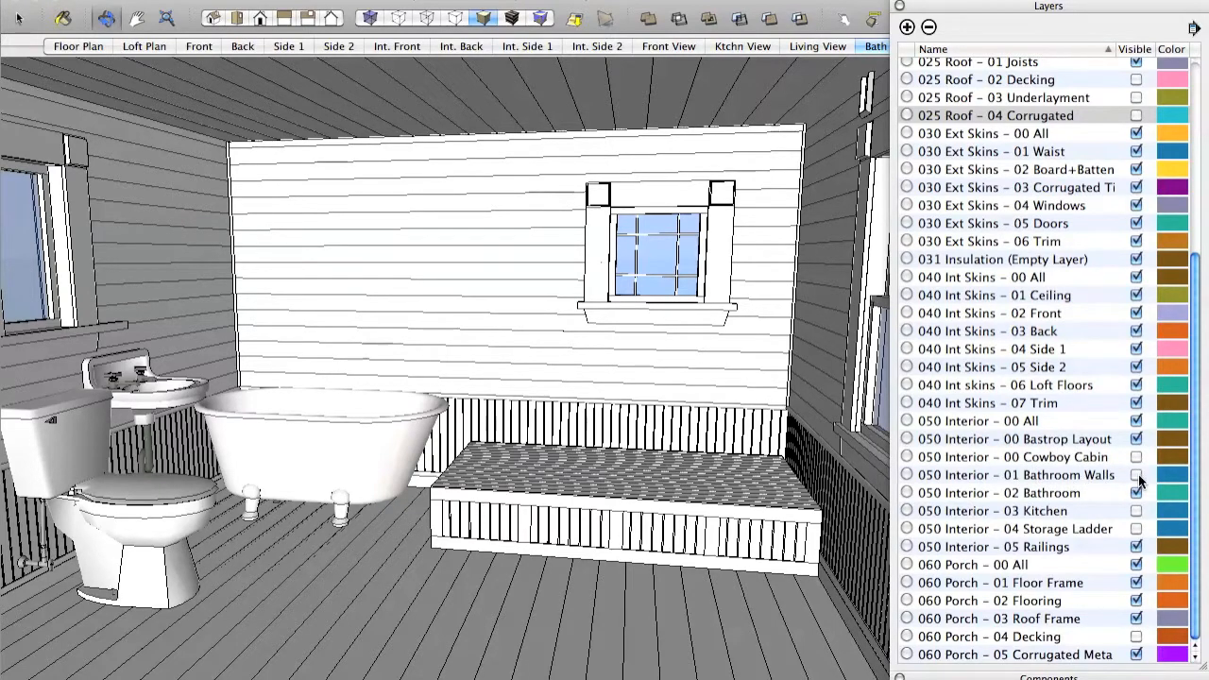
pyautogui.click(1137, 474)
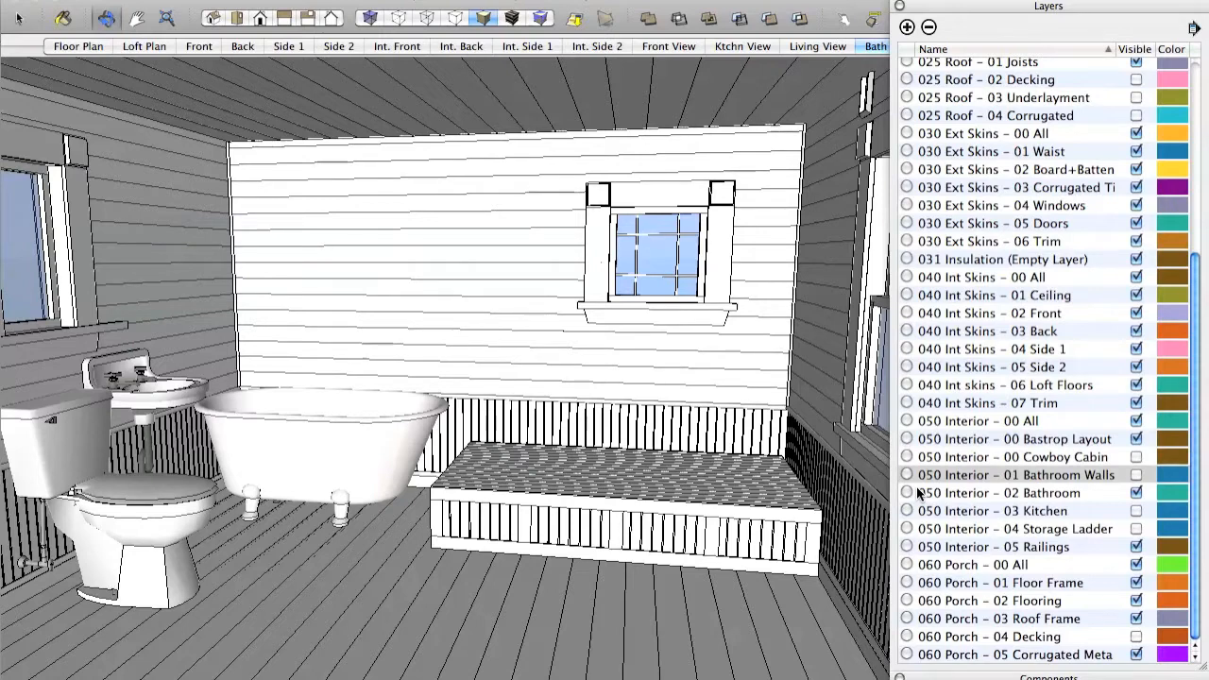
pyautogui.moveTo(265, 427)
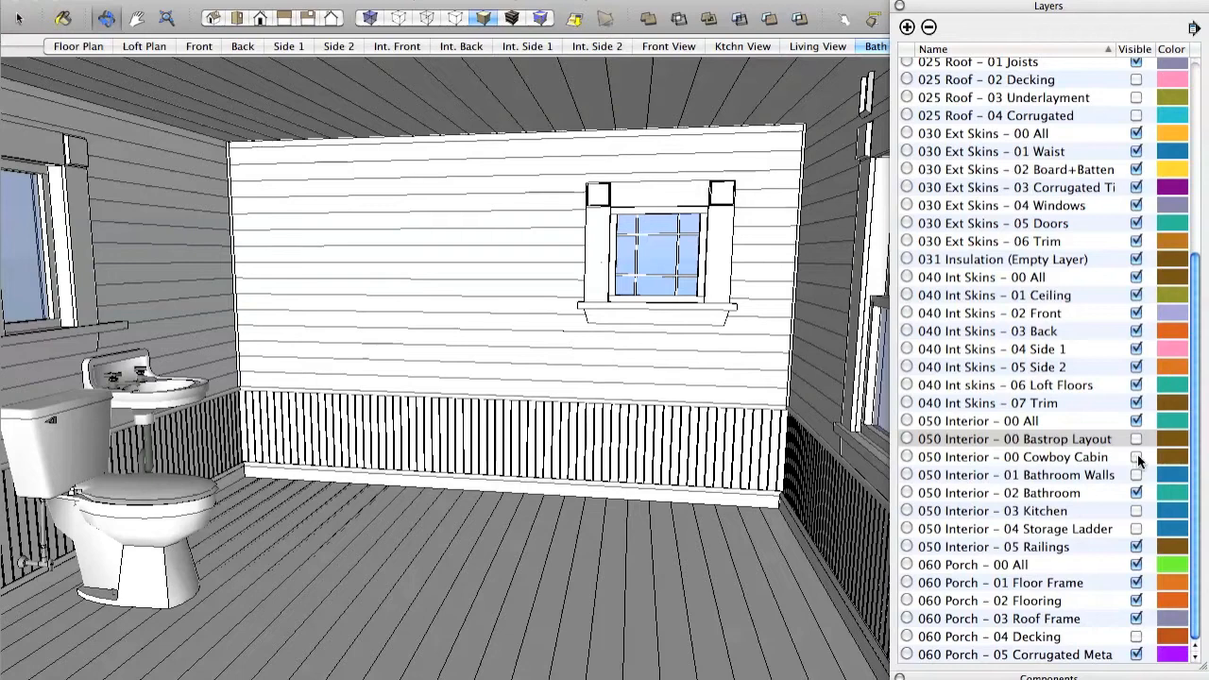
# Step: Show the 050 Interior Cowboy Cabin layout, then switch to the interior scene with the loft ladder
pyautogui.click(1137, 455)
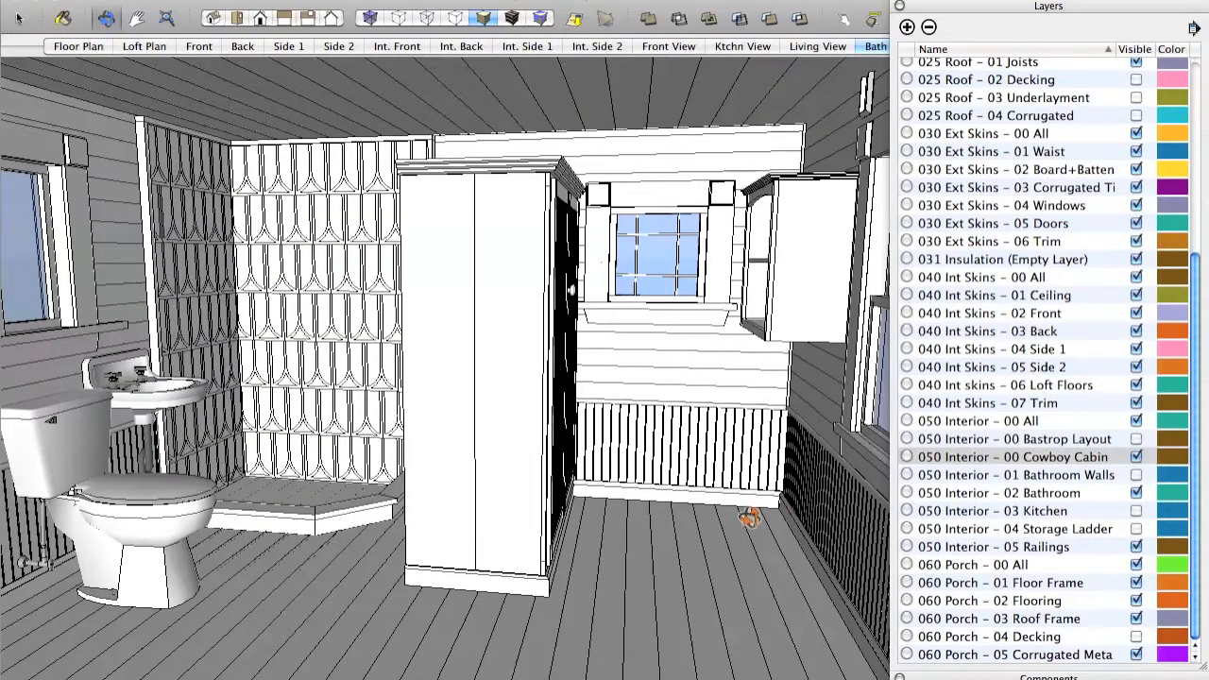
pyautogui.moveTo(482, 510)
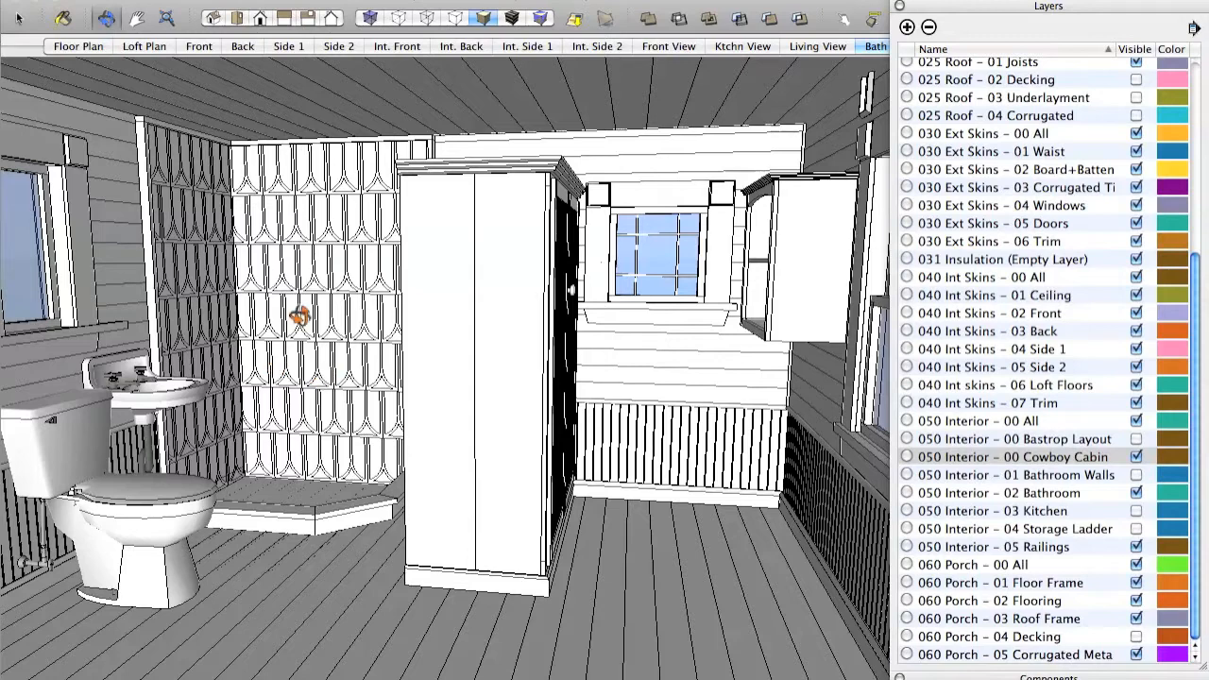
pyautogui.moveTo(212, 249)
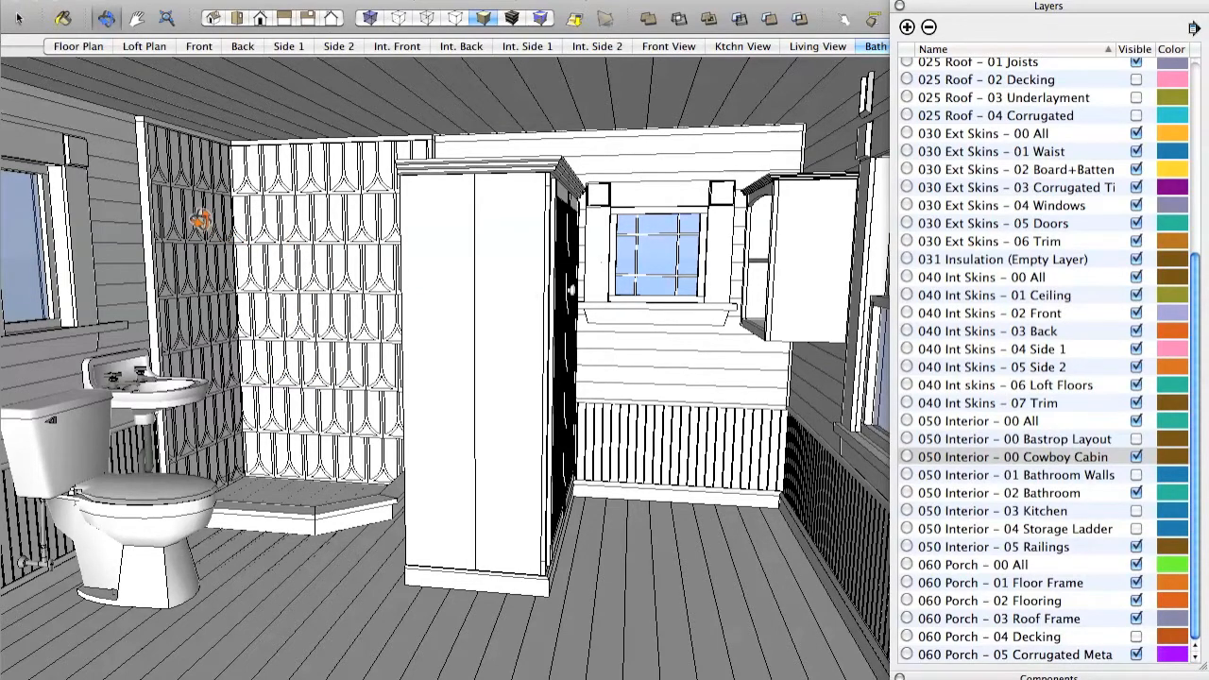
pyautogui.moveTo(321, 255)
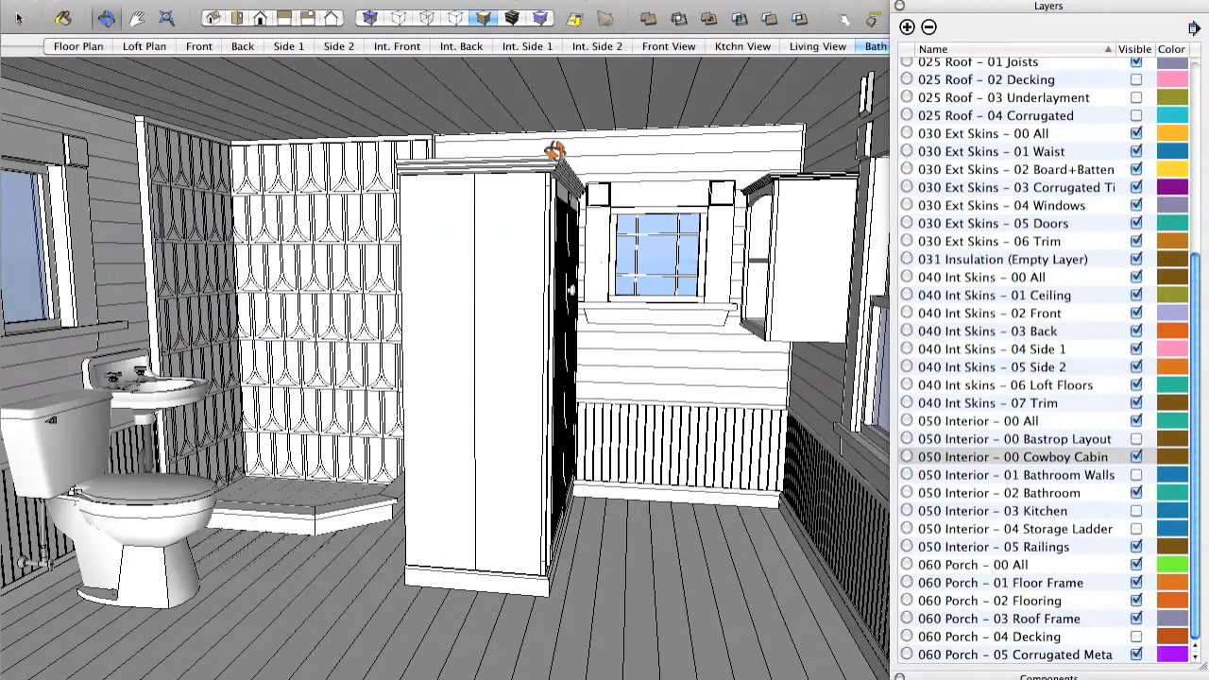
pyautogui.moveTo(763, 325)
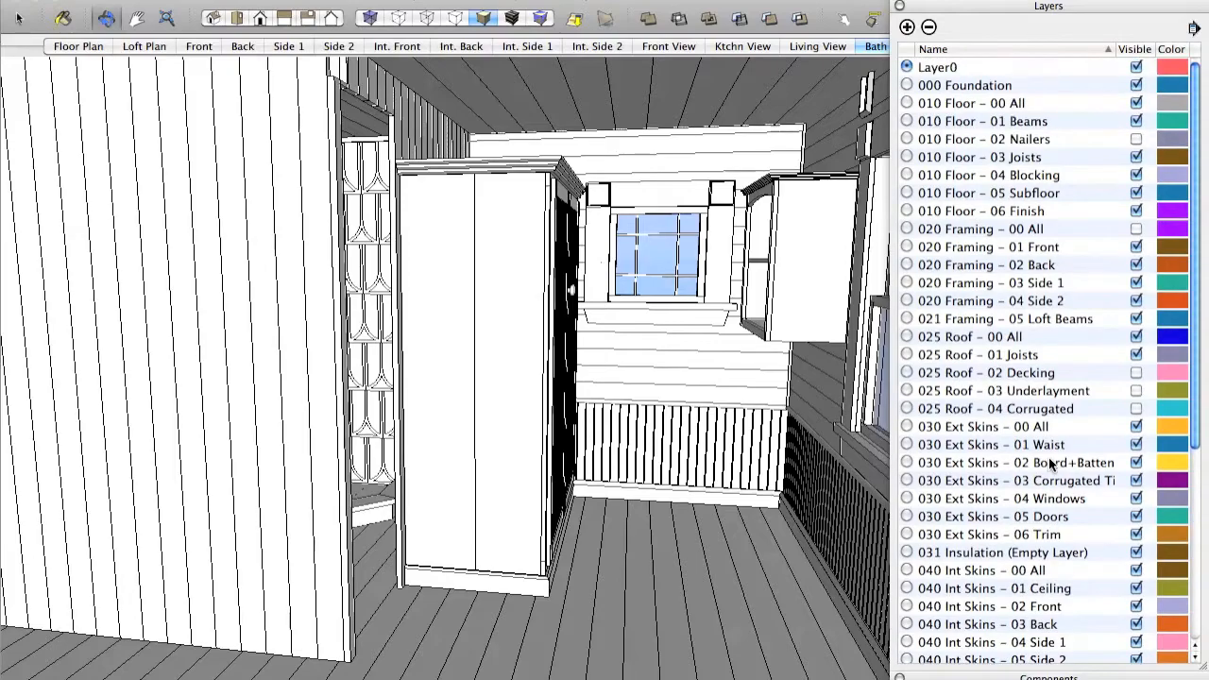
pyautogui.click(669, 45)
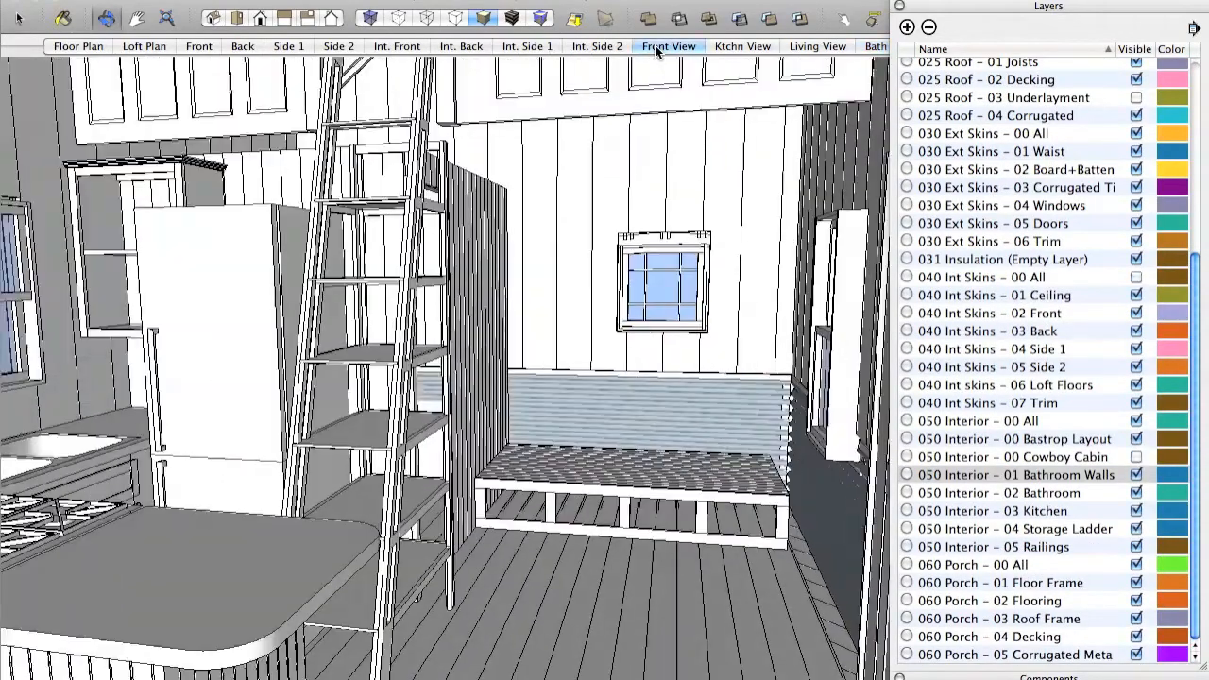